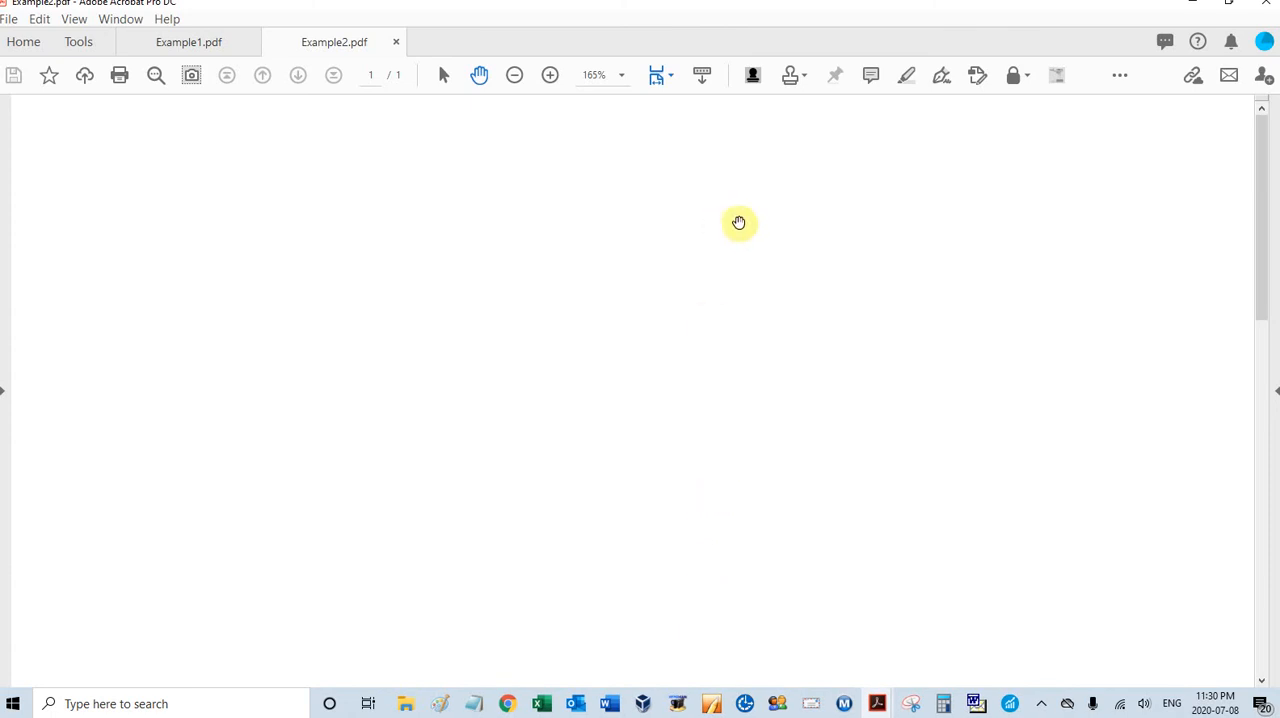
pyautogui.moveTo(784, 214)
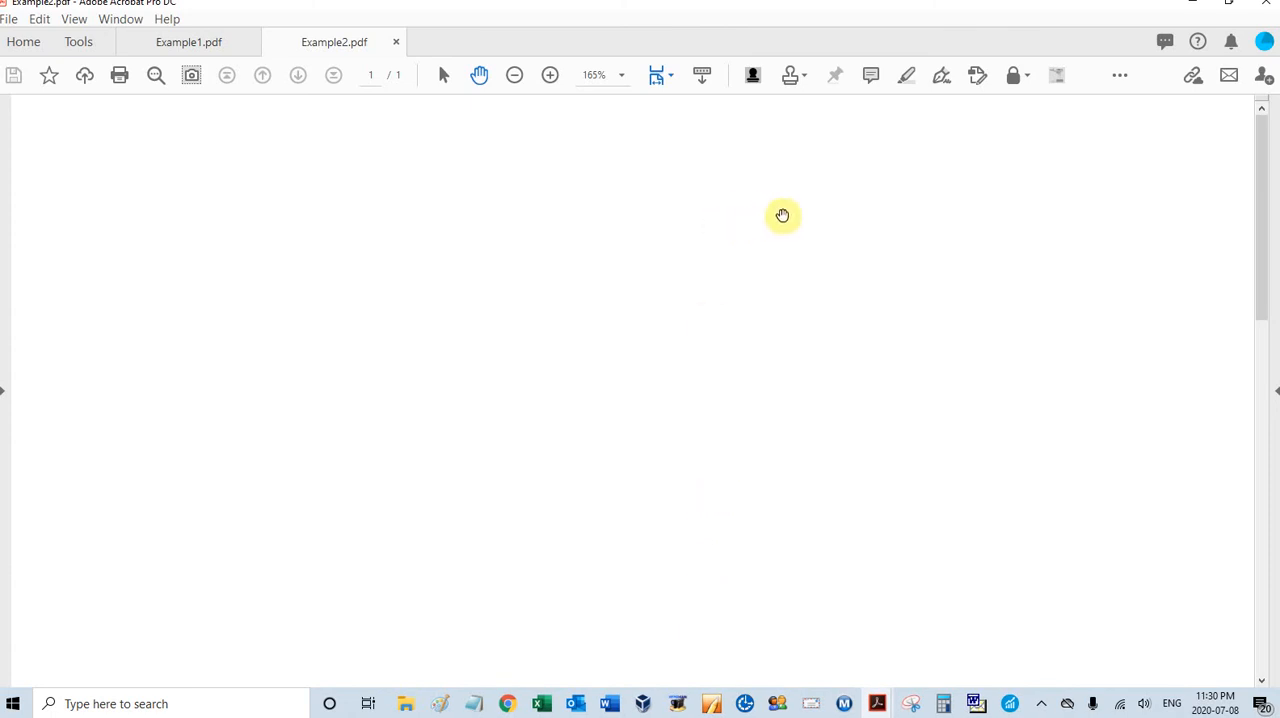
pyautogui.moveTo(584, 164)
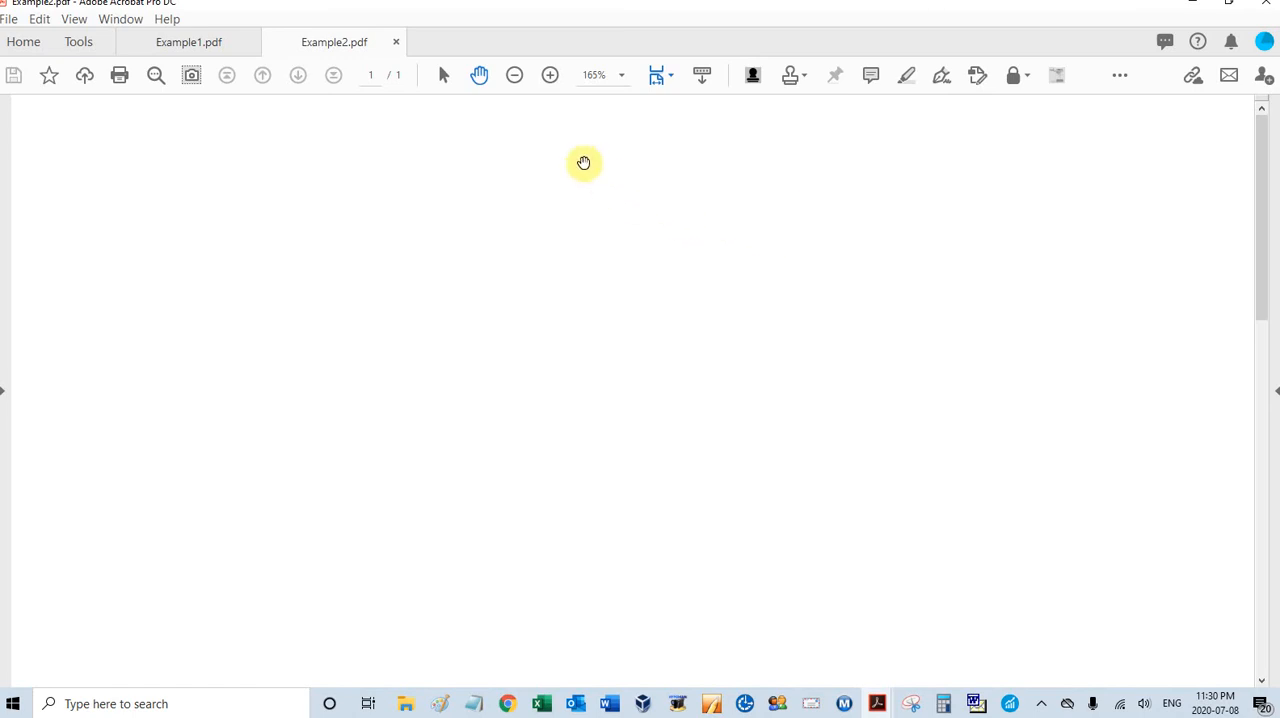
pyautogui.moveTo(278, 16)
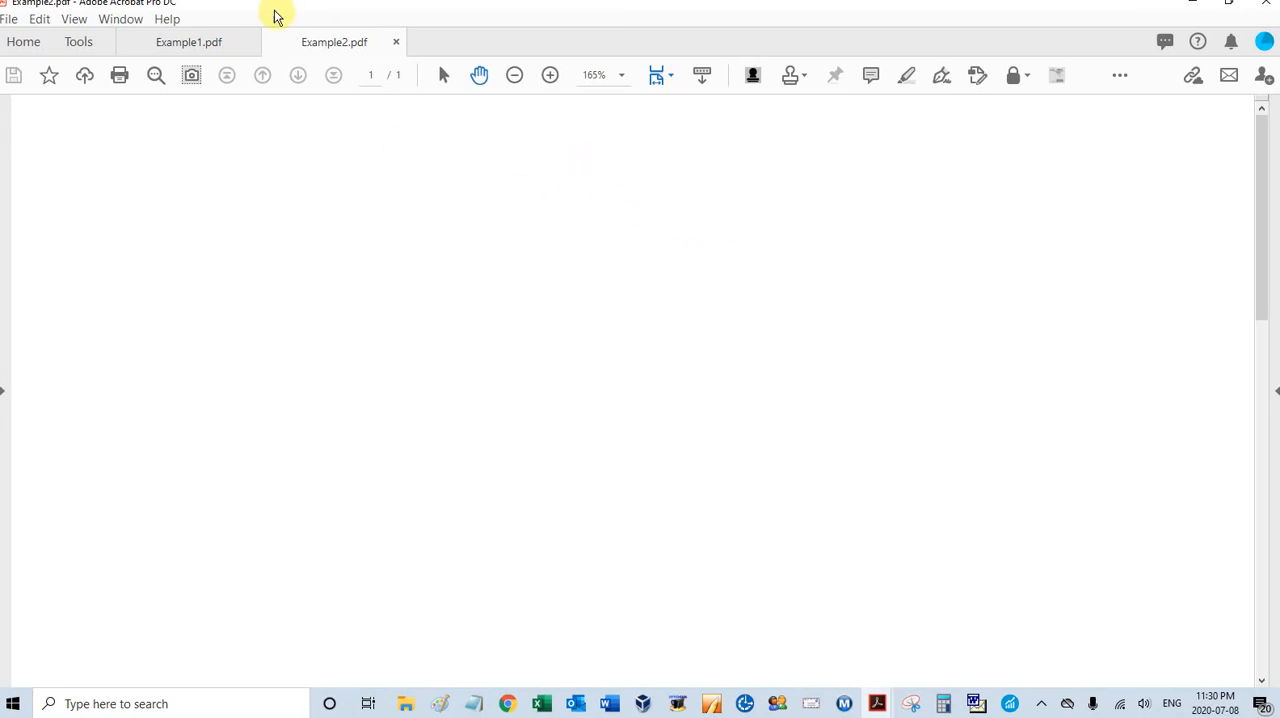
pyautogui.moveTo(208, 24)
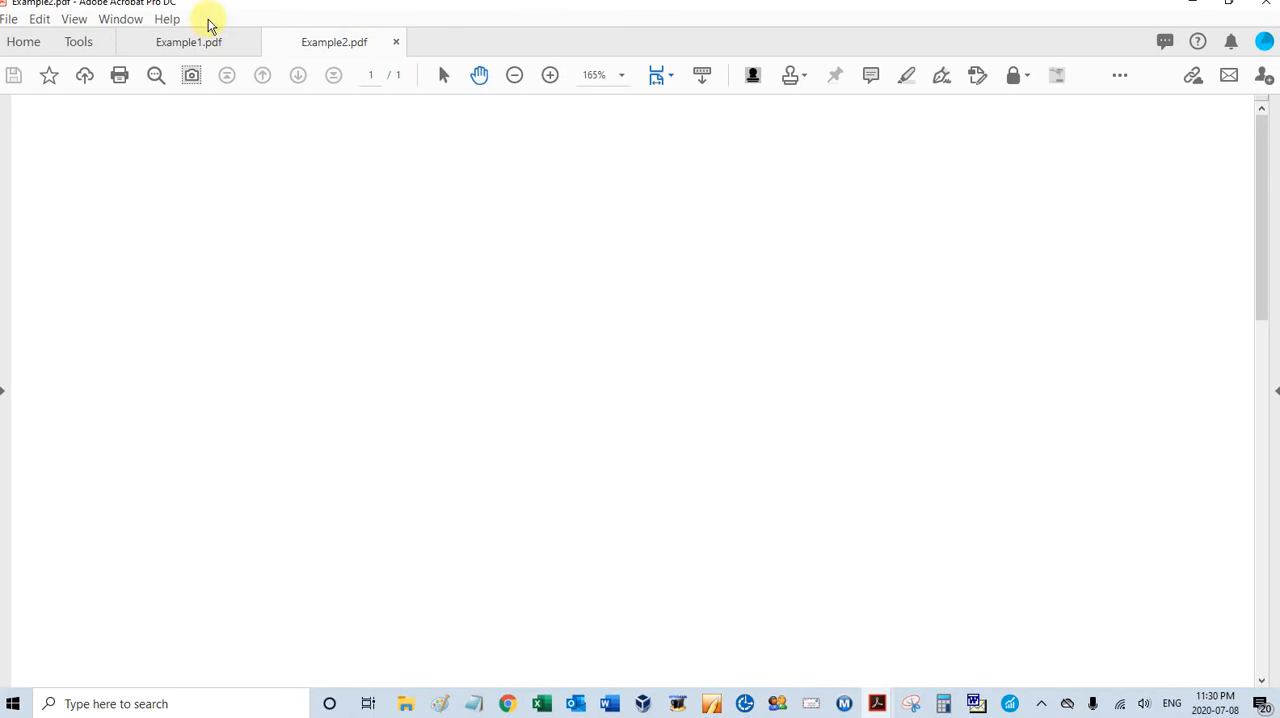
# Show the stamp categories list with the PAS category's five unlabeled stamp previews
pyautogui.click(168, 18)
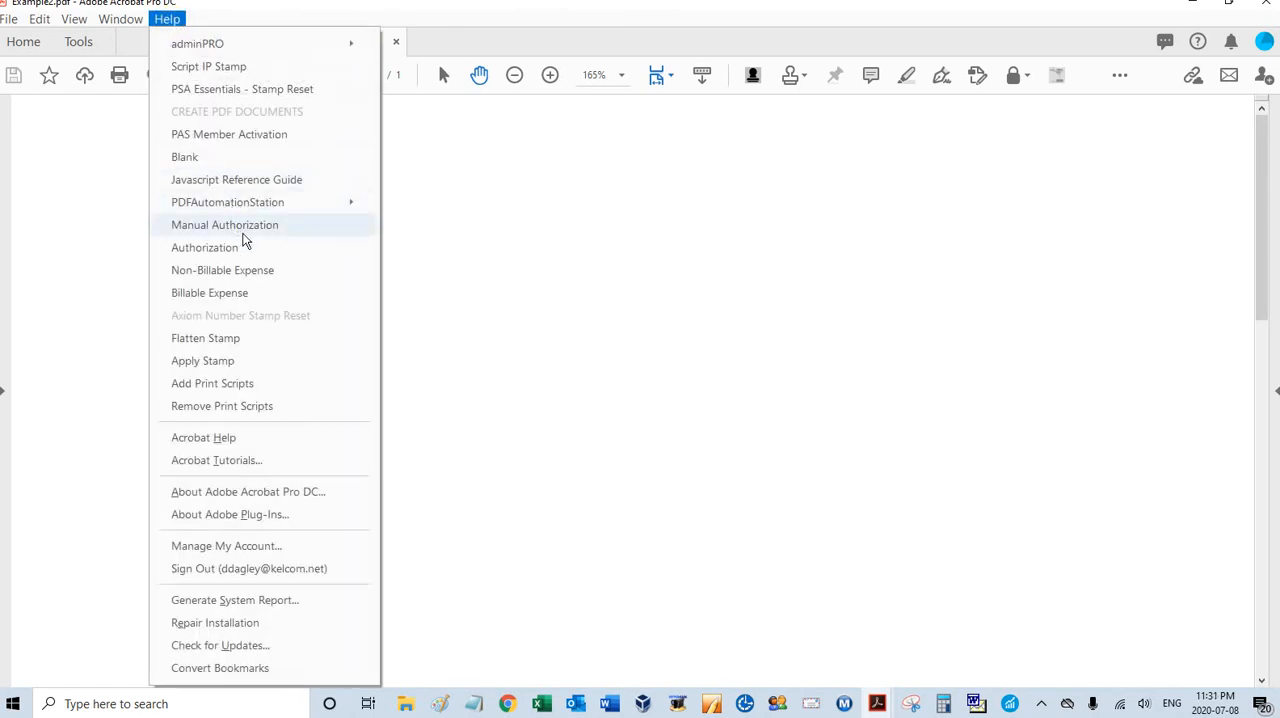
pyautogui.moveTo(228, 202)
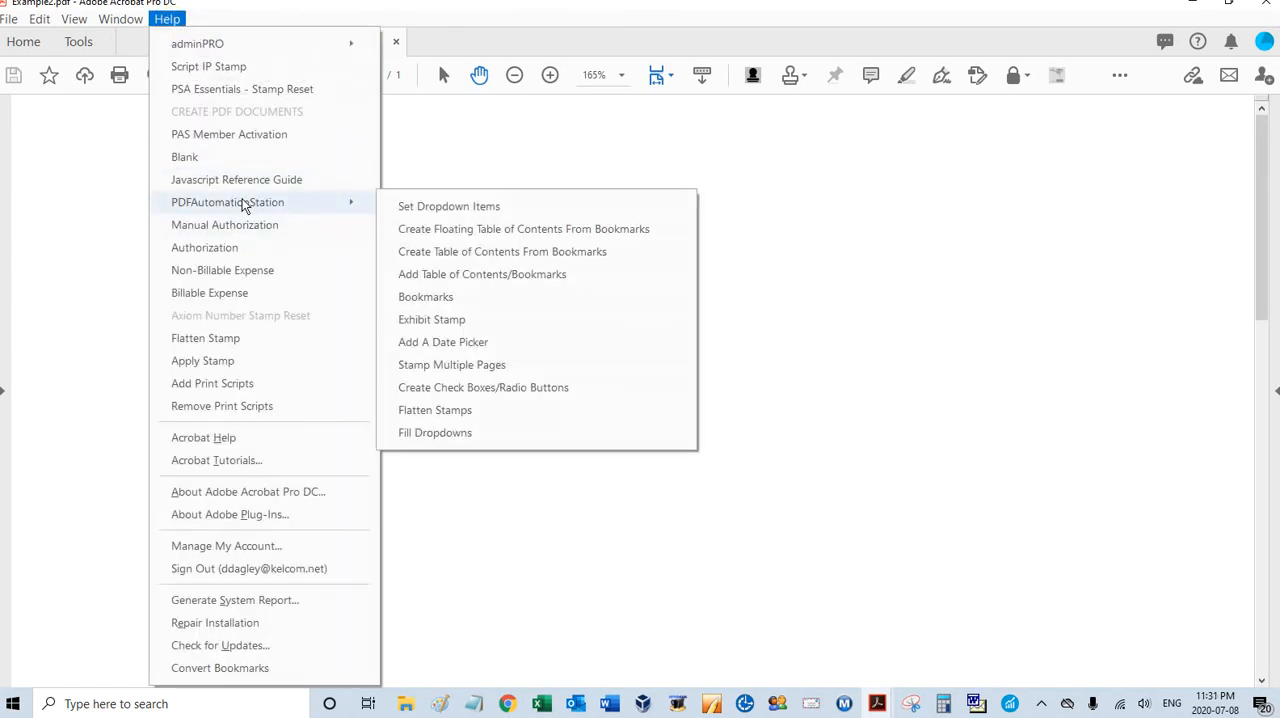
pyautogui.moveTo(432, 320)
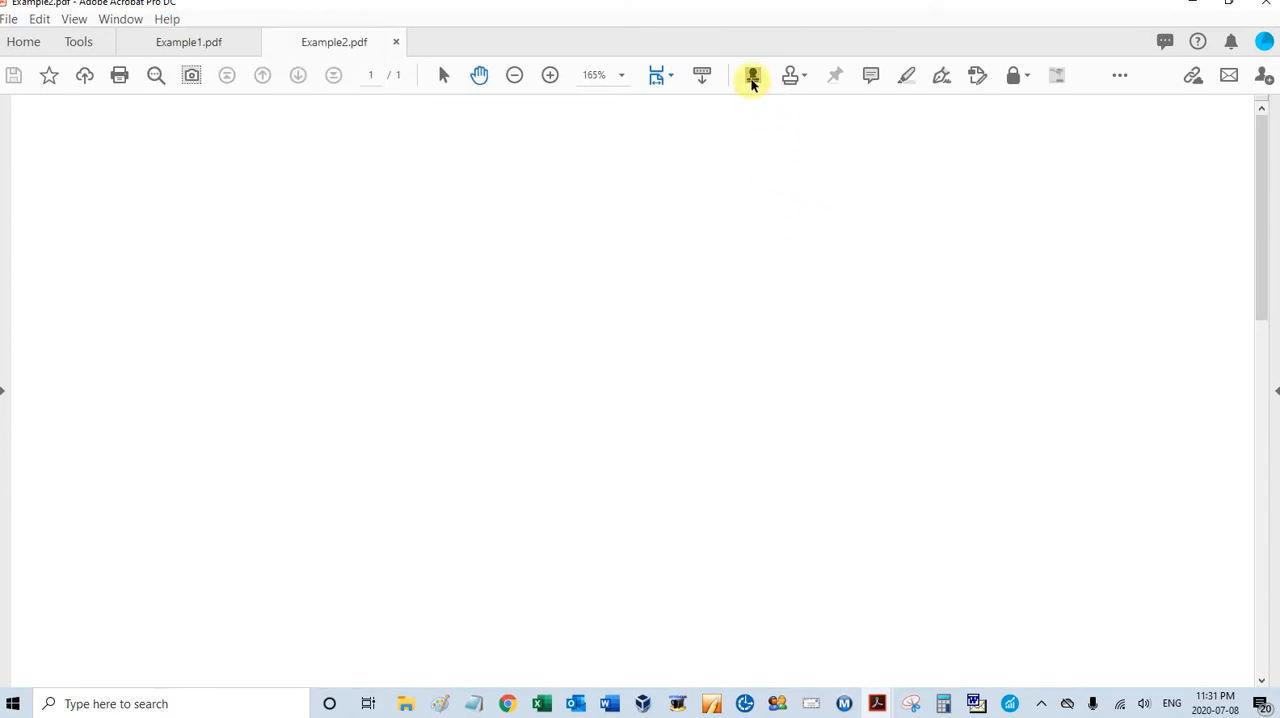
pyautogui.moveTo(744, 88)
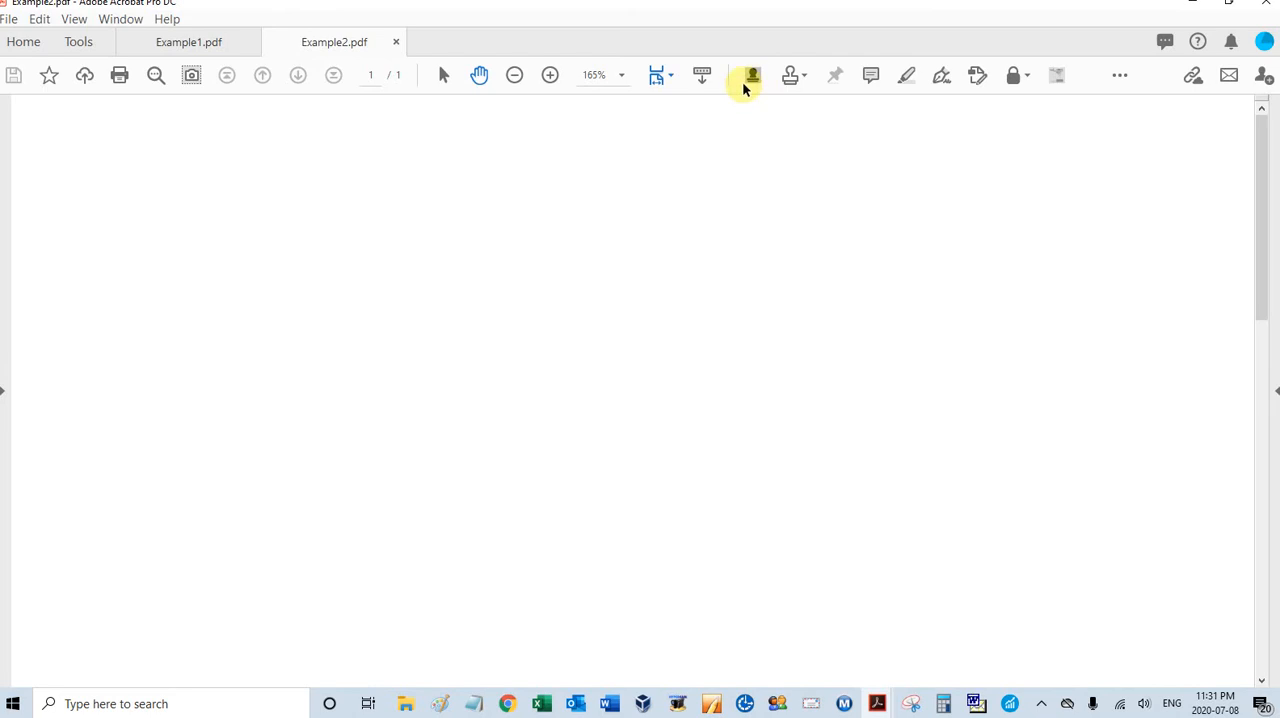
pyautogui.moveTo(752, 76)
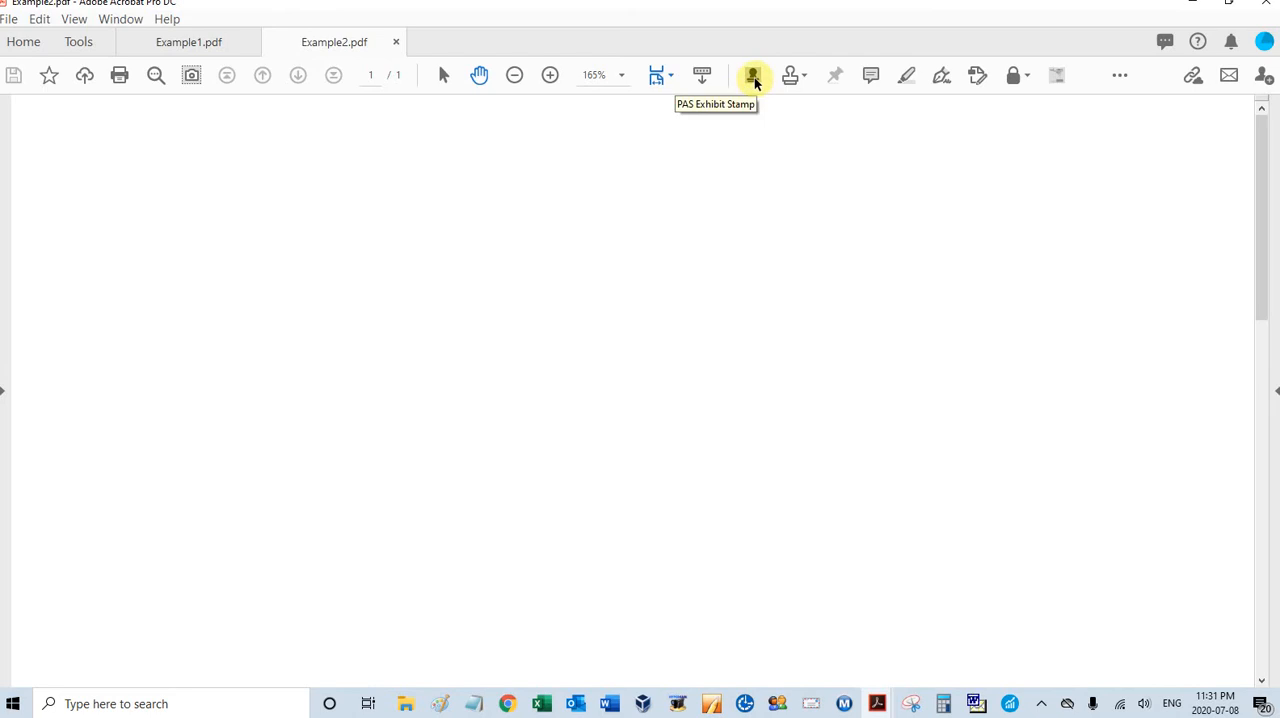
pyautogui.moveTo(808, 116)
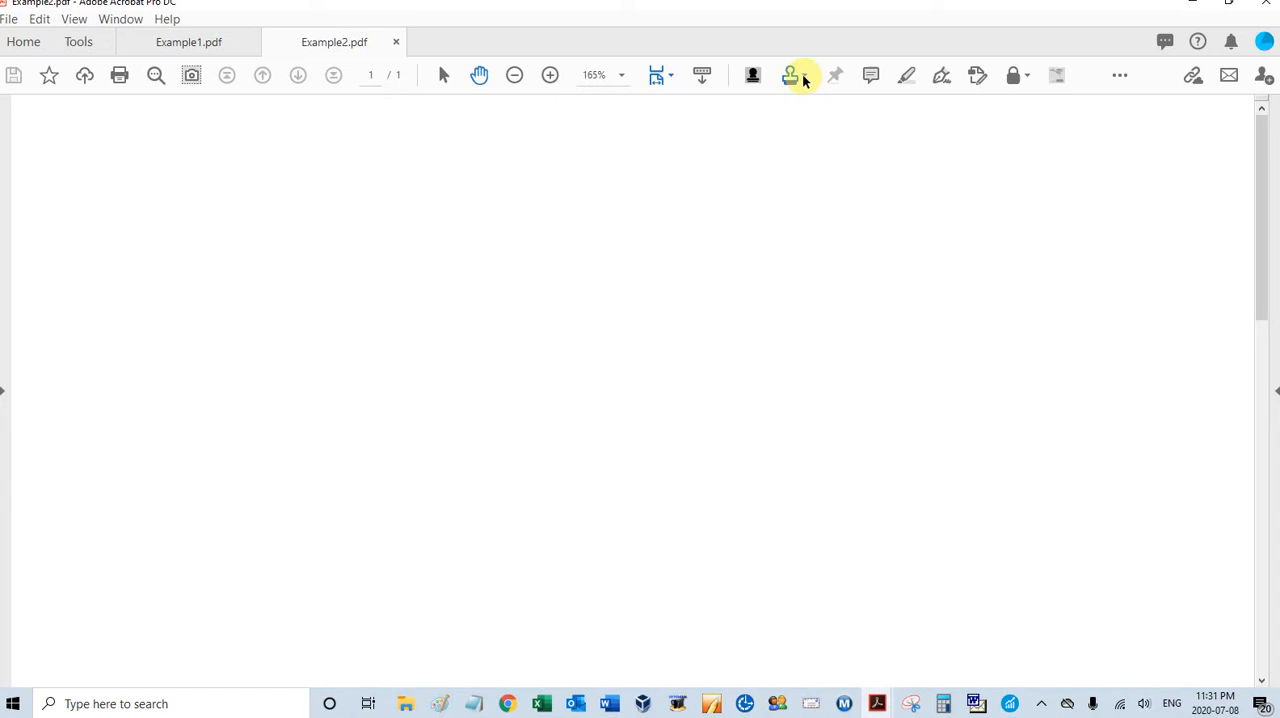
pyautogui.click(788, 76)
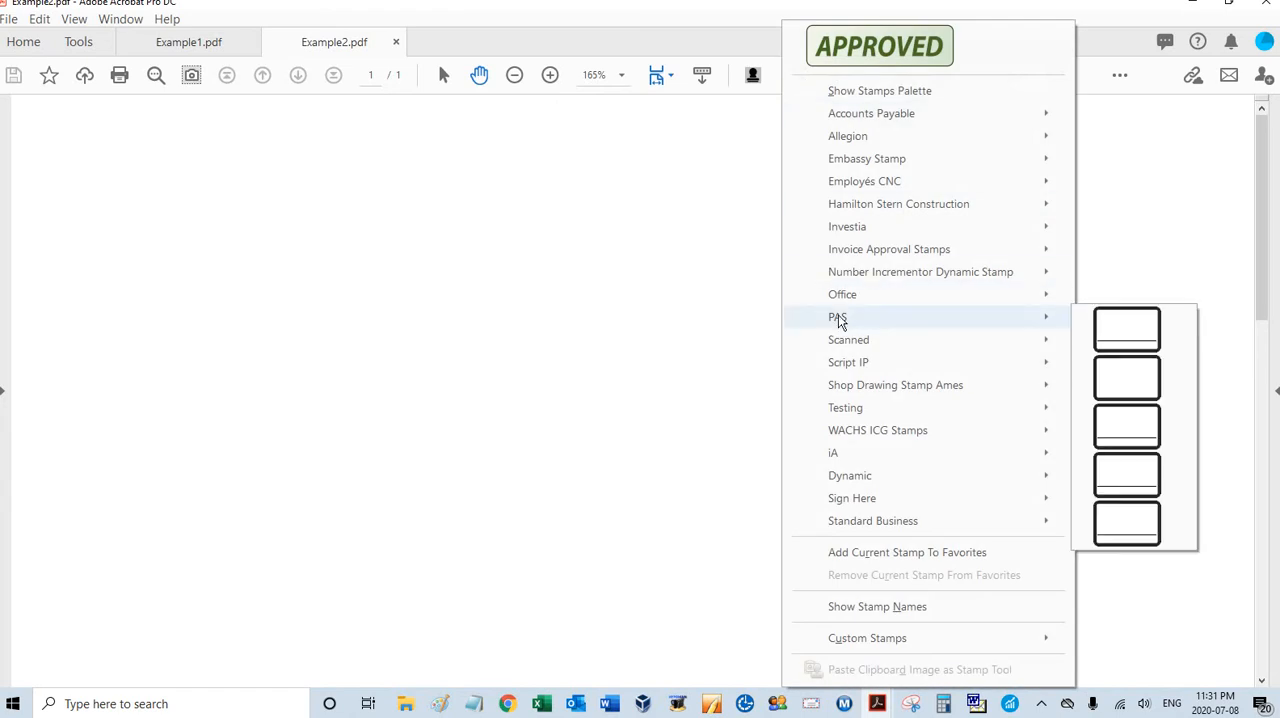
pyautogui.moveTo(1044, 322)
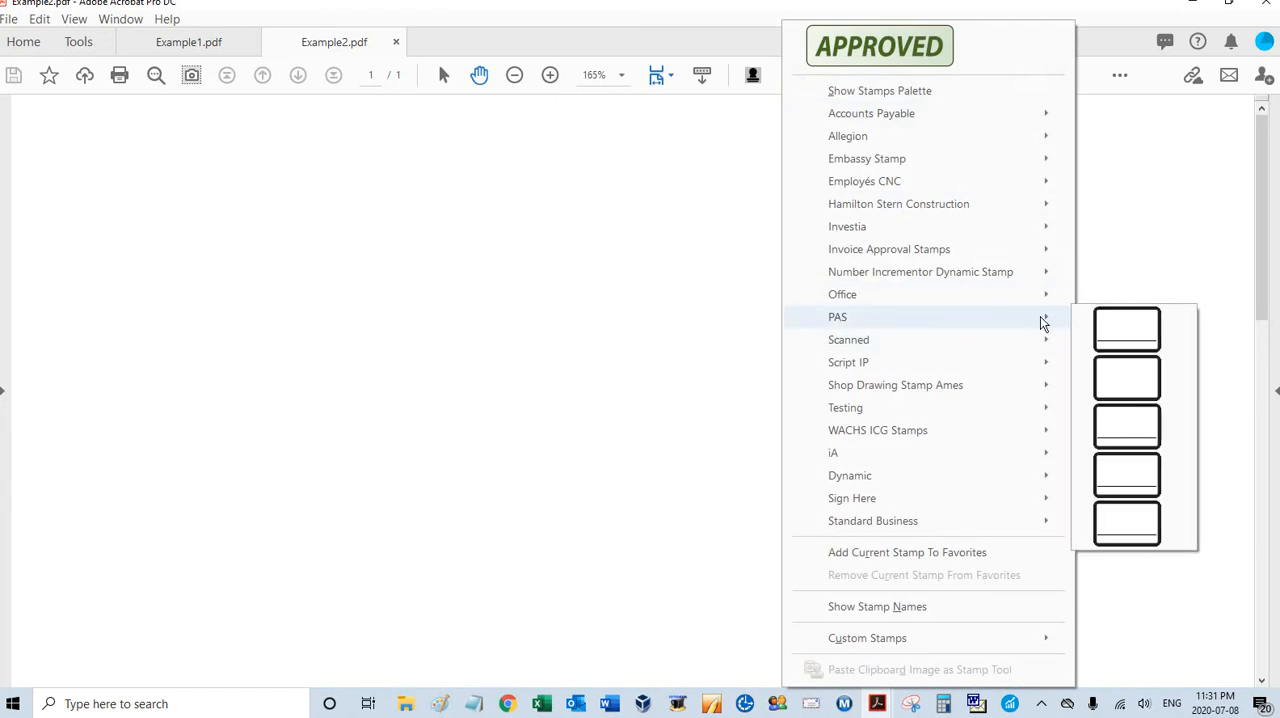
pyautogui.moveTo(1126, 398)
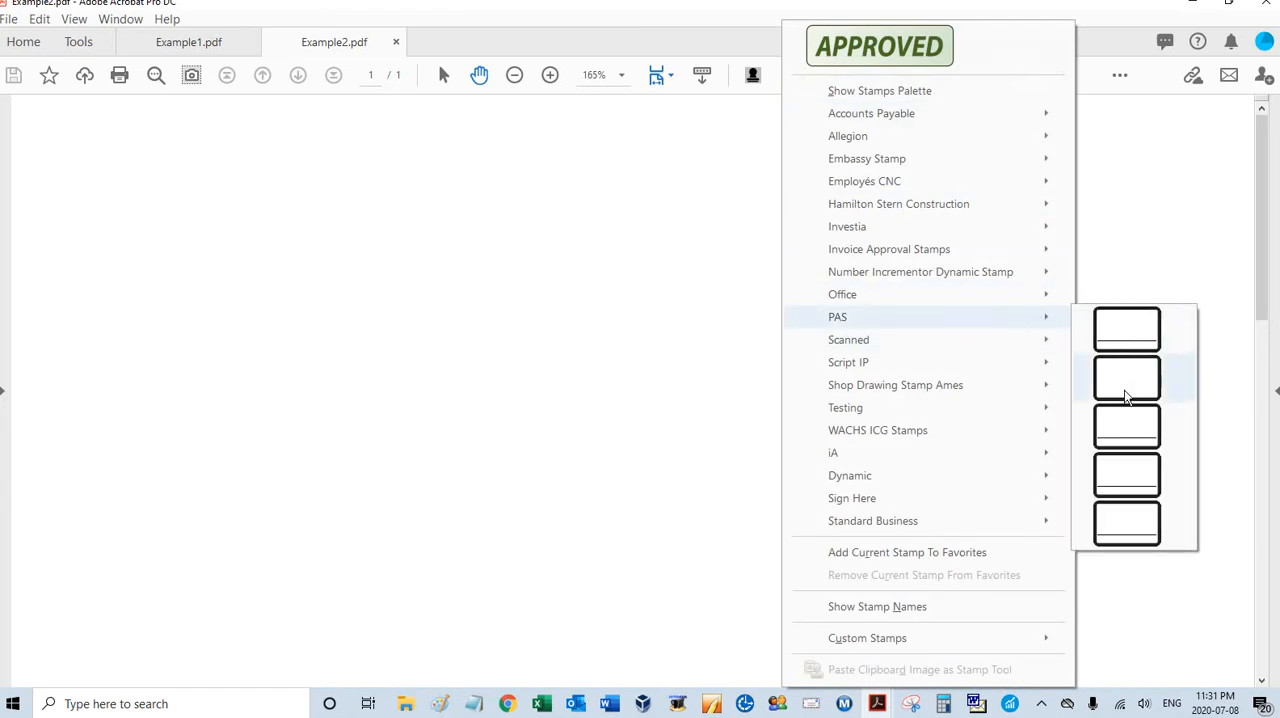
pyautogui.moveTo(1126, 474)
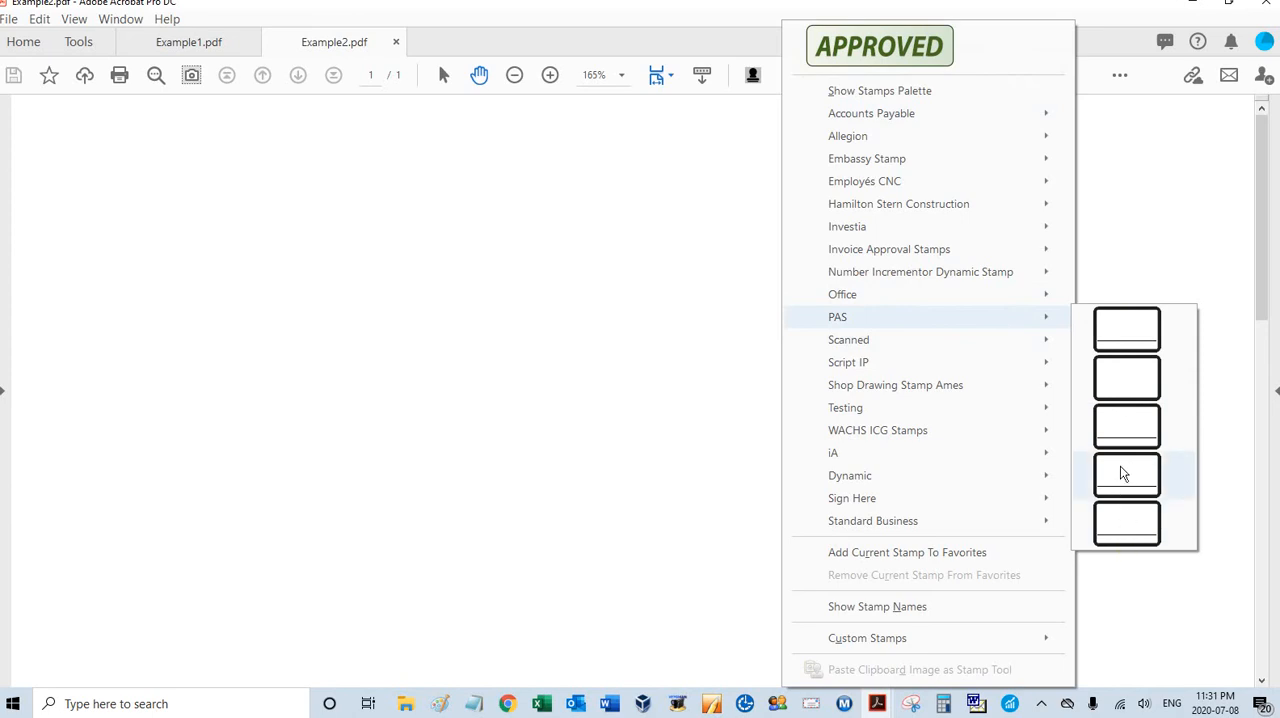
pyautogui.moveTo(1126, 330)
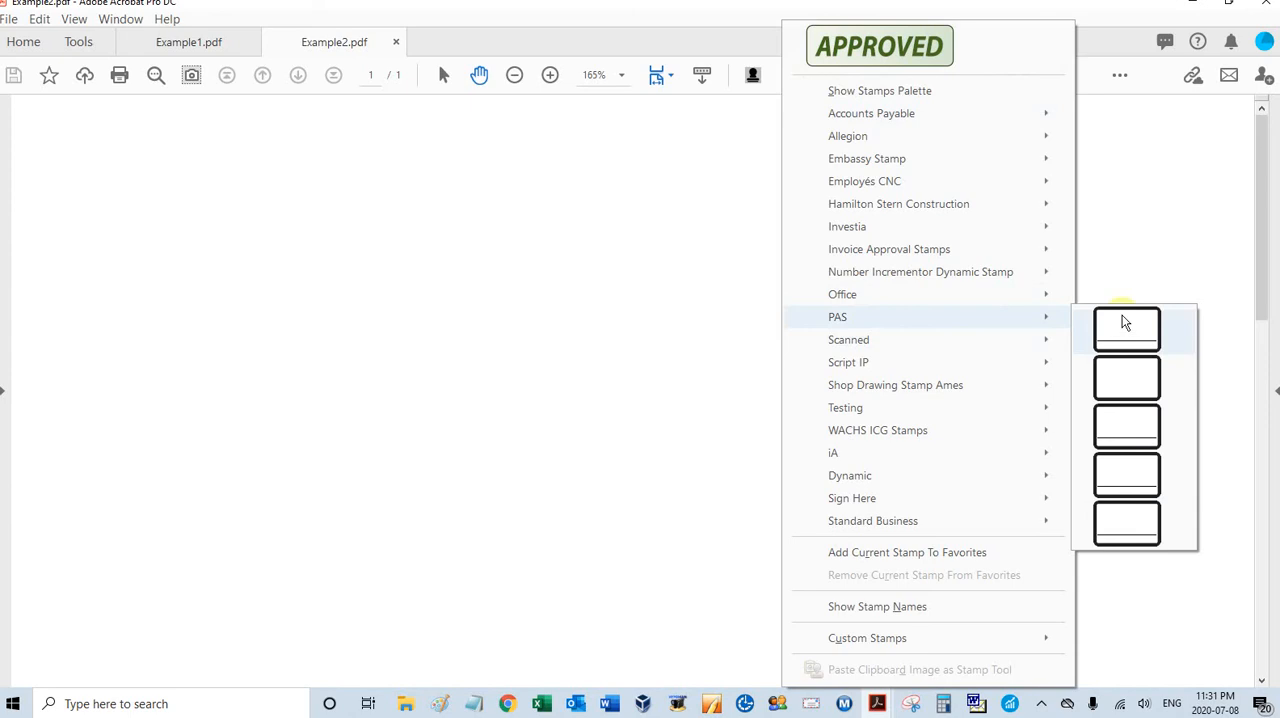
pyautogui.moveTo(1120, 330)
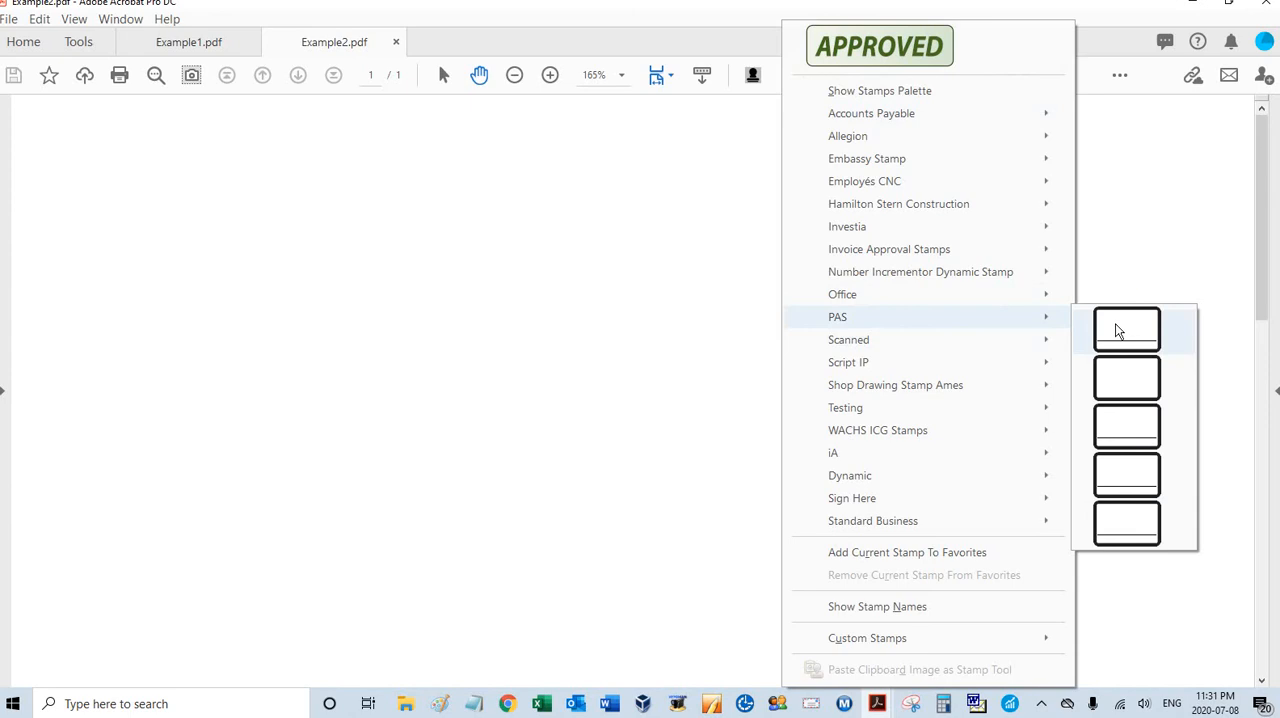
pyautogui.moveTo(1126, 338)
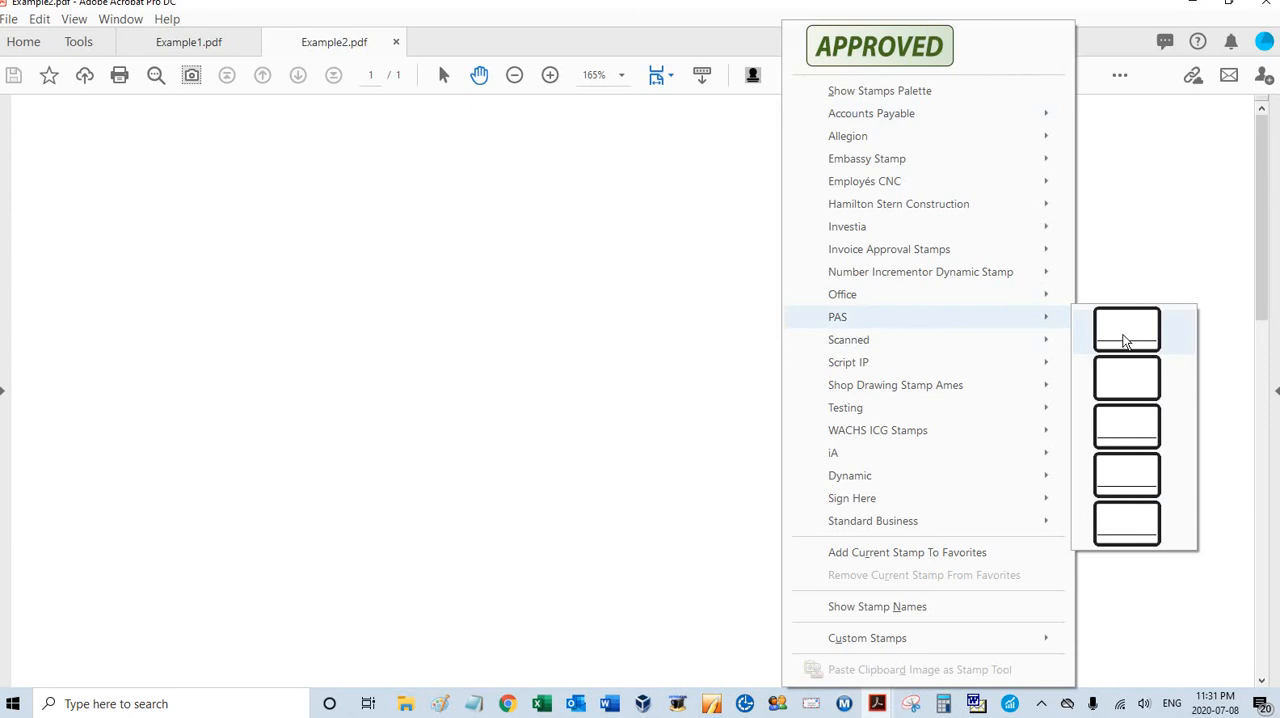
pyautogui.moveTo(1116, 340)
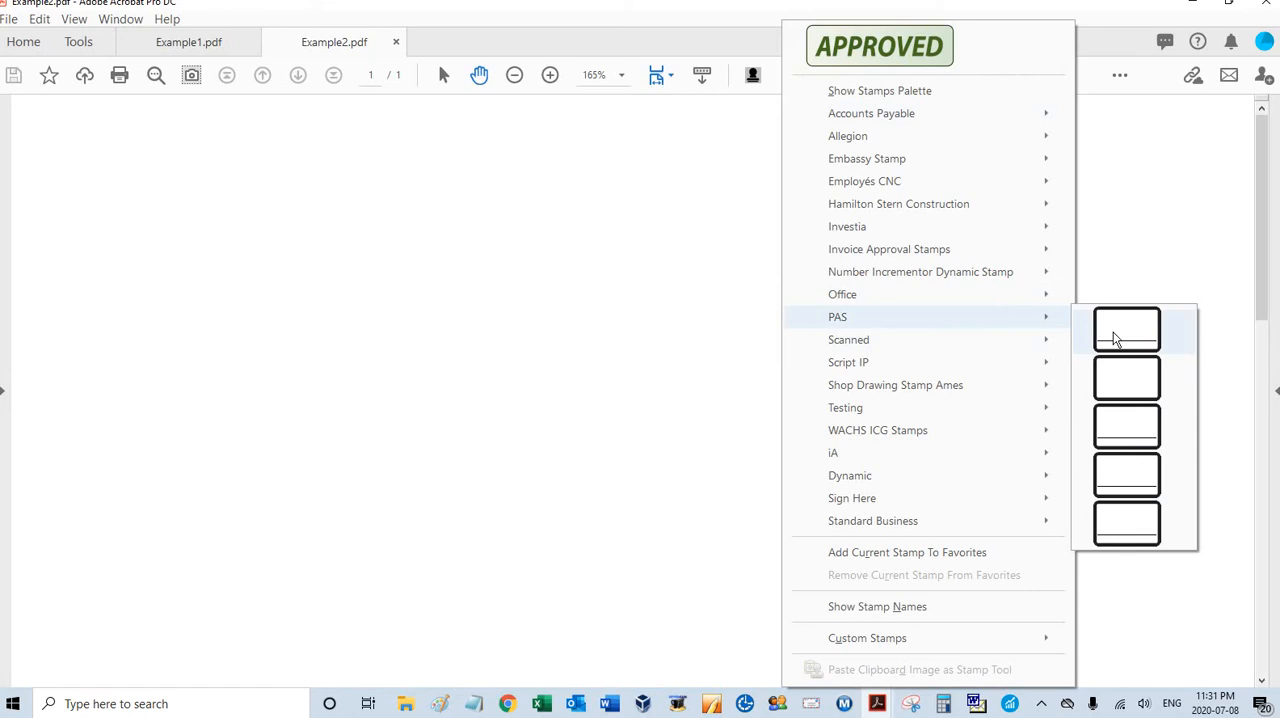
pyautogui.moveTo(1124, 380)
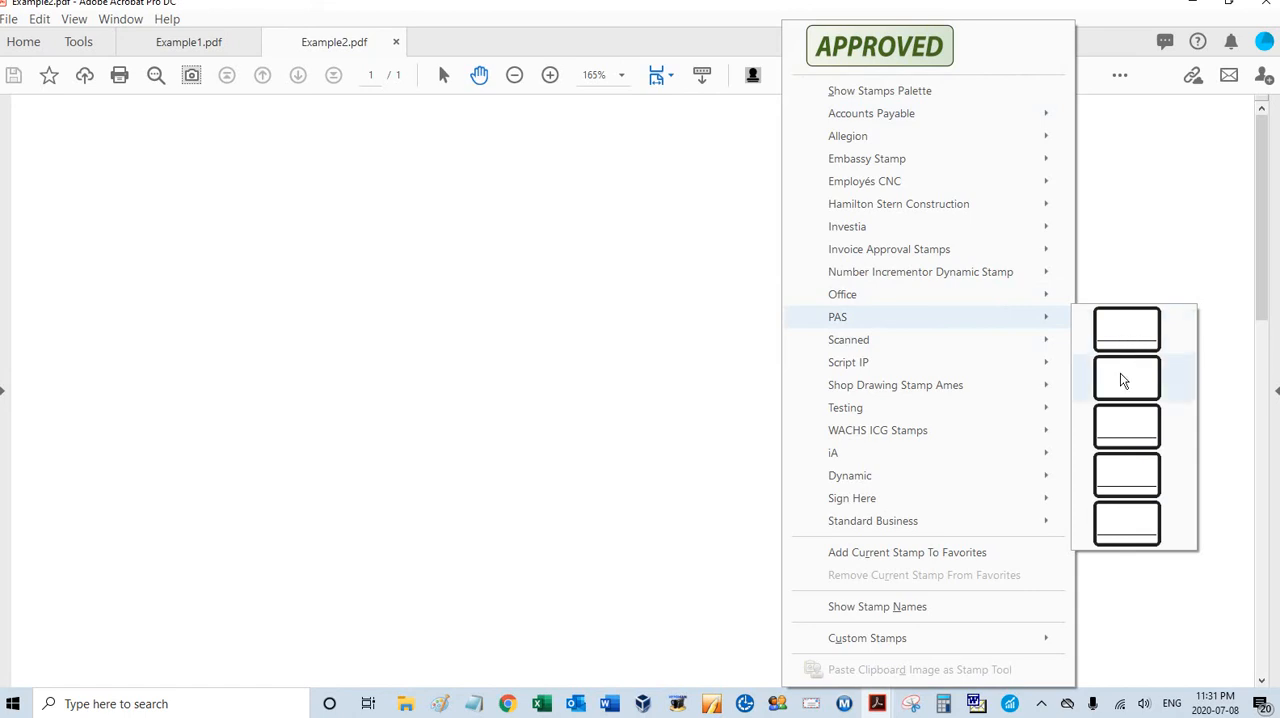
pyautogui.moveTo(1144, 428)
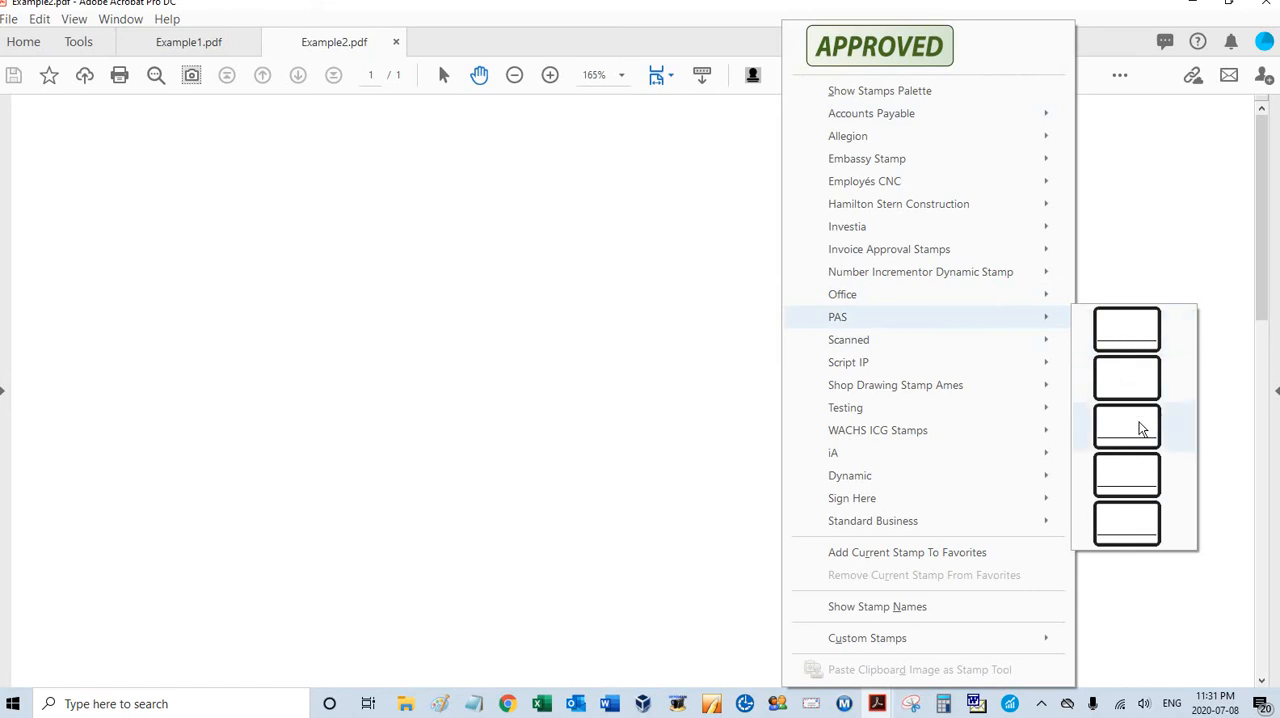
pyautogui.moveTo(1144, 450)
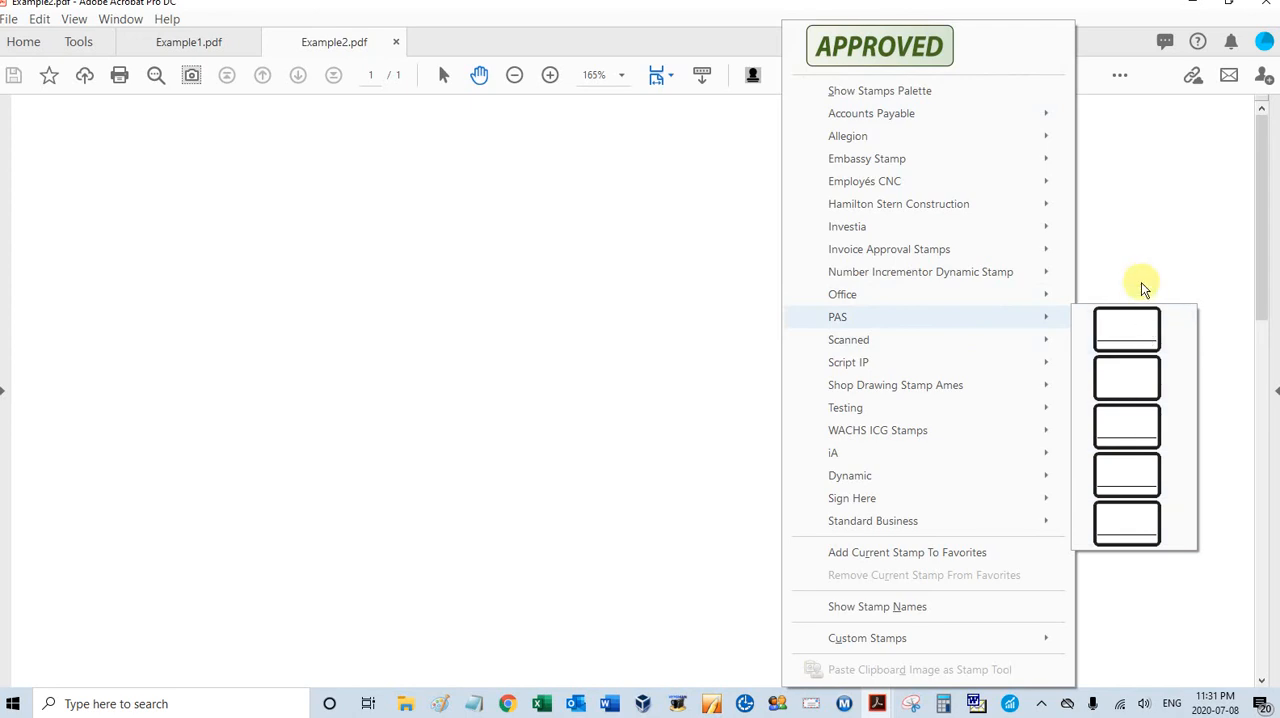
pyautogui.moveTo(1124, 340)
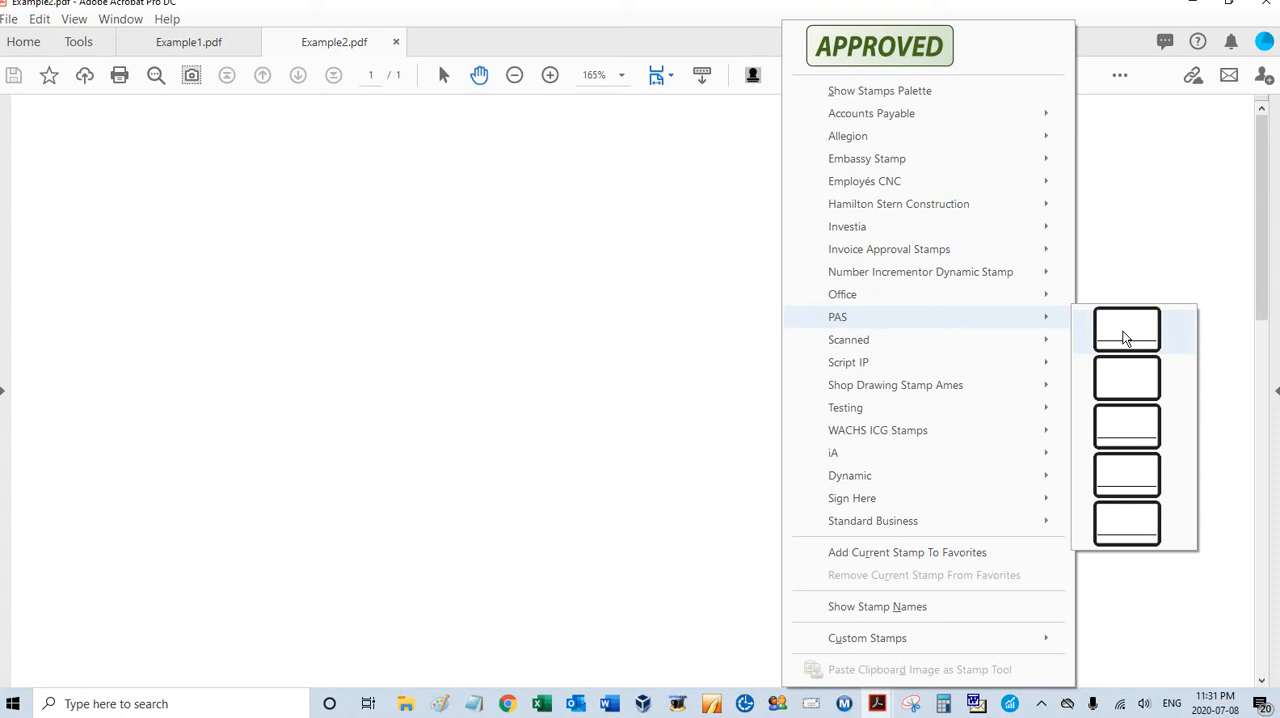
pyautogui.moveTo(1120, 342)
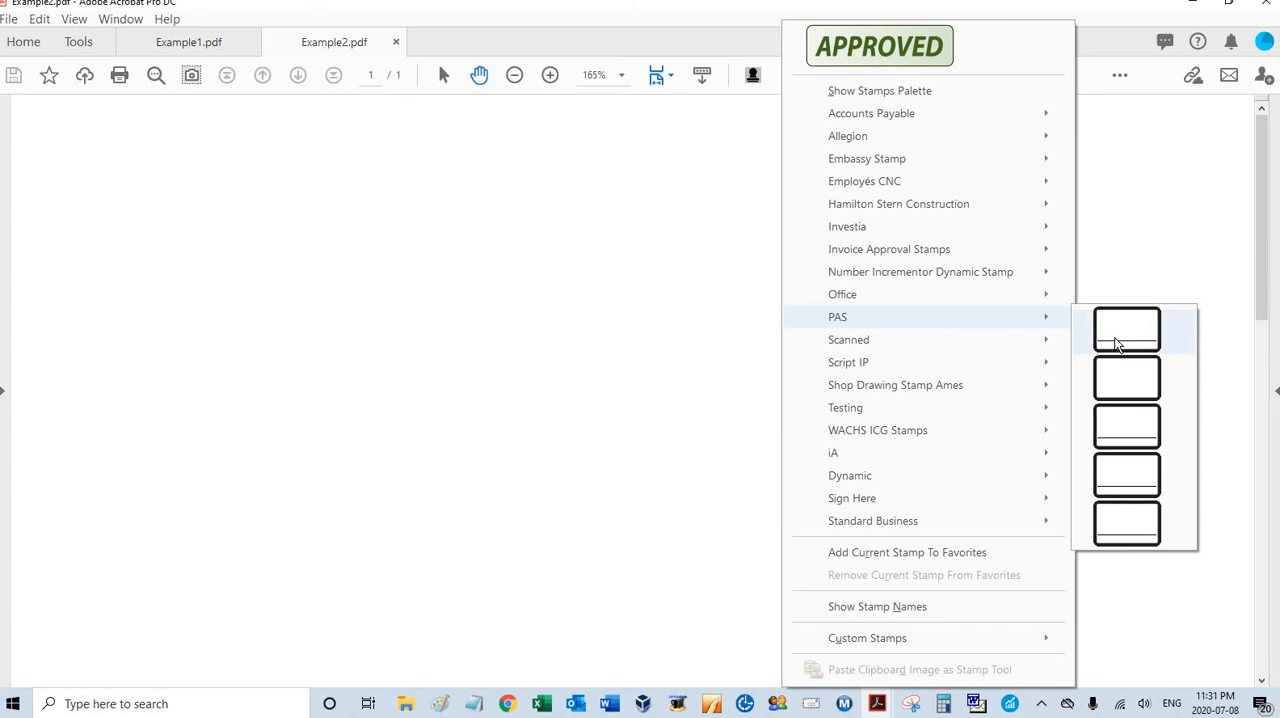
pyautogui.moveTo(1124, 338)
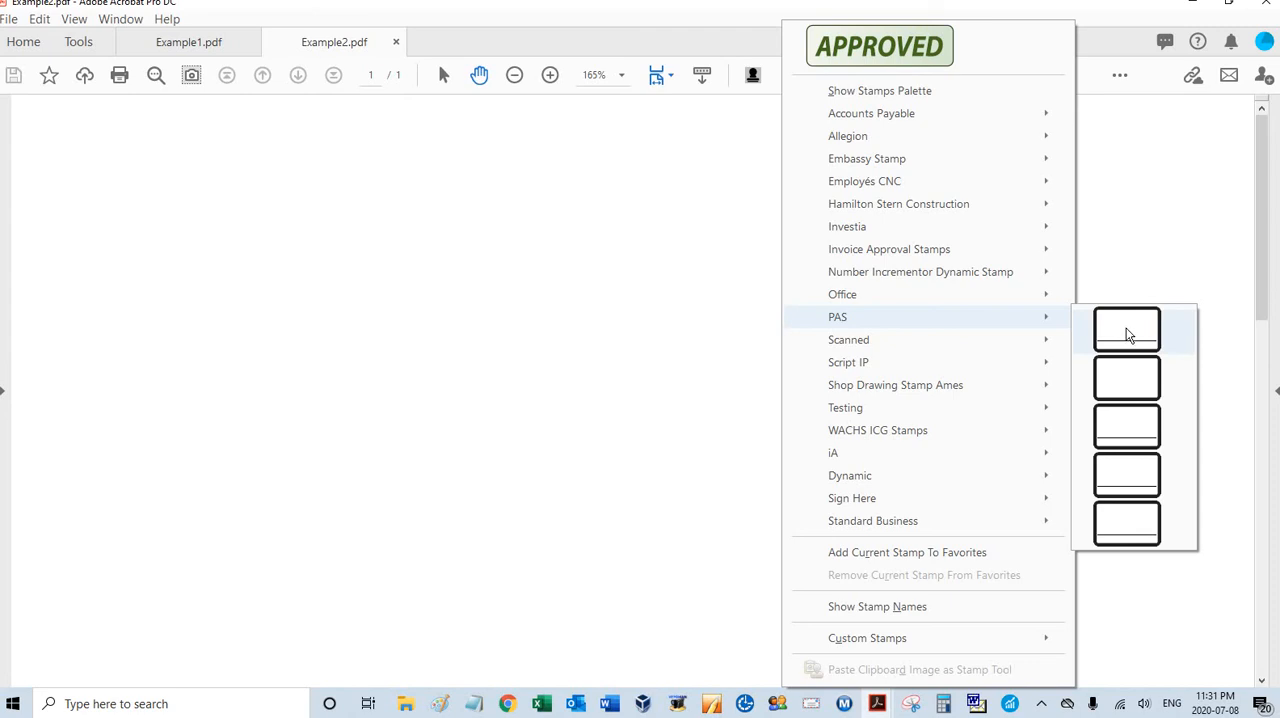
pyautogui.moveTo(1136, 304)
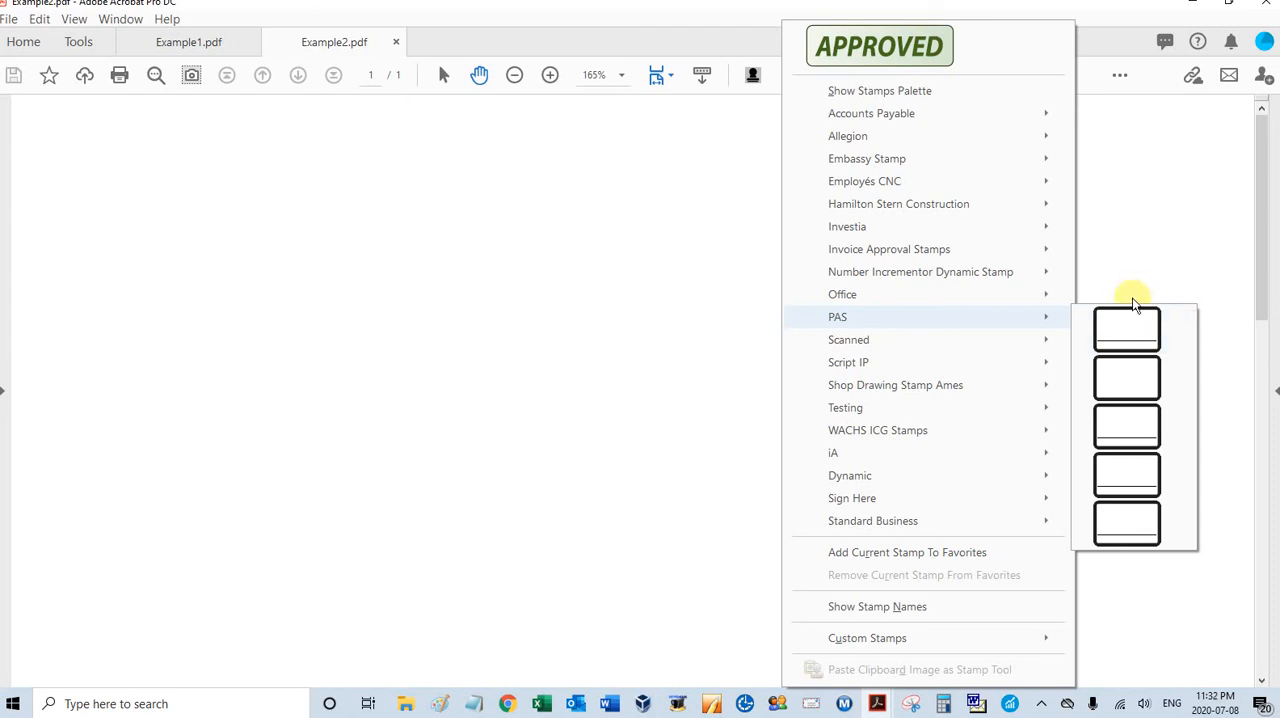
pyautogui.moveTo(1104, 628)
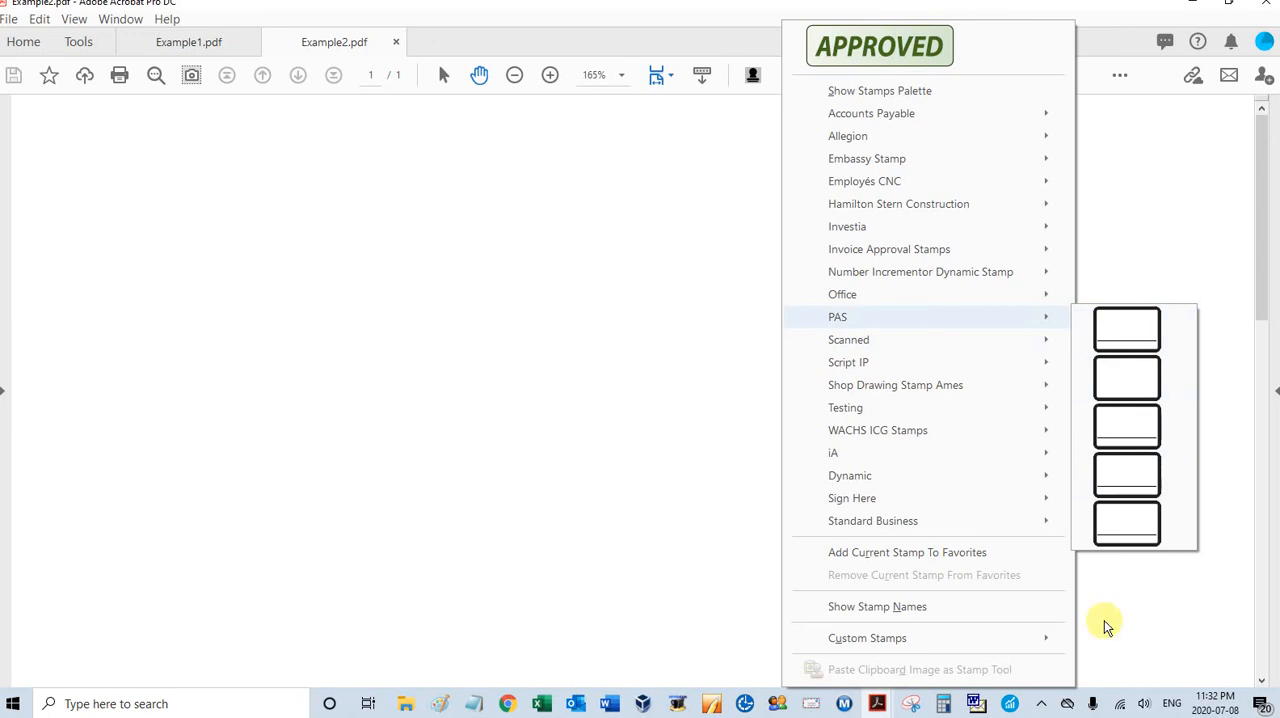
pyautogui.moveTo(876, 606)
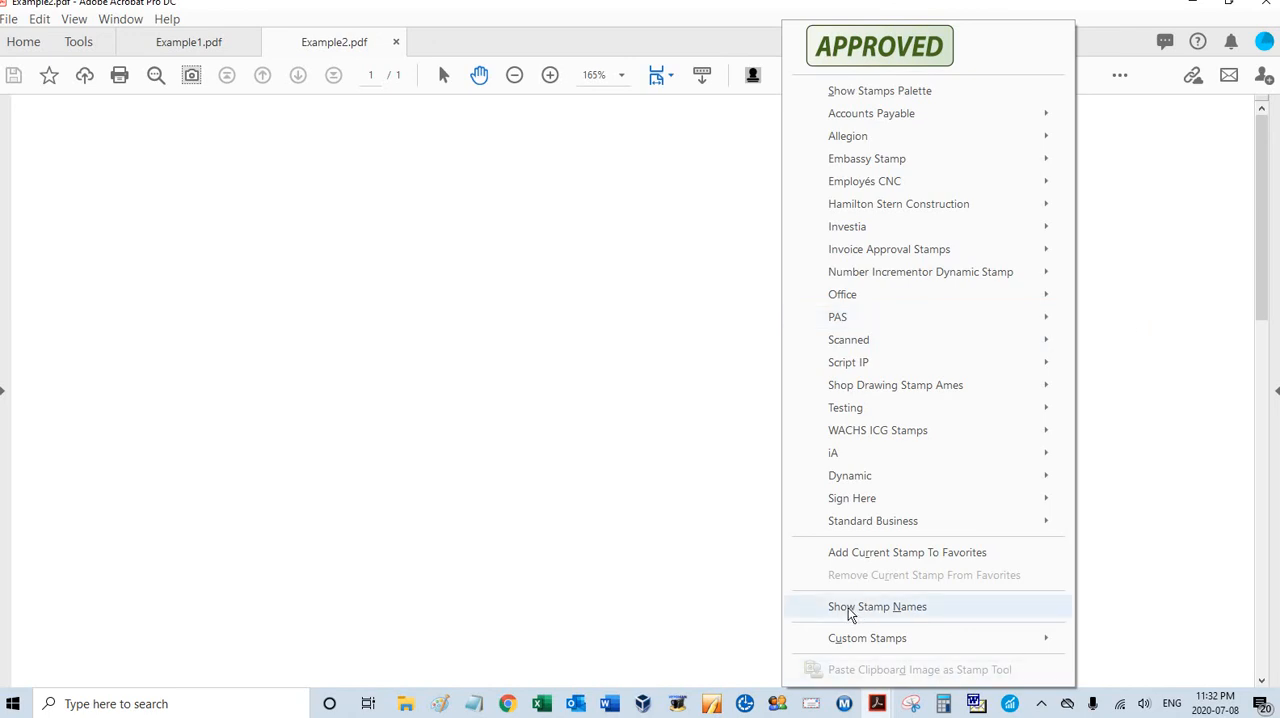
pyautogui.moveTo(858, 614)
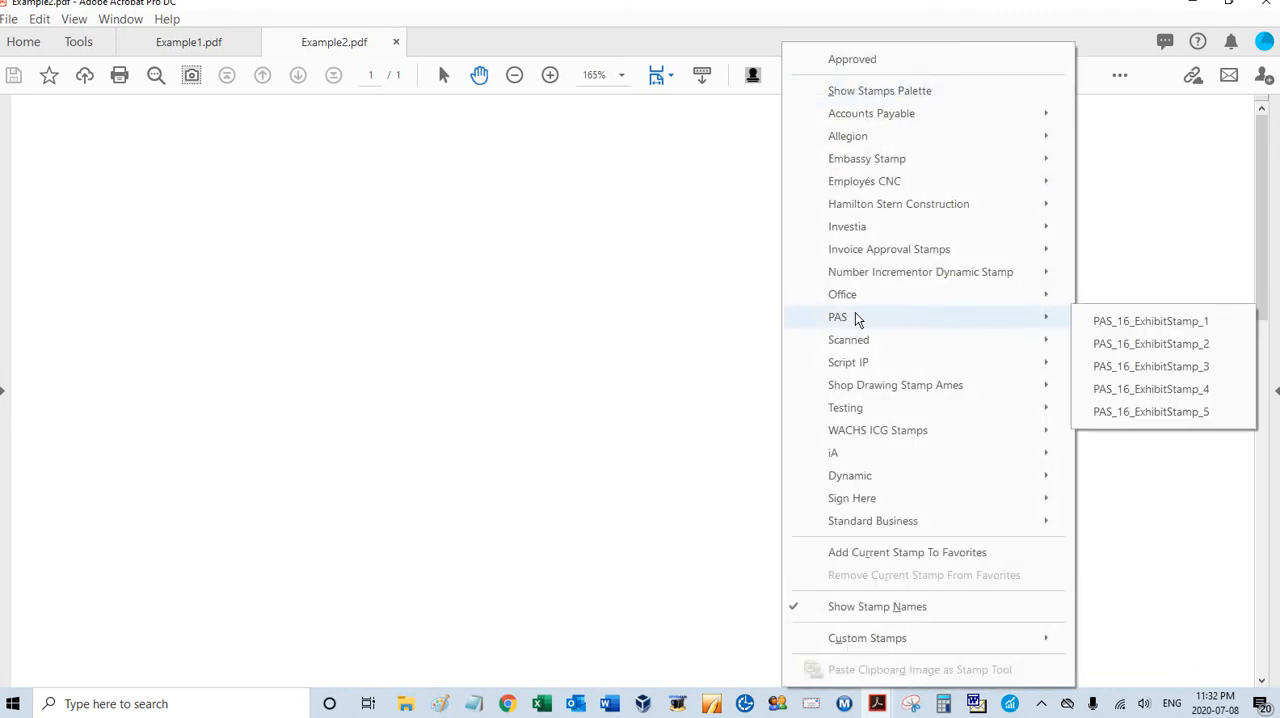
pyautogui.moveTo(1150, 320)
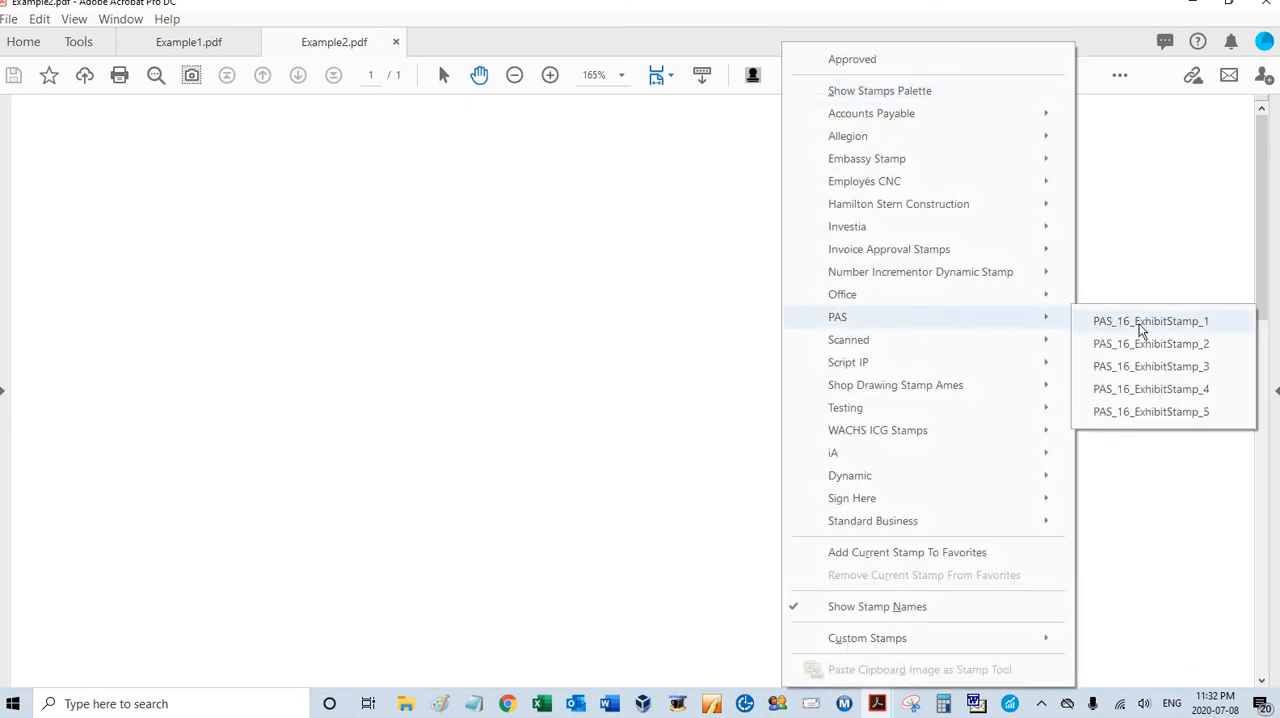
pyautogui.moveTo(1150, 388)
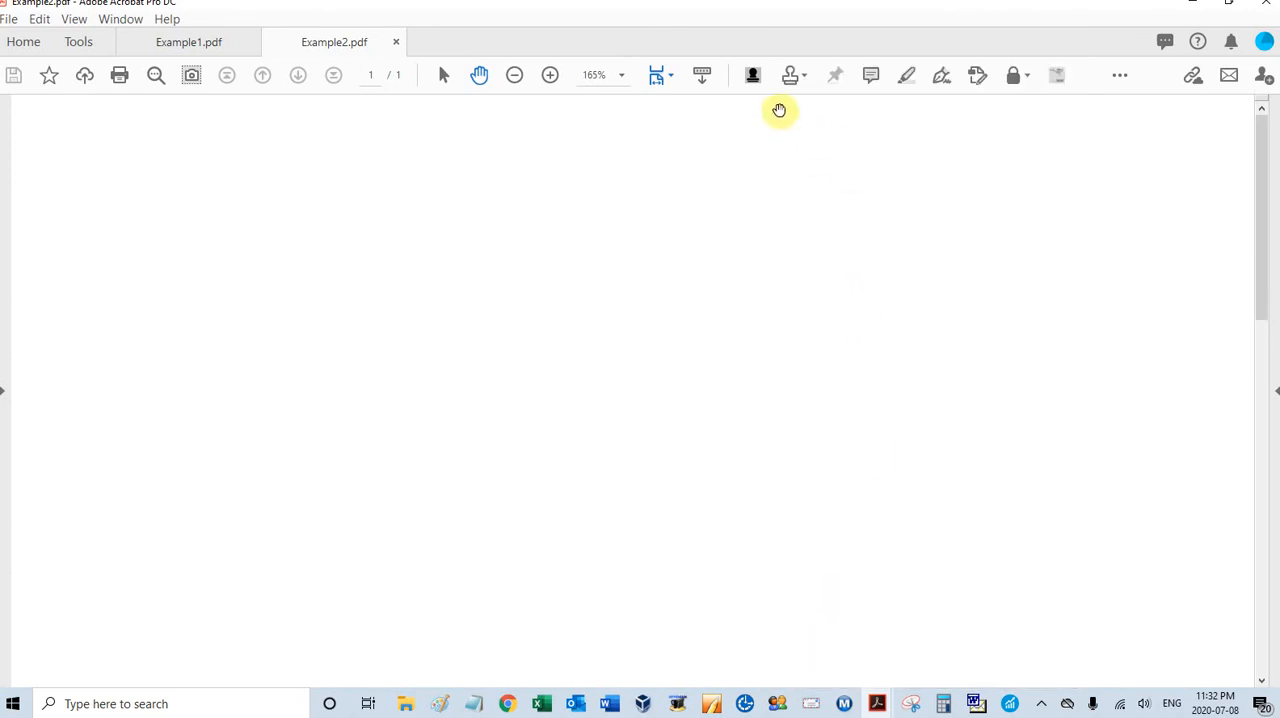
pyautogui.moveTo(752, 76)
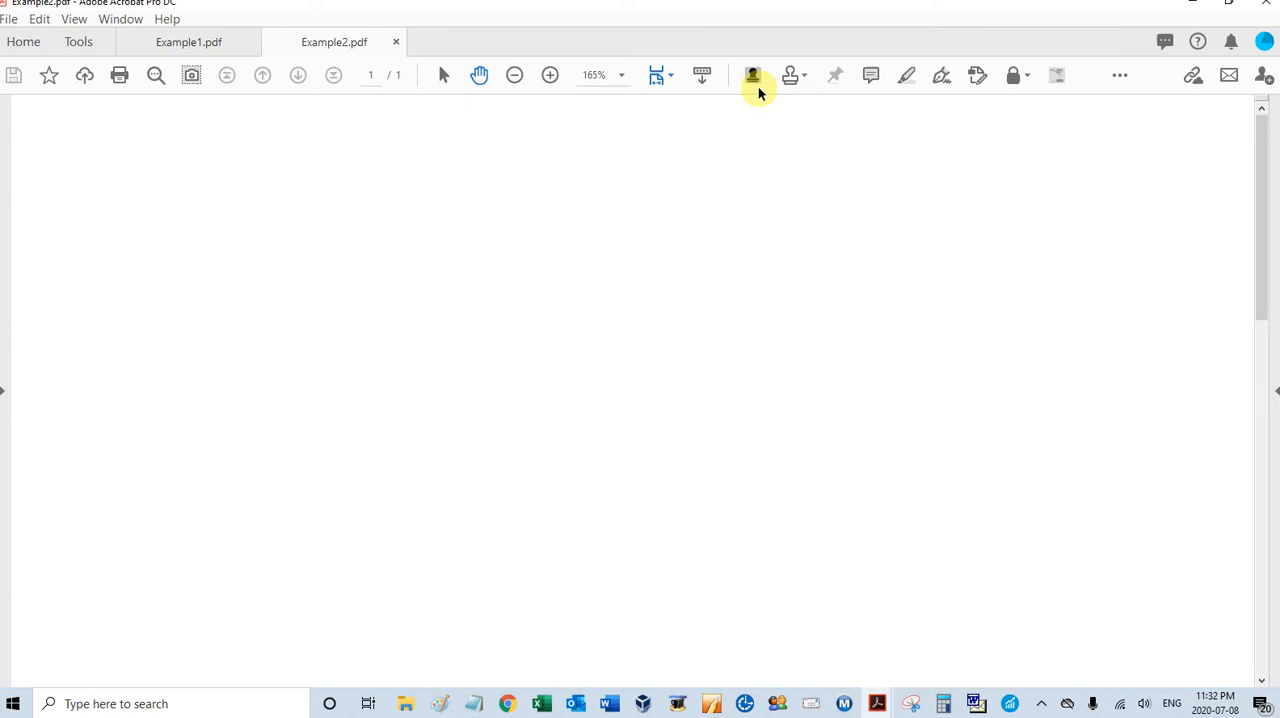
# Choose Exhibit Stamp 1 Settings from the Exhibit Stamp dropdown
pyautogui.click(752, 76)
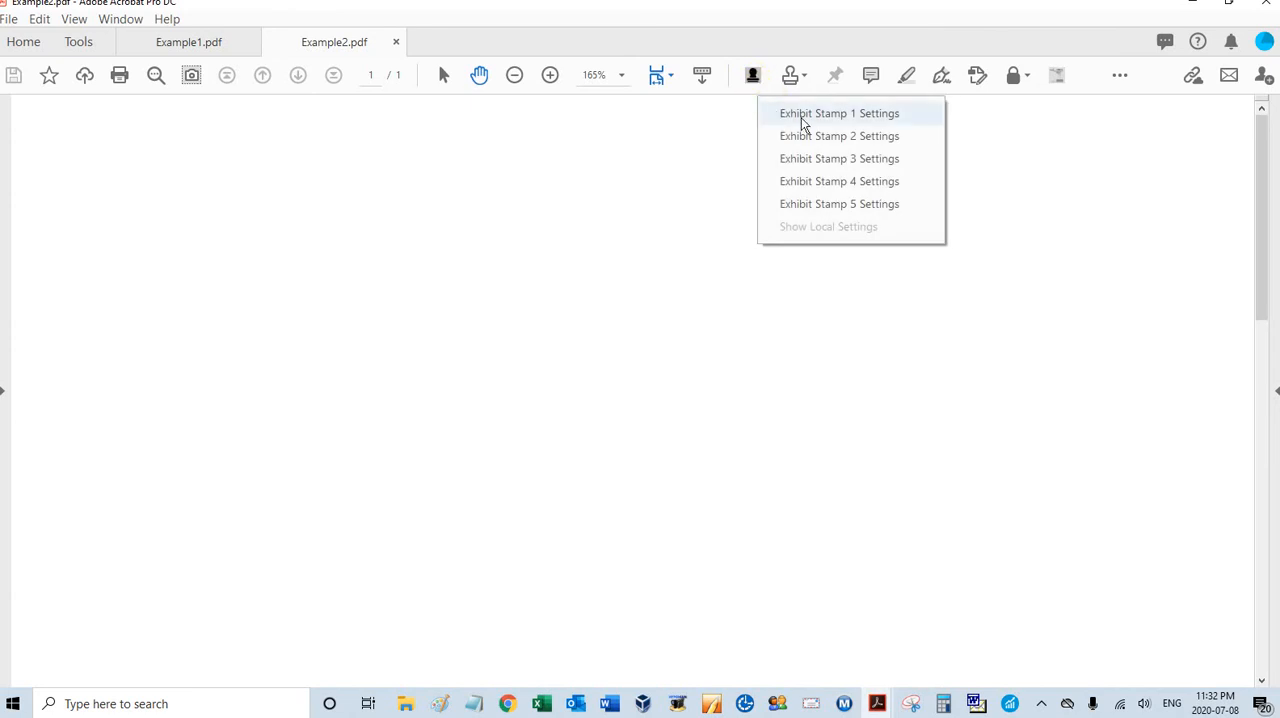
pyautogui.moveTo(870, 120)
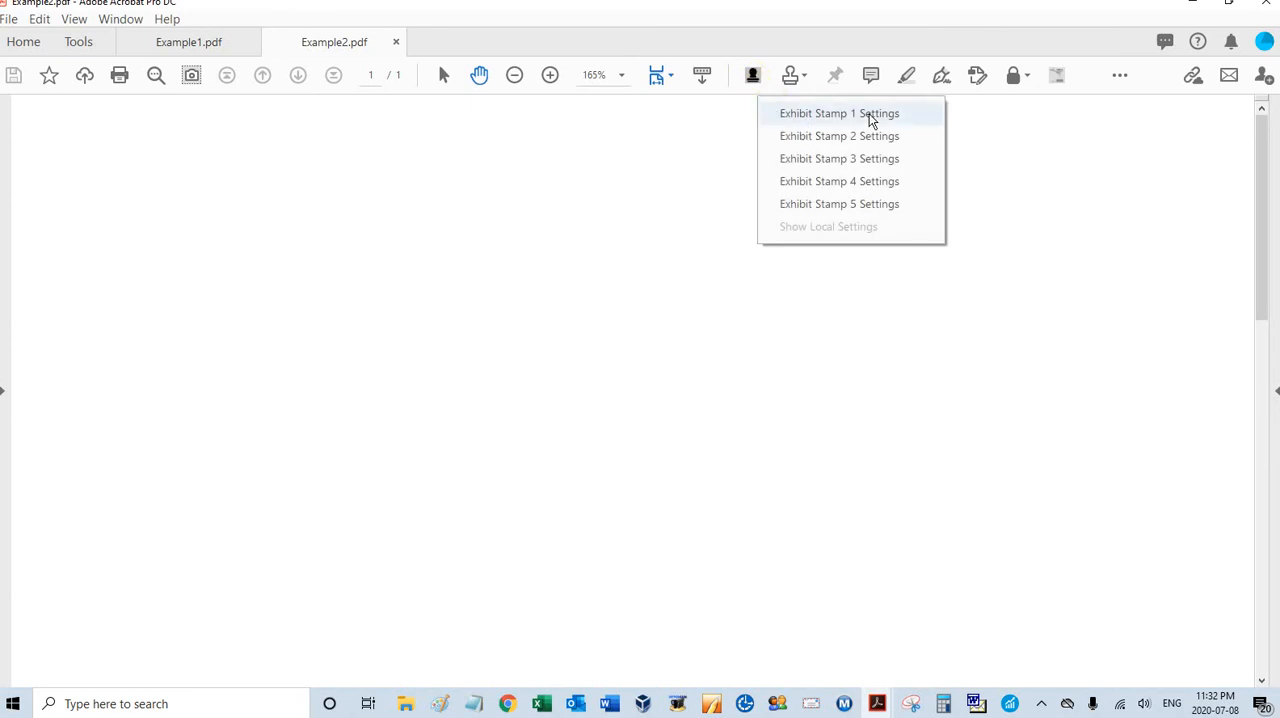
pyautogui.click(840, 114)
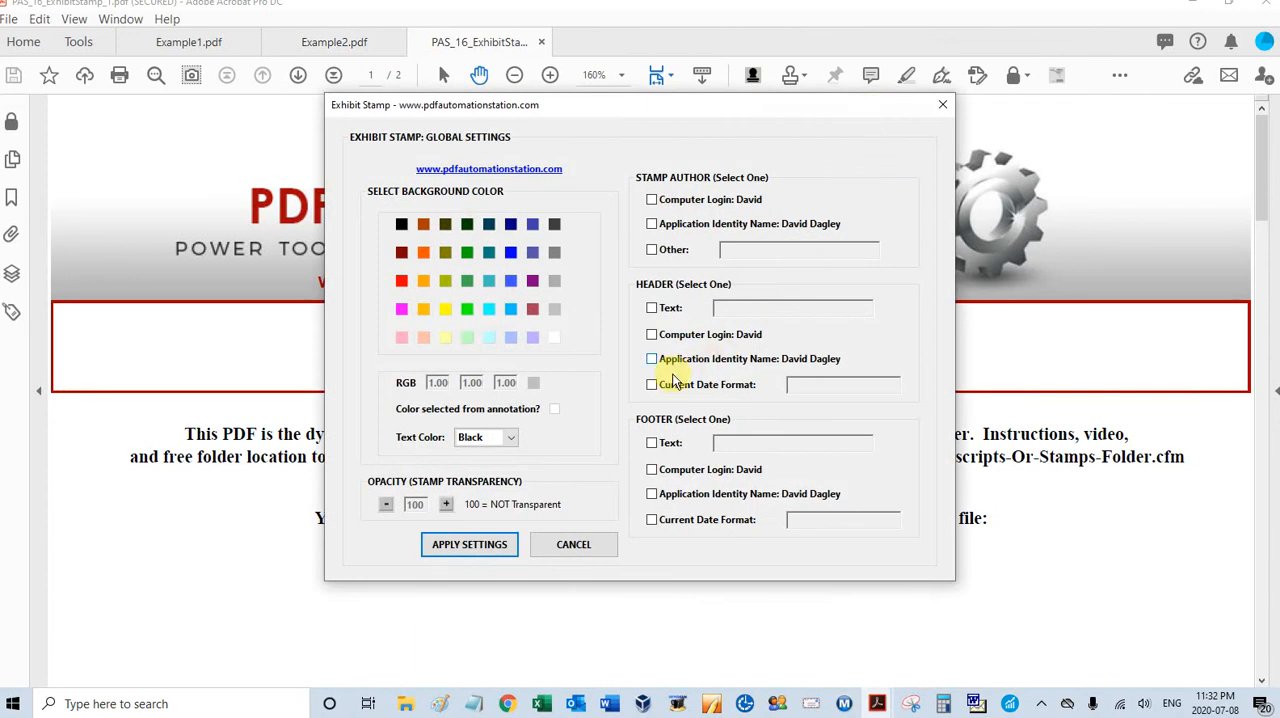
pyautogui.moveTo(444, 308)
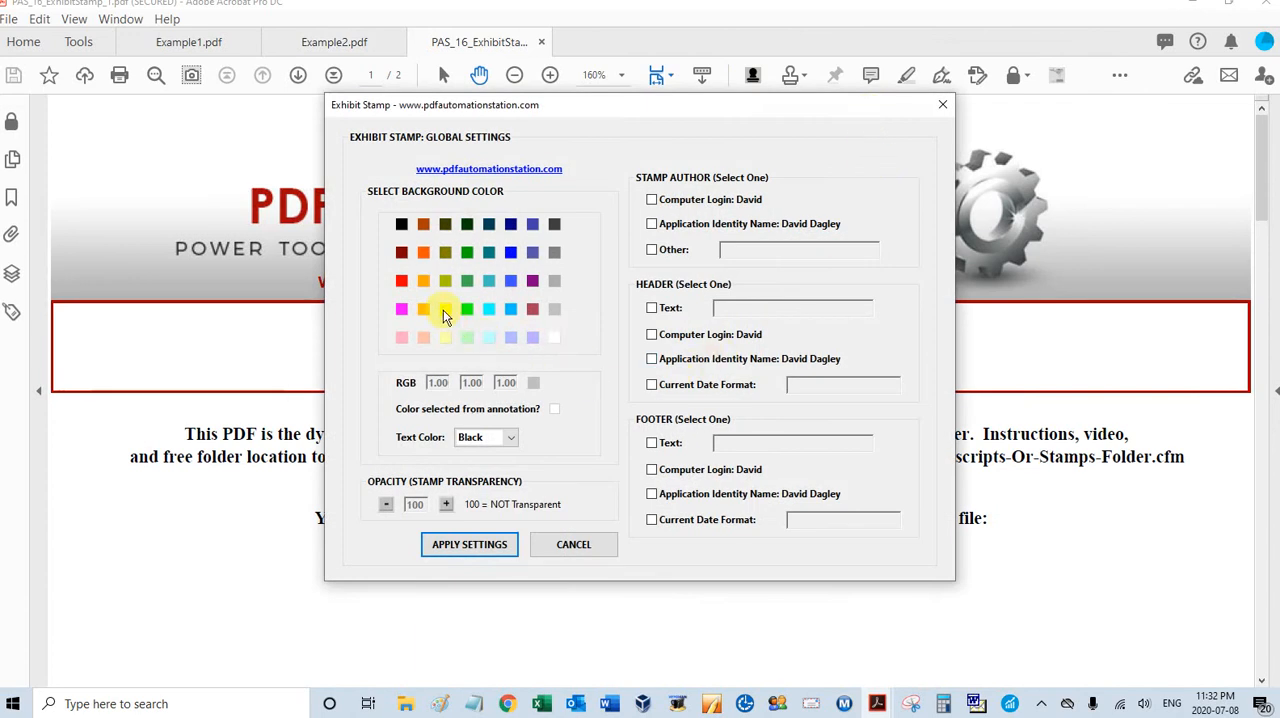
# Select the yellow background swatch (RGB 1.00, 1.00, 0.00) for Exhibit Stamp 1
pyautogui.click(444, 308)
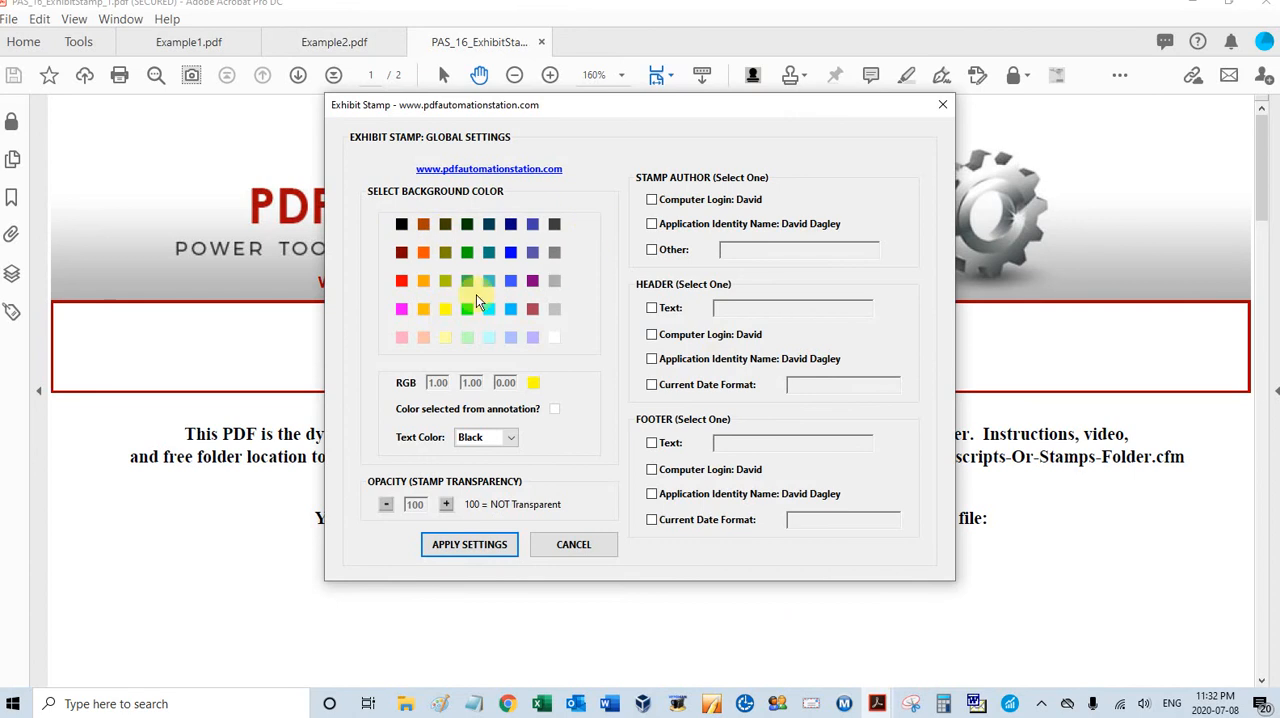
pyautogui.moveTo(464, 412)
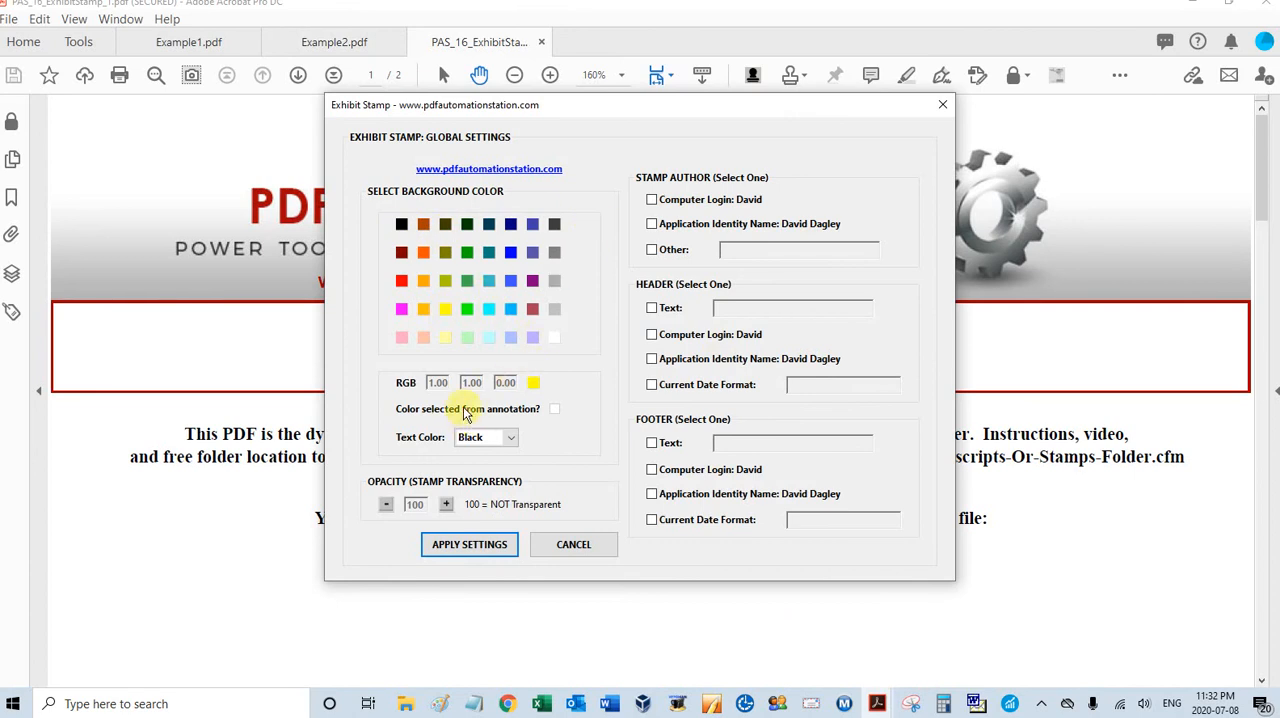
pyautogui.moveTo(532, 372)
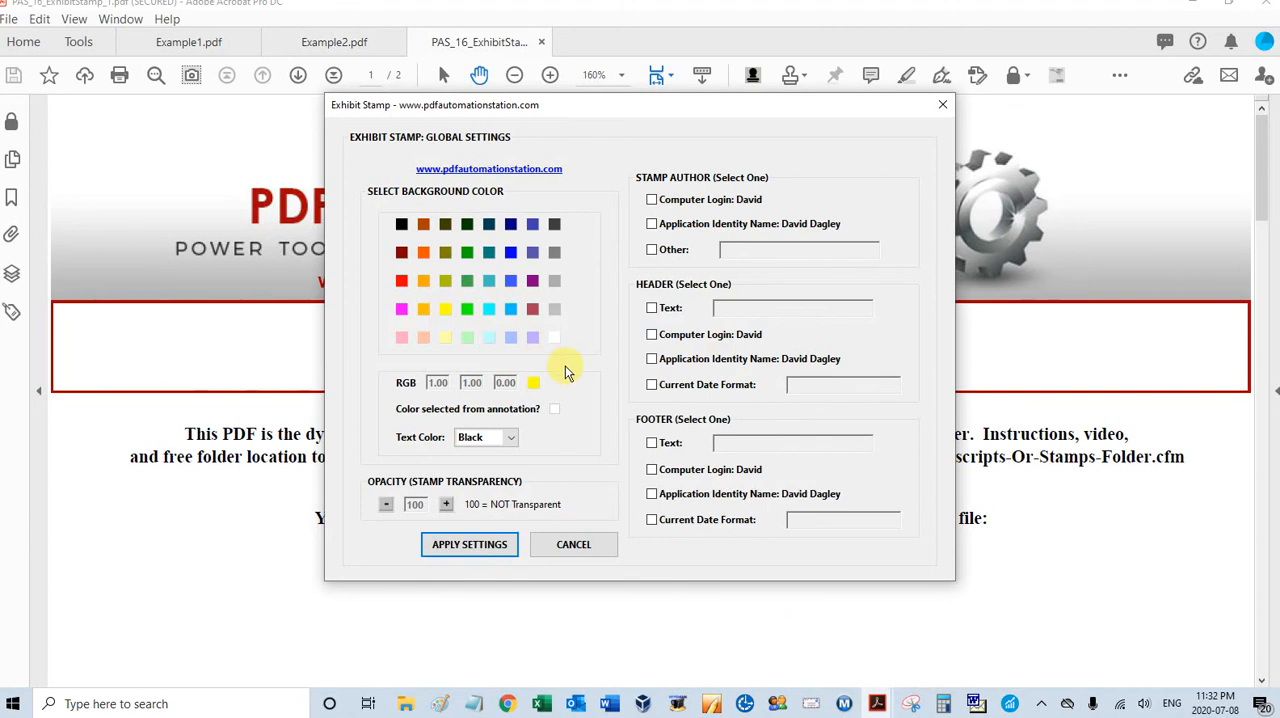
pyautogui.moveTo(568, 380)
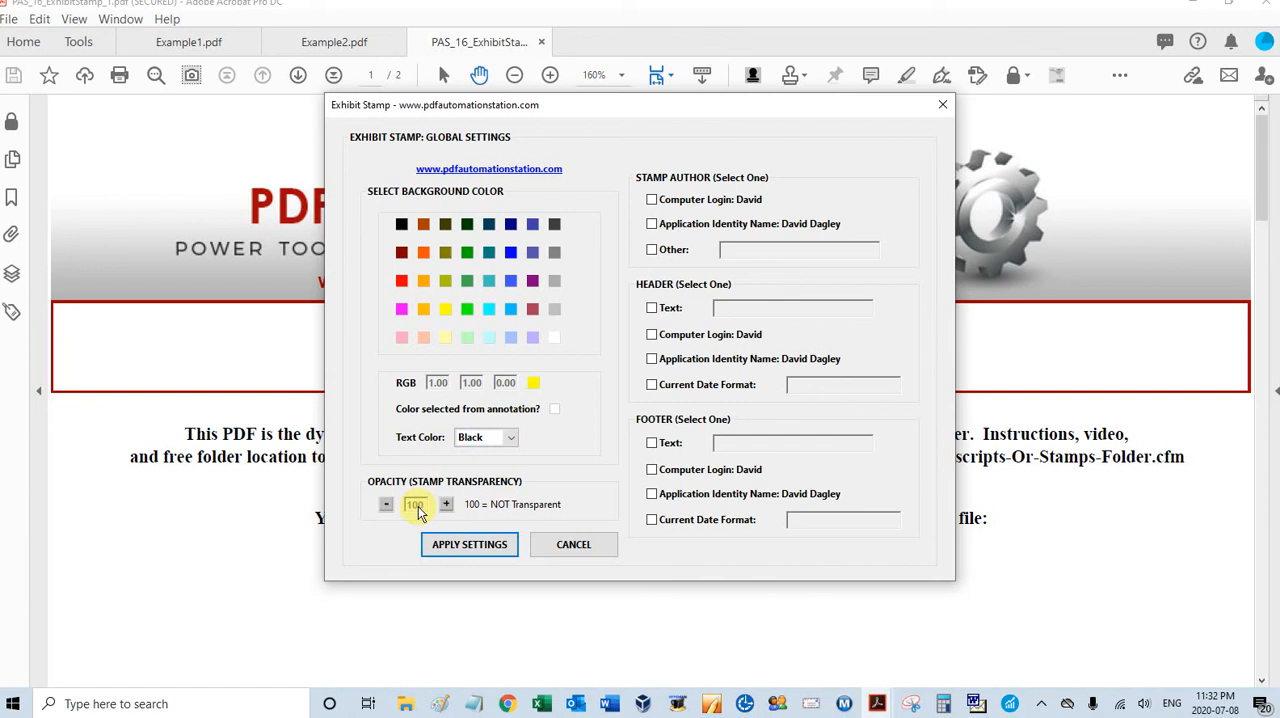
pyautogui.moveTo(496, 512)
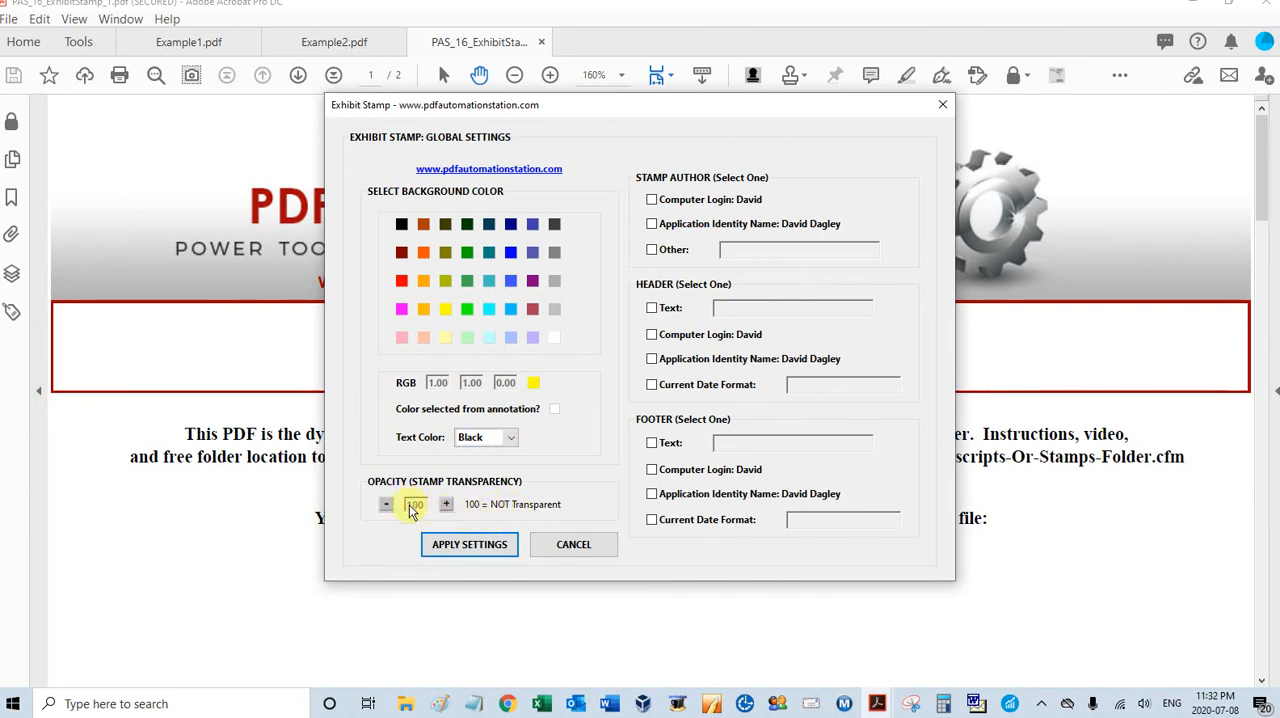
pyautogui.click(384, 504)
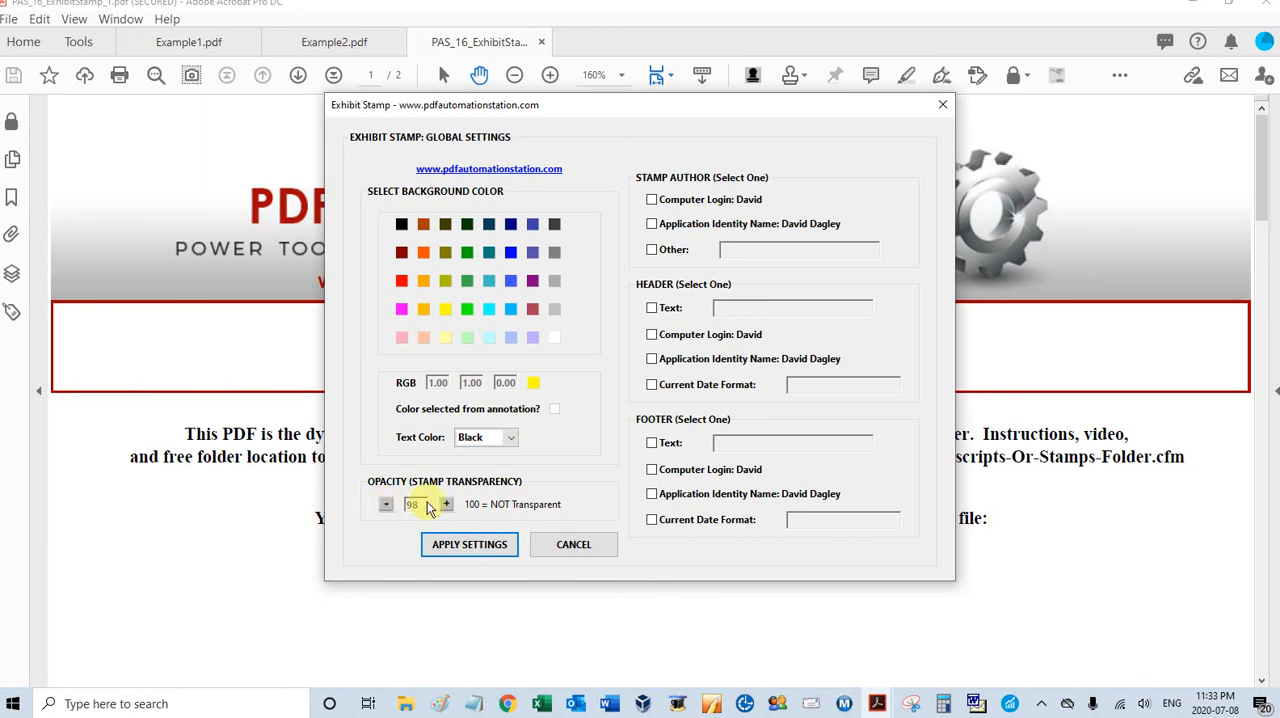
pyautogui.click(448, 504)
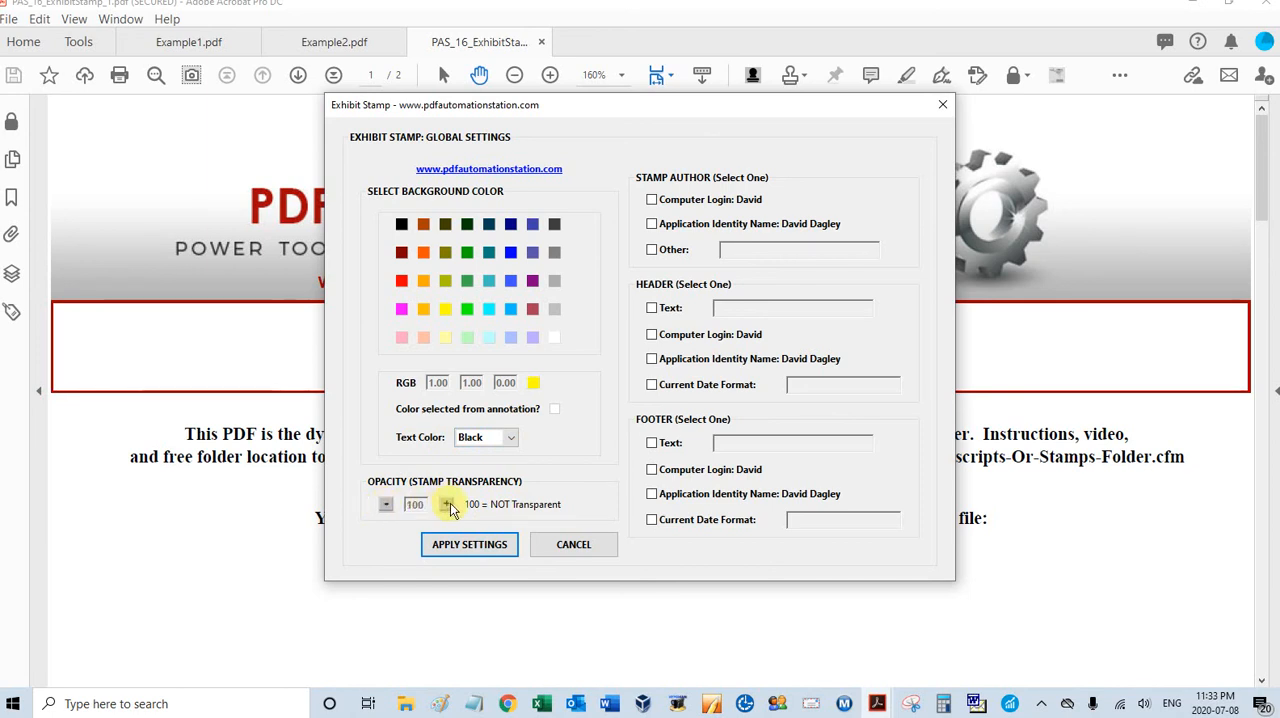
pyautogui.moveTo(578, 436)
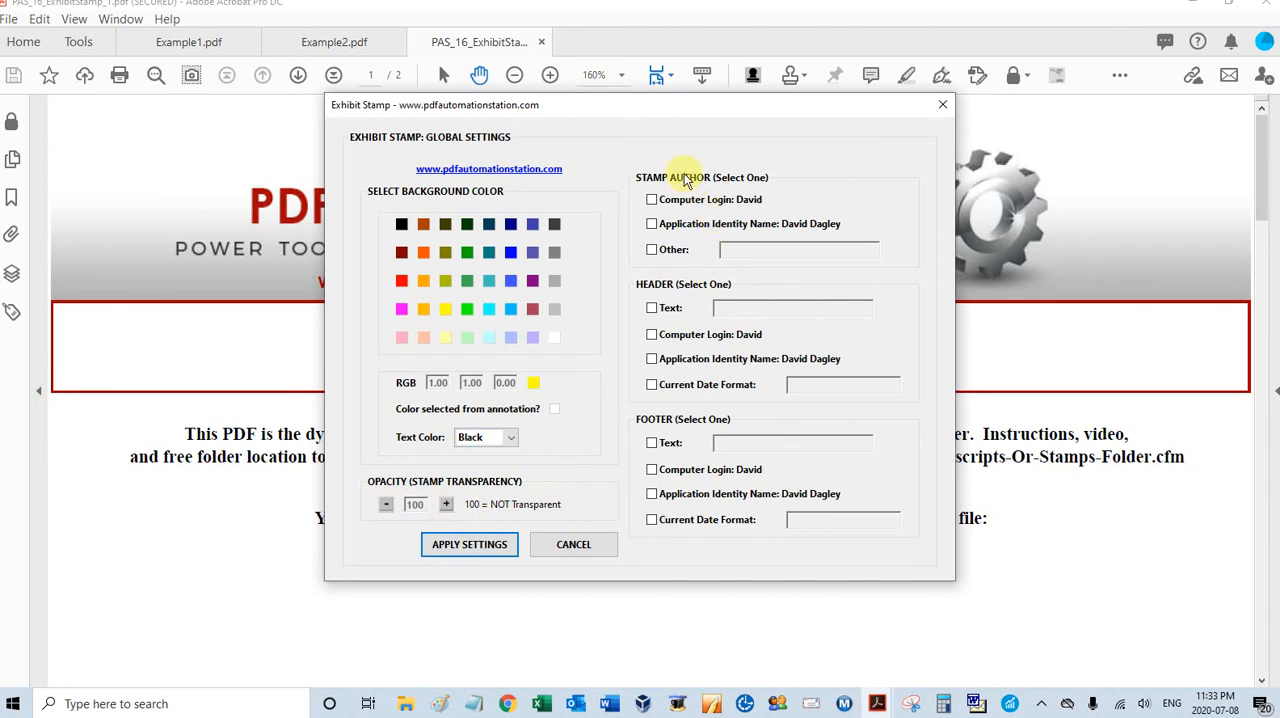
pyautogui.moveTo(686, 190)
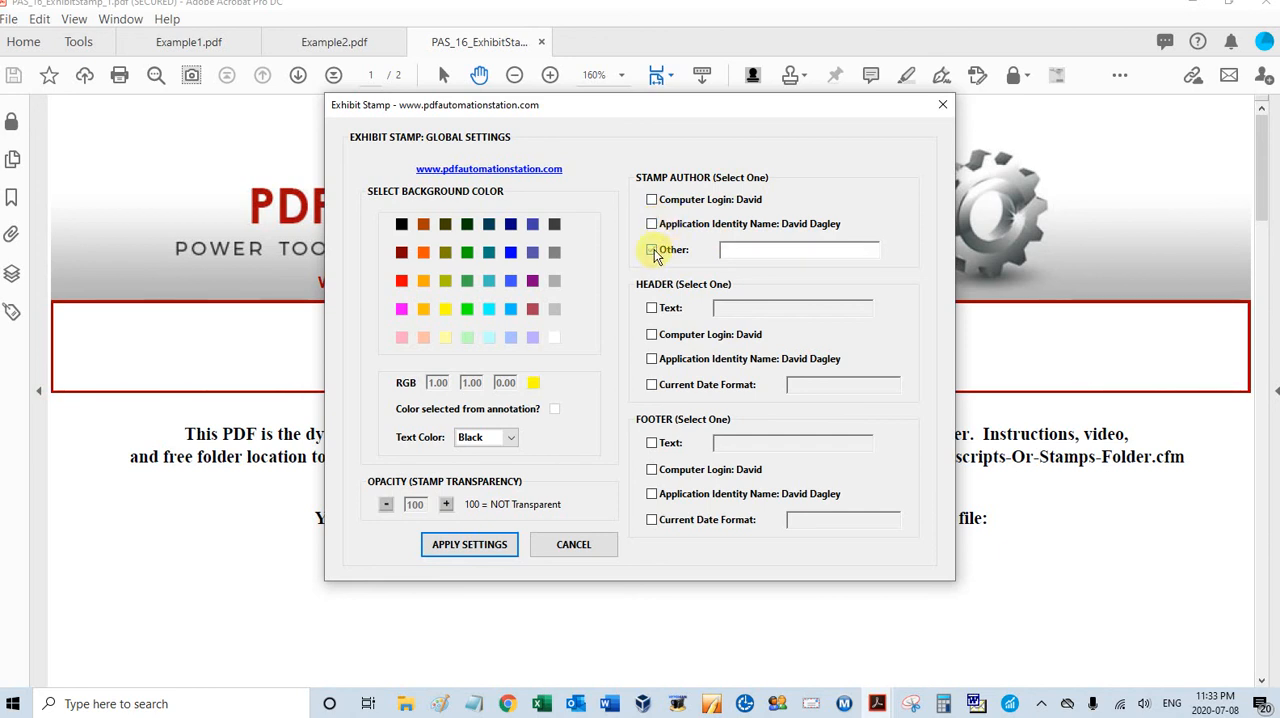
# Leave the custom stamp author unchecked and set the header to custom text 'EXHIBIT'
pyautogui.click(652, 248)
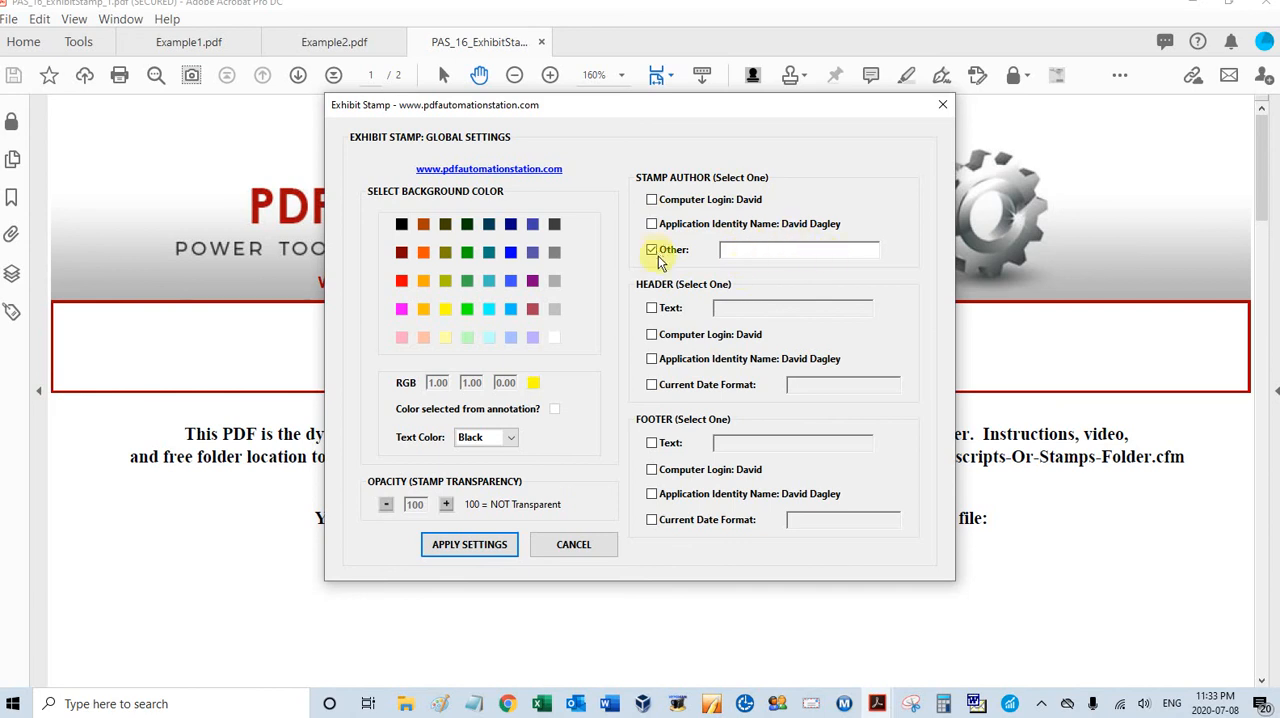
pyautogui.click(652, 248)
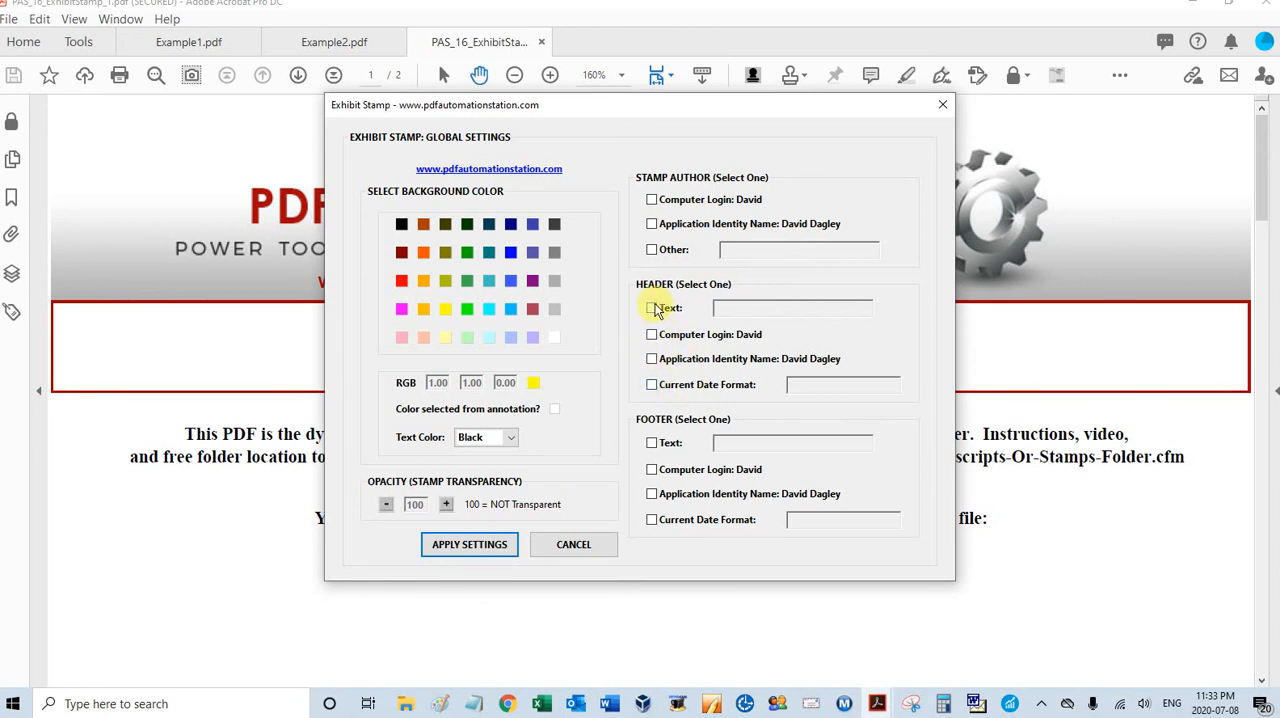
pyautogui.moveTo(728, 312)
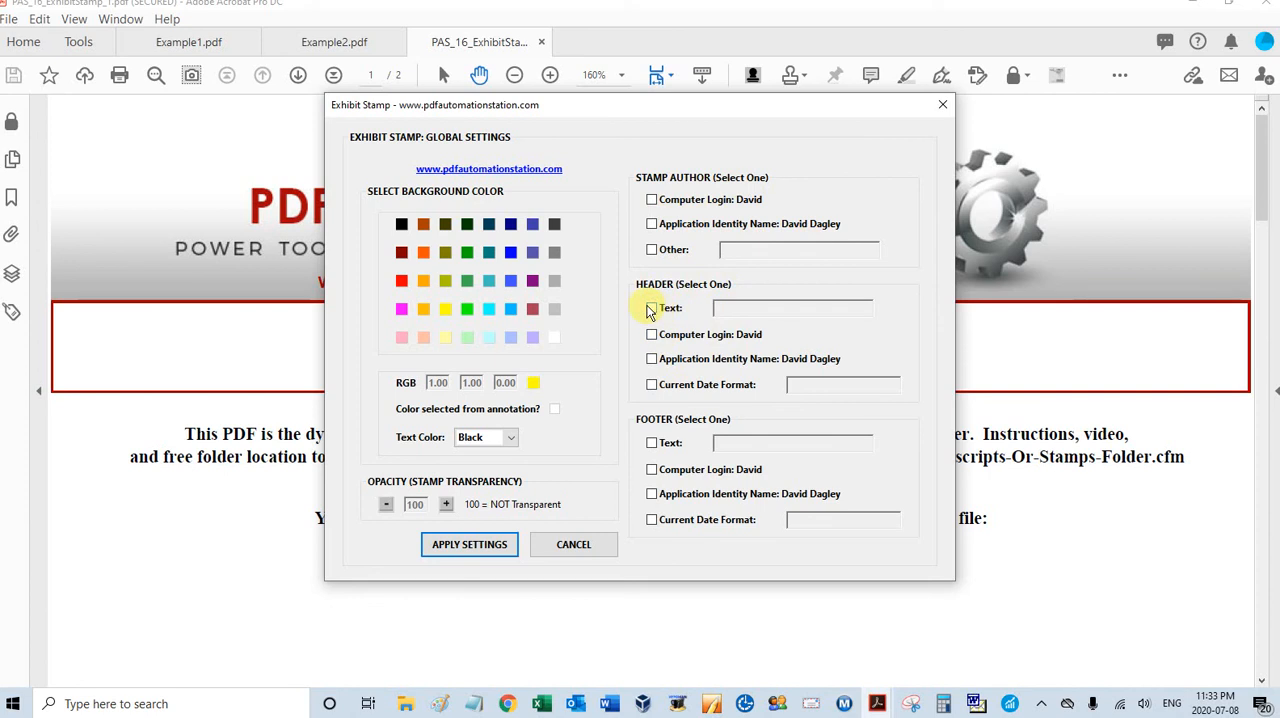
pyautogui.click(652, 308)
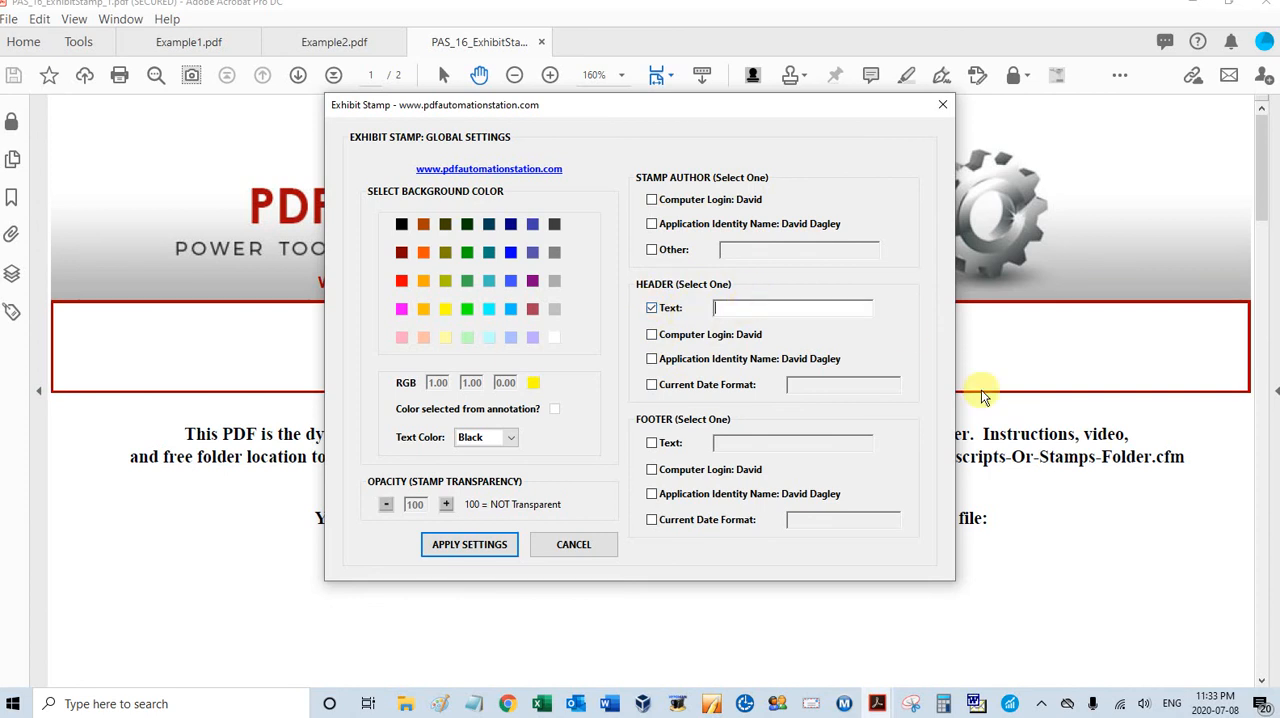
pyautogui.write('e')
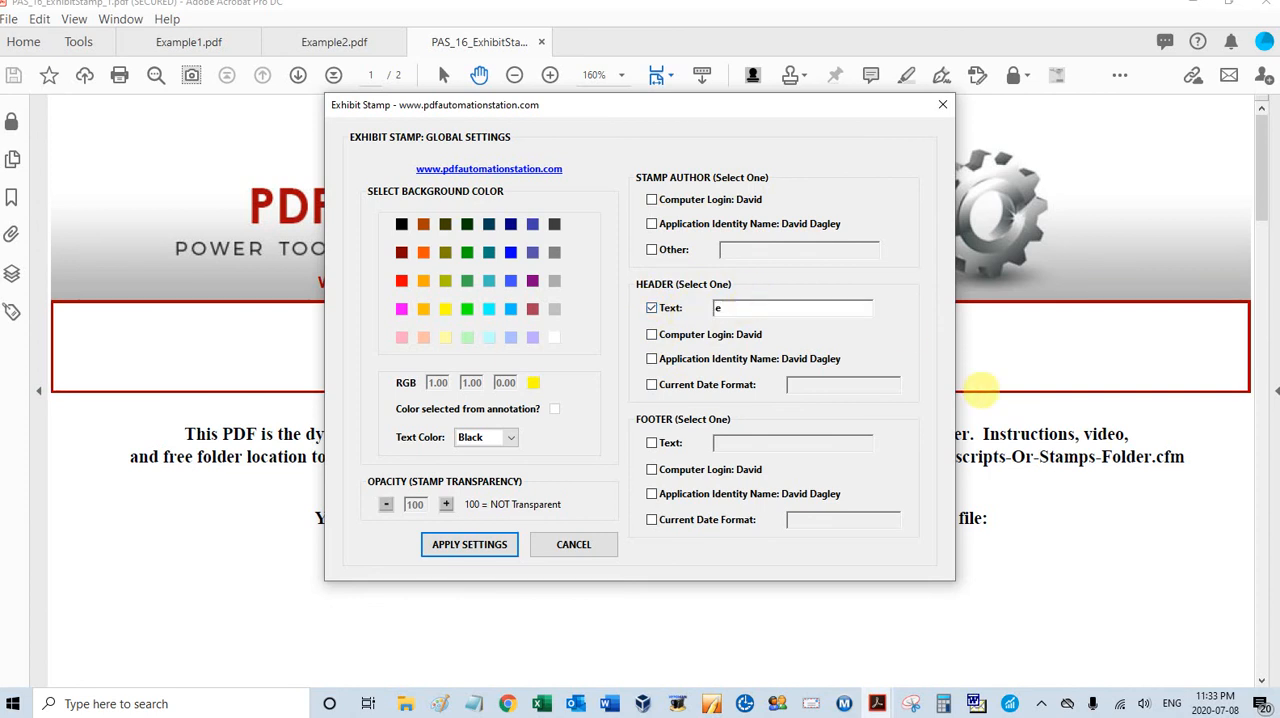
pyautogui.write('EX')
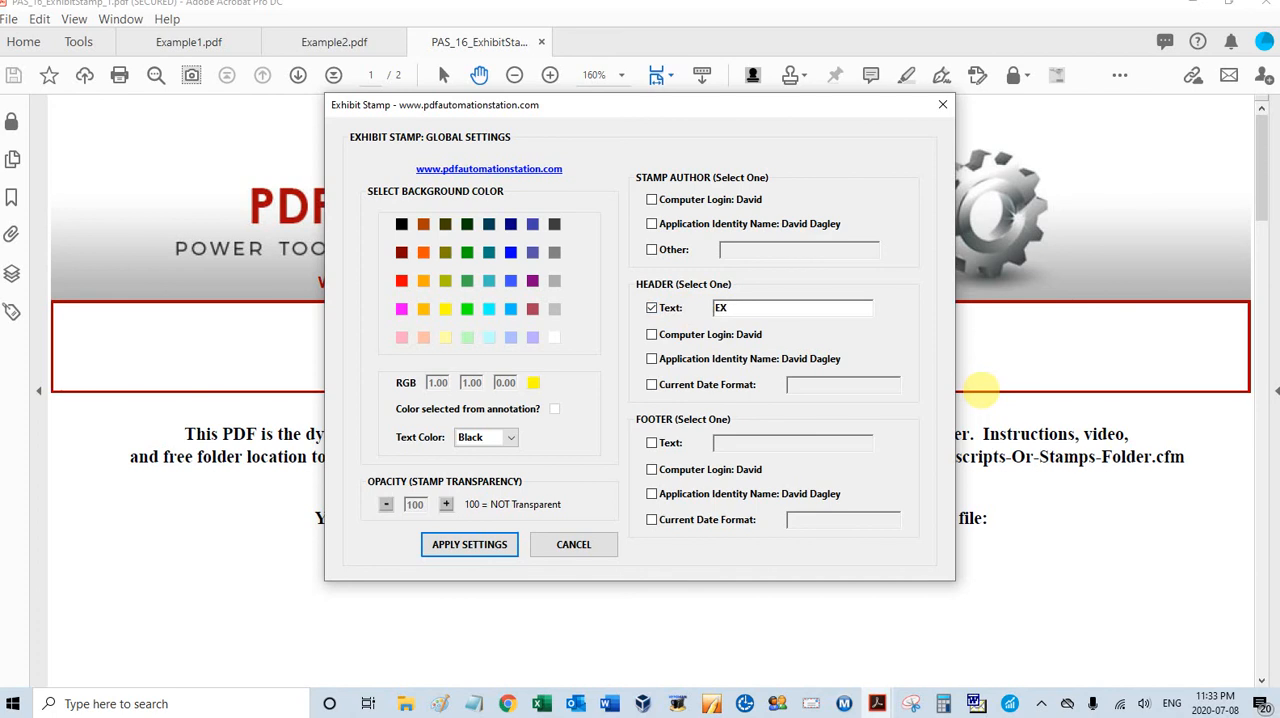
pyautogui.write('HIBIT')
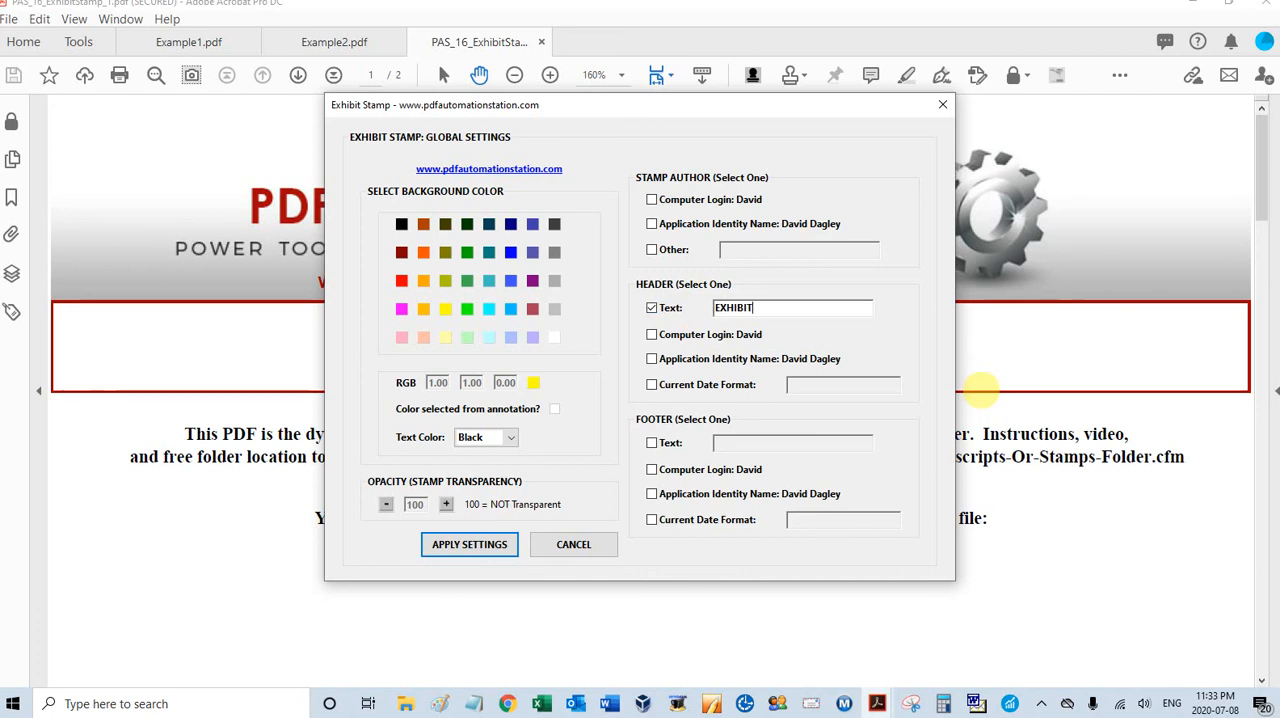
pyautogui.moveTo(716, 342)
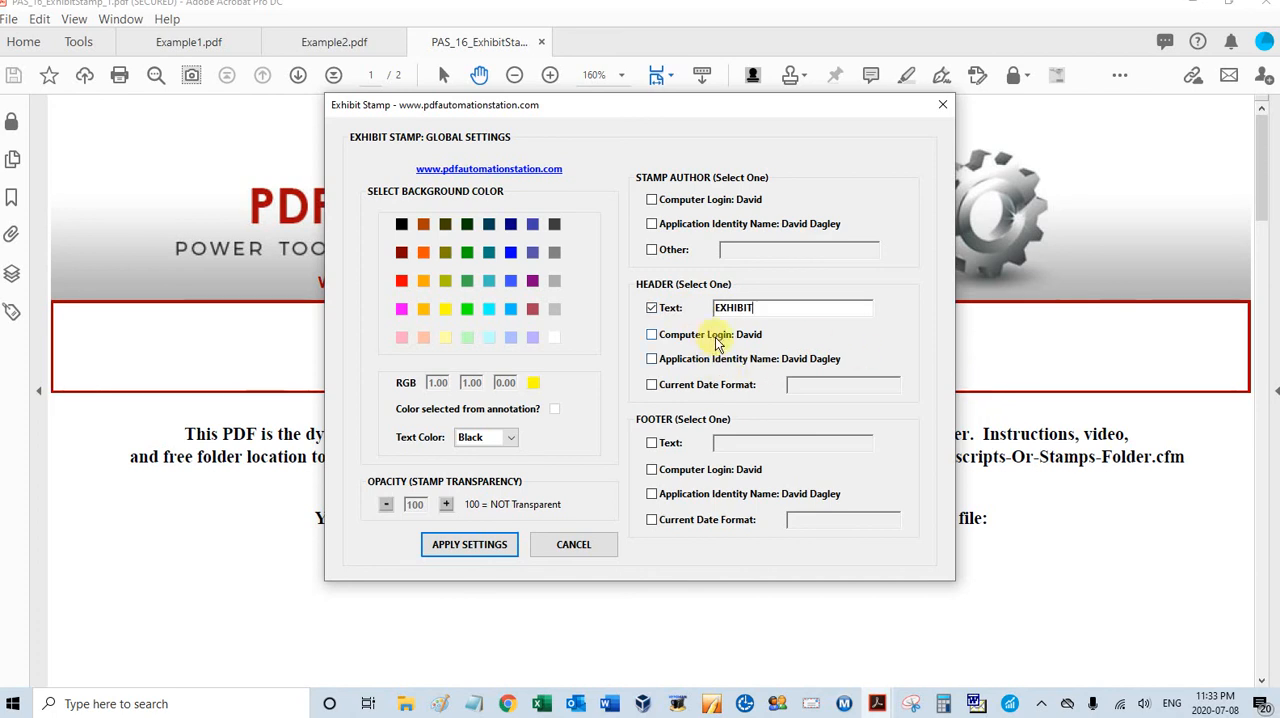
pyautogui.moveTo(710, 364)
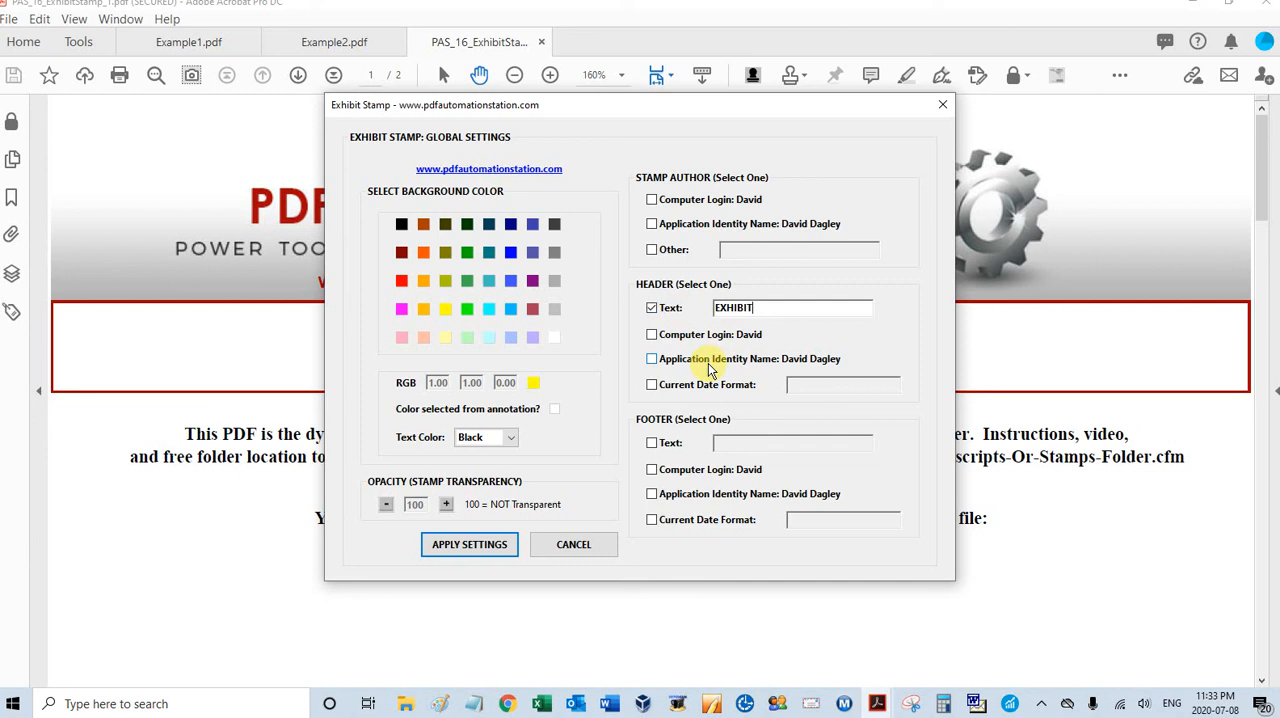
pyautogui.moveTo(718, 368)
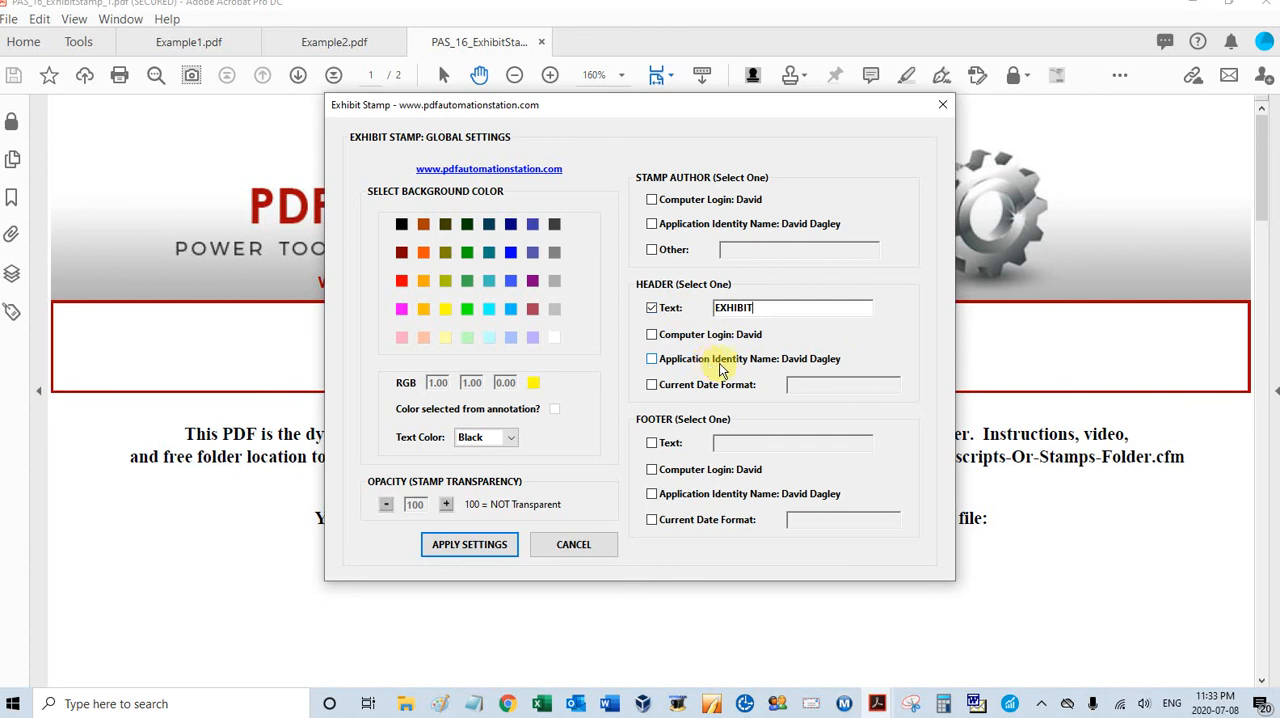
pyautogui.moveTo(652, 384)
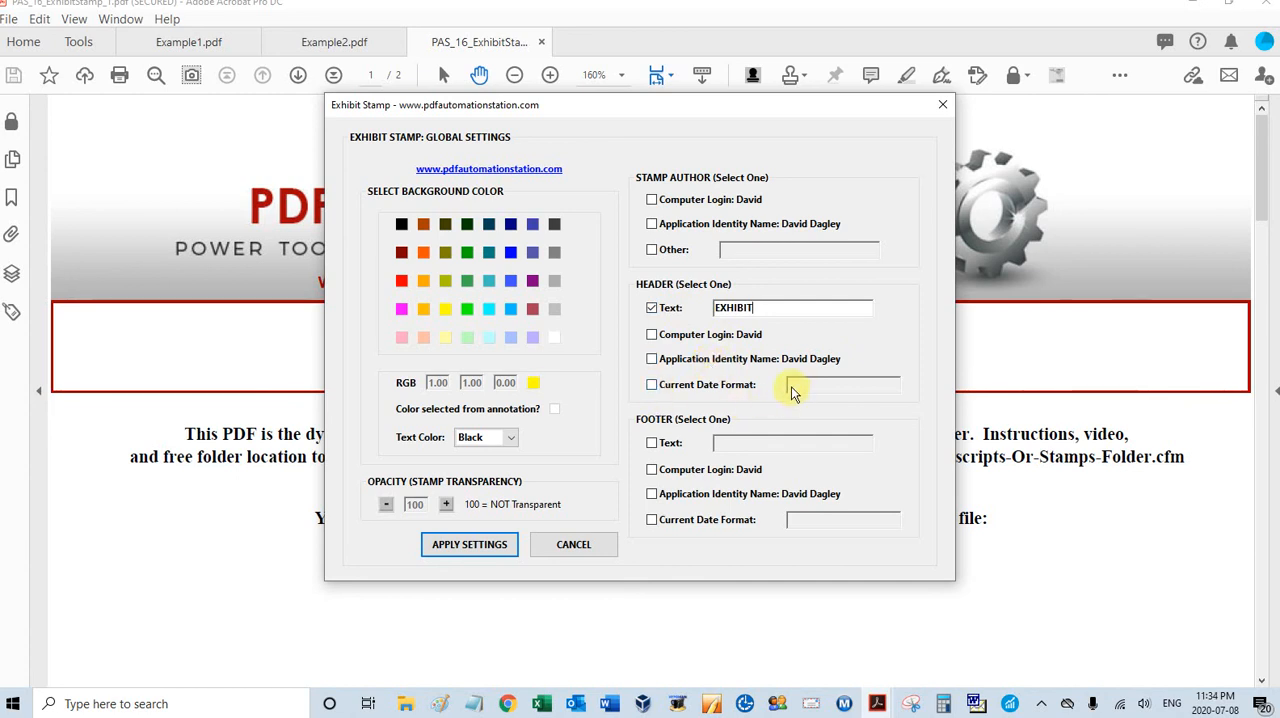
pyautogui.moveTo(878, 412)
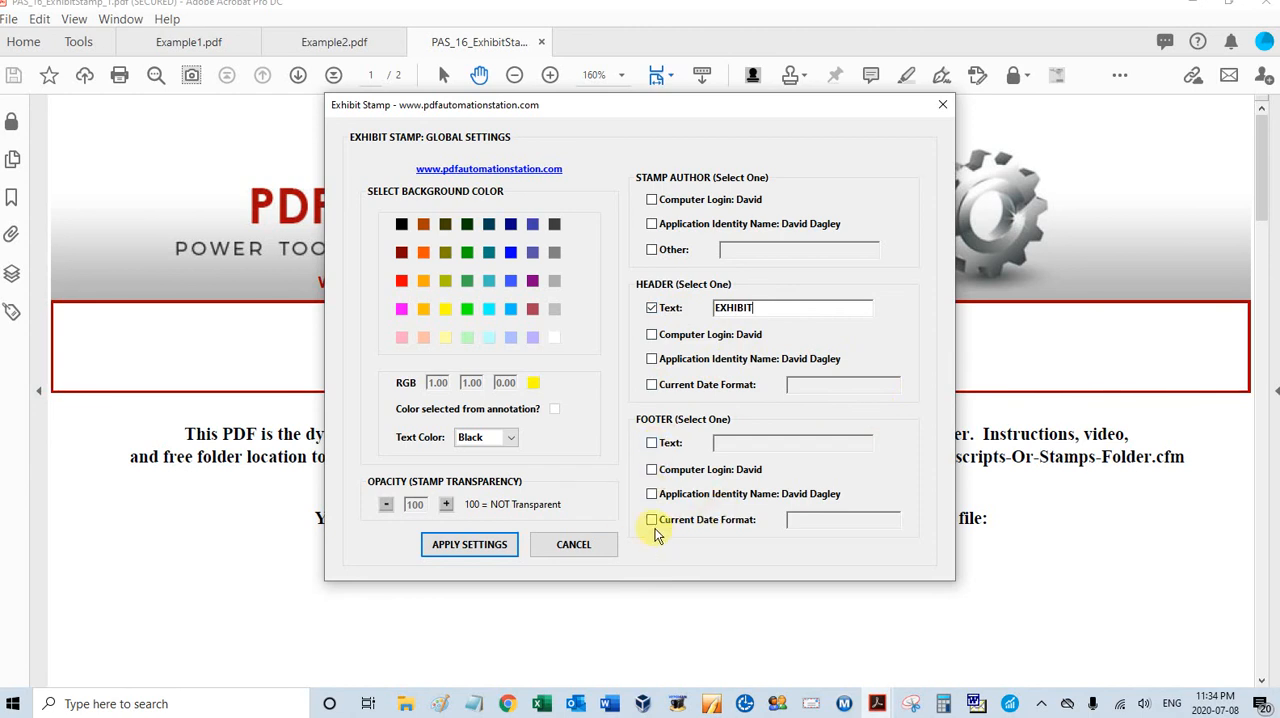
# Set the footer to the current date in mm/dd/yyyy format and save the yellow stamp settings
pyautogui.click(652, 520)
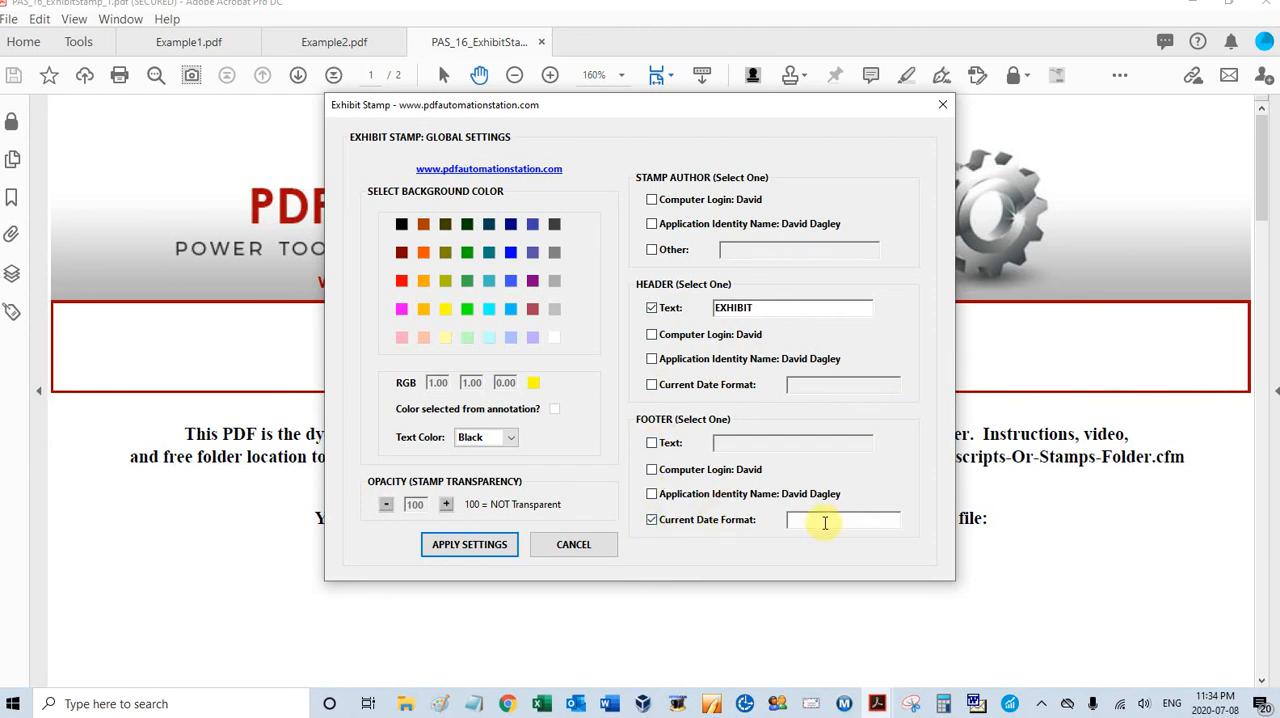
pyautogui.moveTo(910, 524)
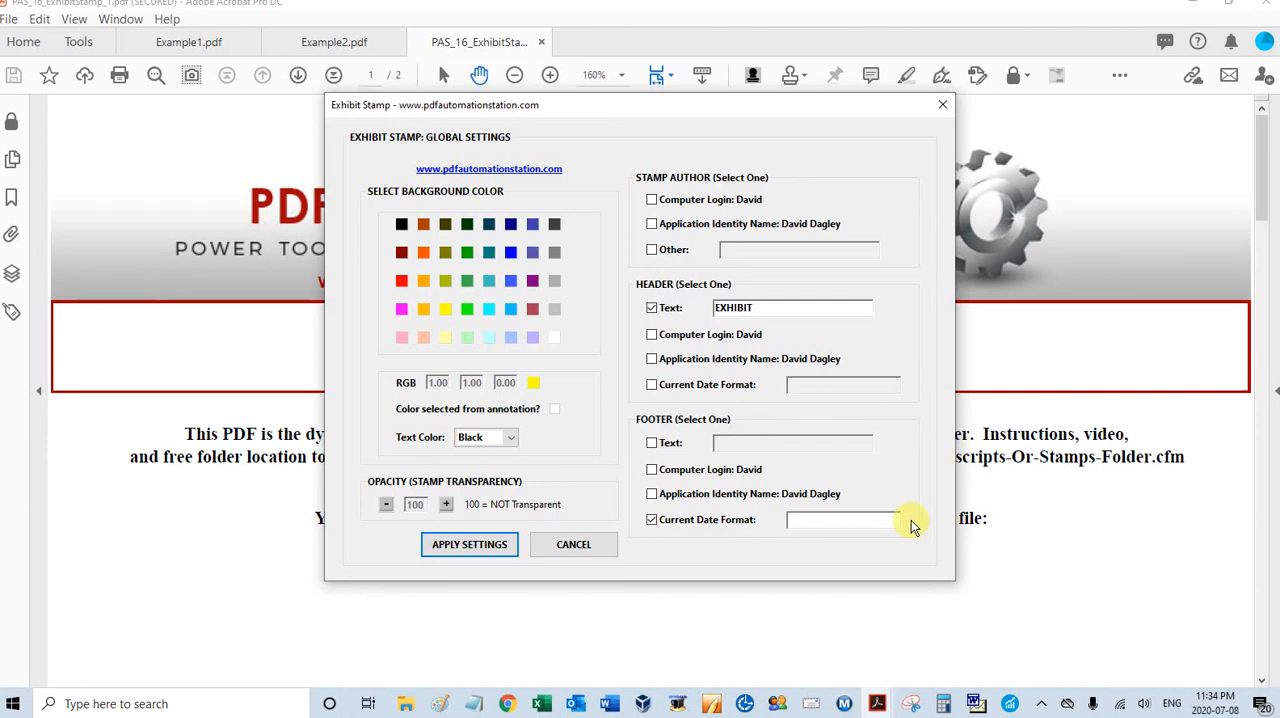
pyautogui.write('mm/')
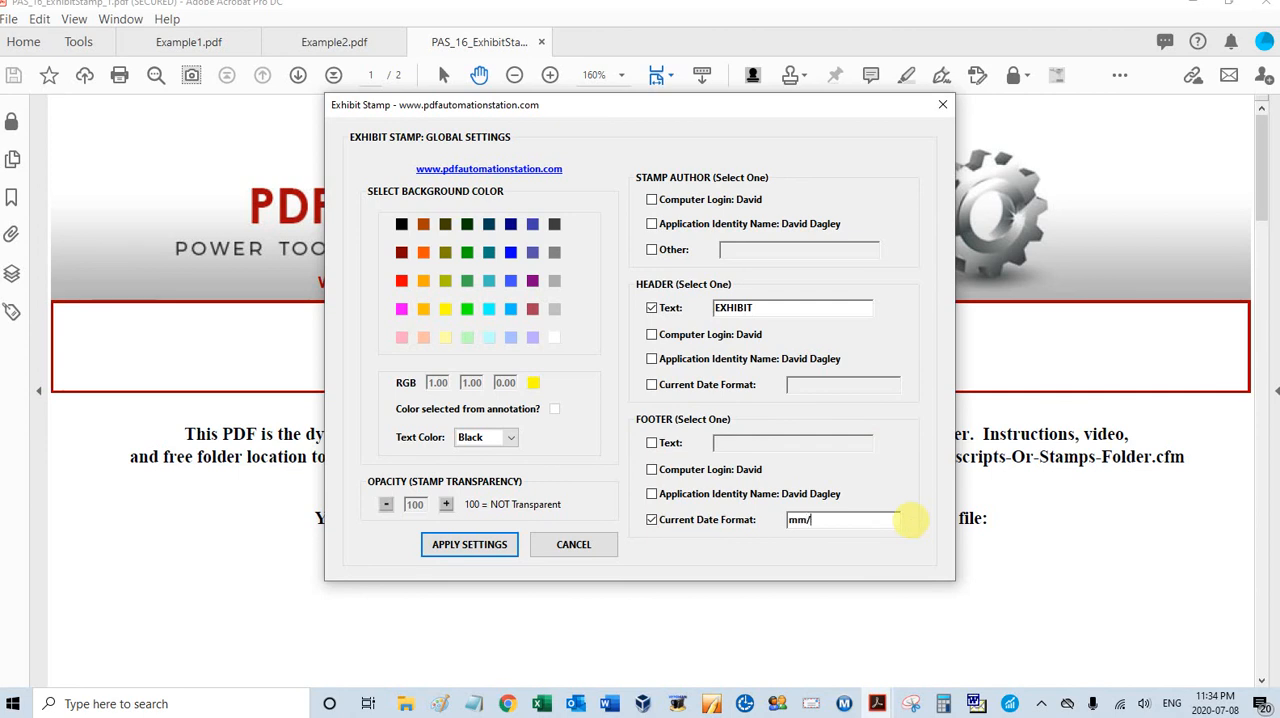
pyautogui.write('dd/')
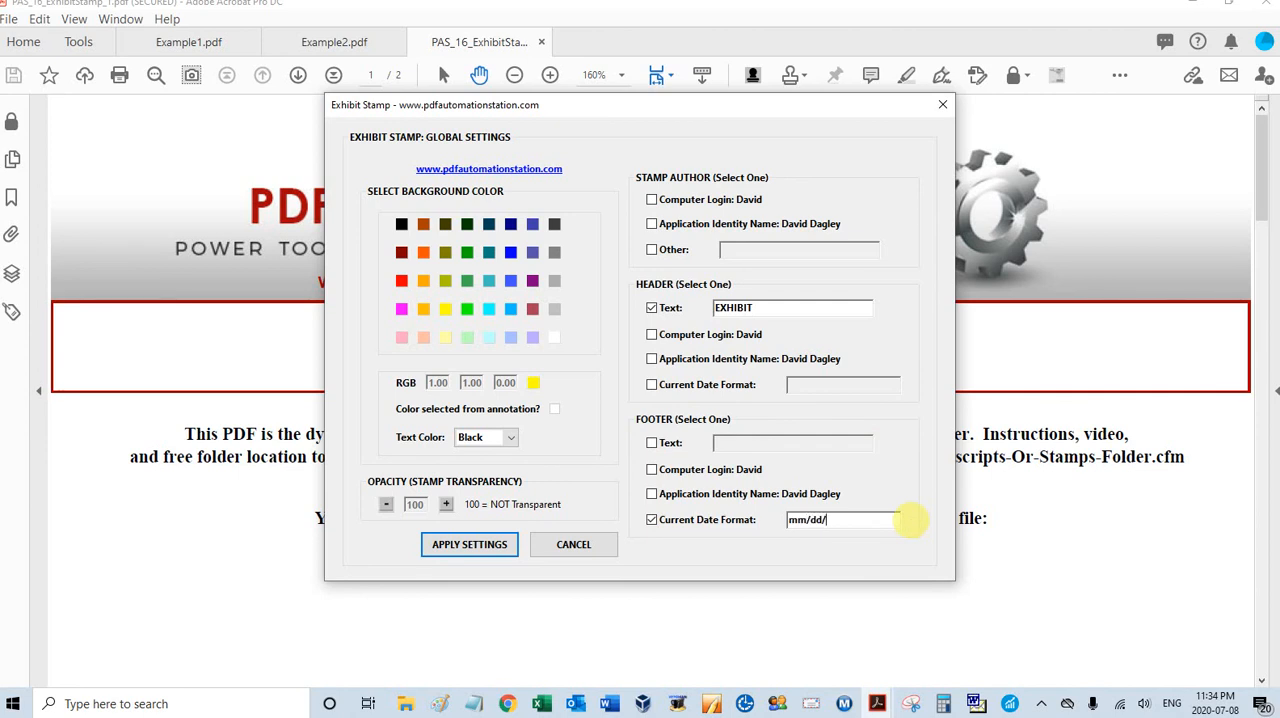
pyautogui.write('yyyy')
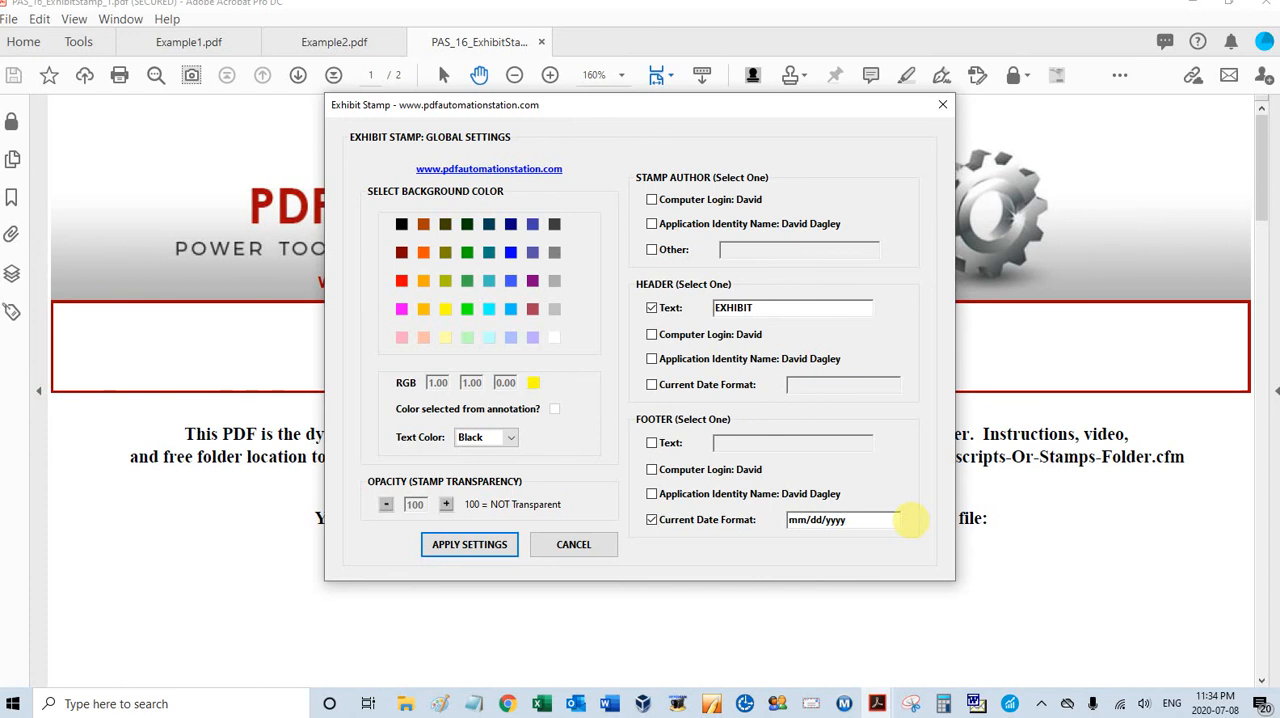
pyautogui.click(468, 544)
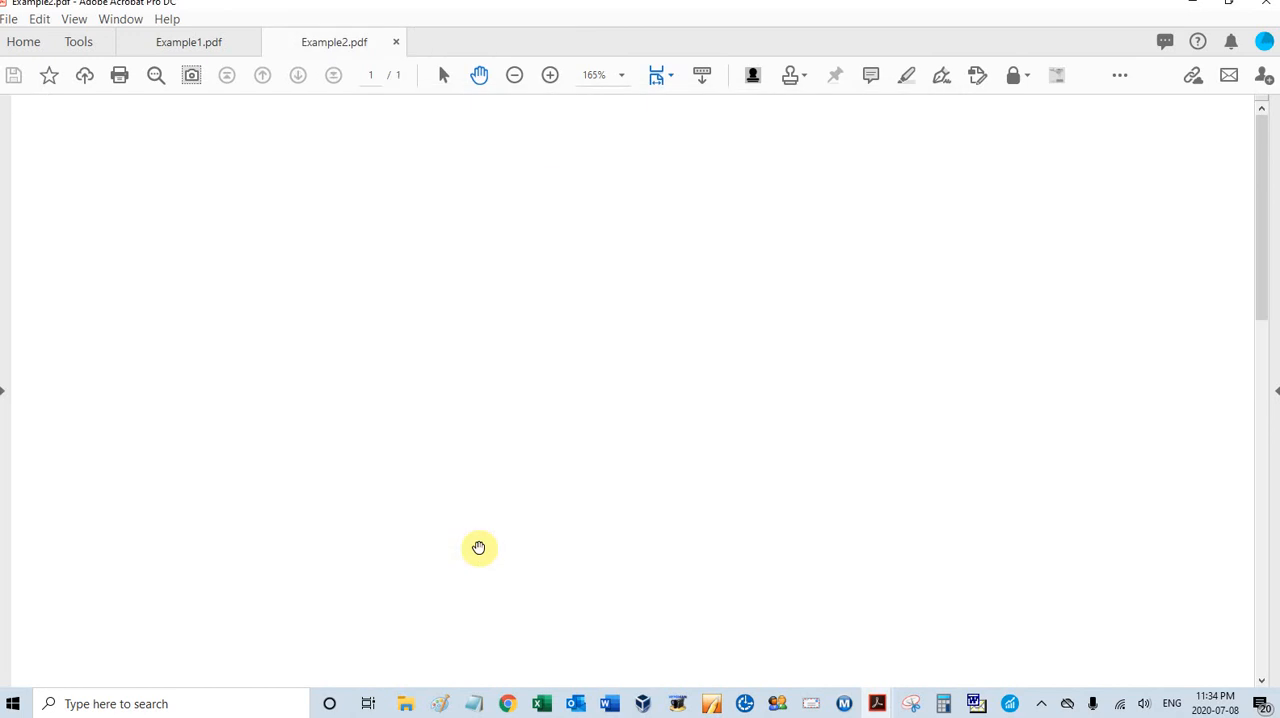
pyautogui.moveTo(788, 332)
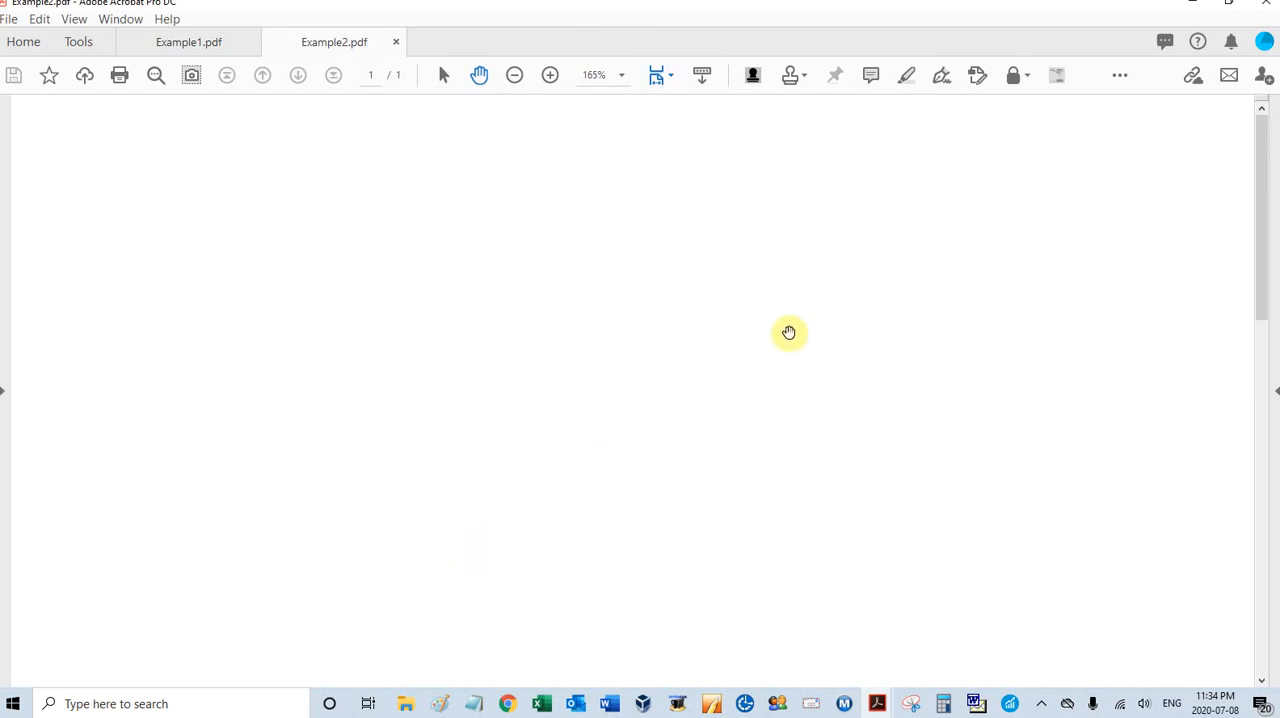
pyautogui.moveTo(792, 76)
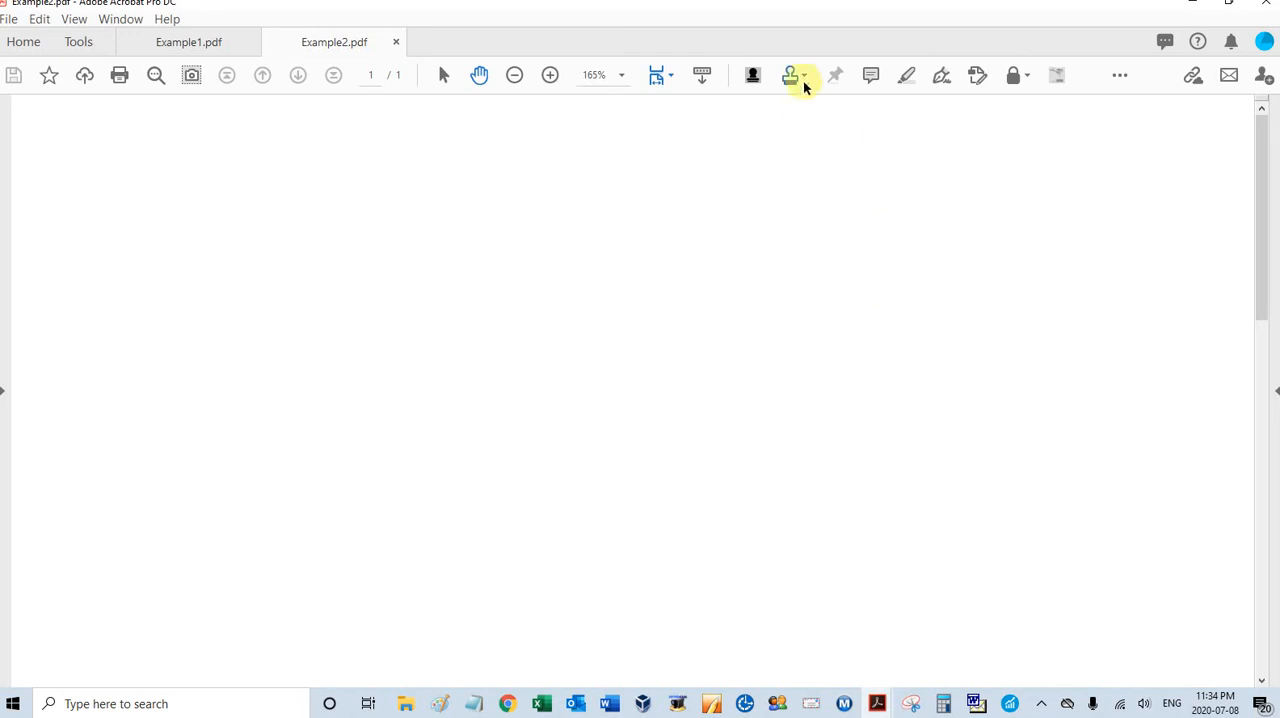
# Show the PAS stamp set with the first preview now yellow
pyautogui.click(790, 76)
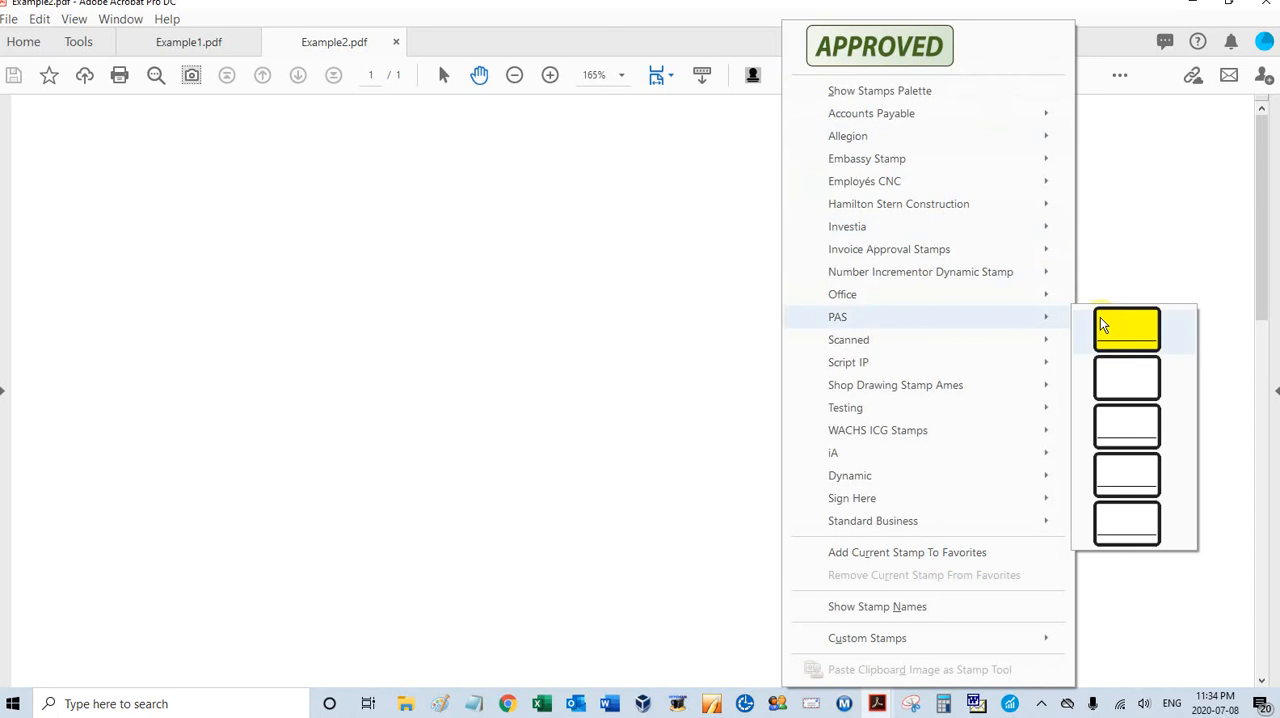
pyautogui.moveTo(628, 304)
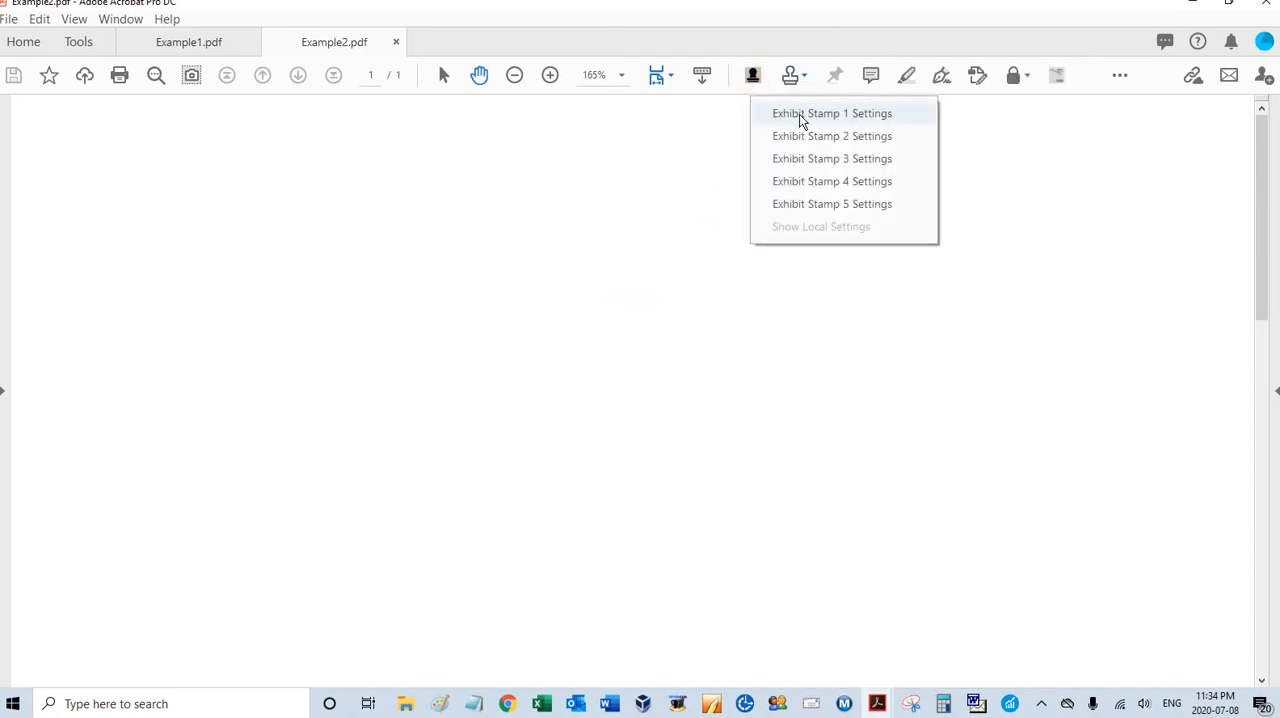
# Give Exhibit Stamp 2 a blue background (RGB 0.00, 0.00, 1.00) with white text
pyautogui.click(832, 114)
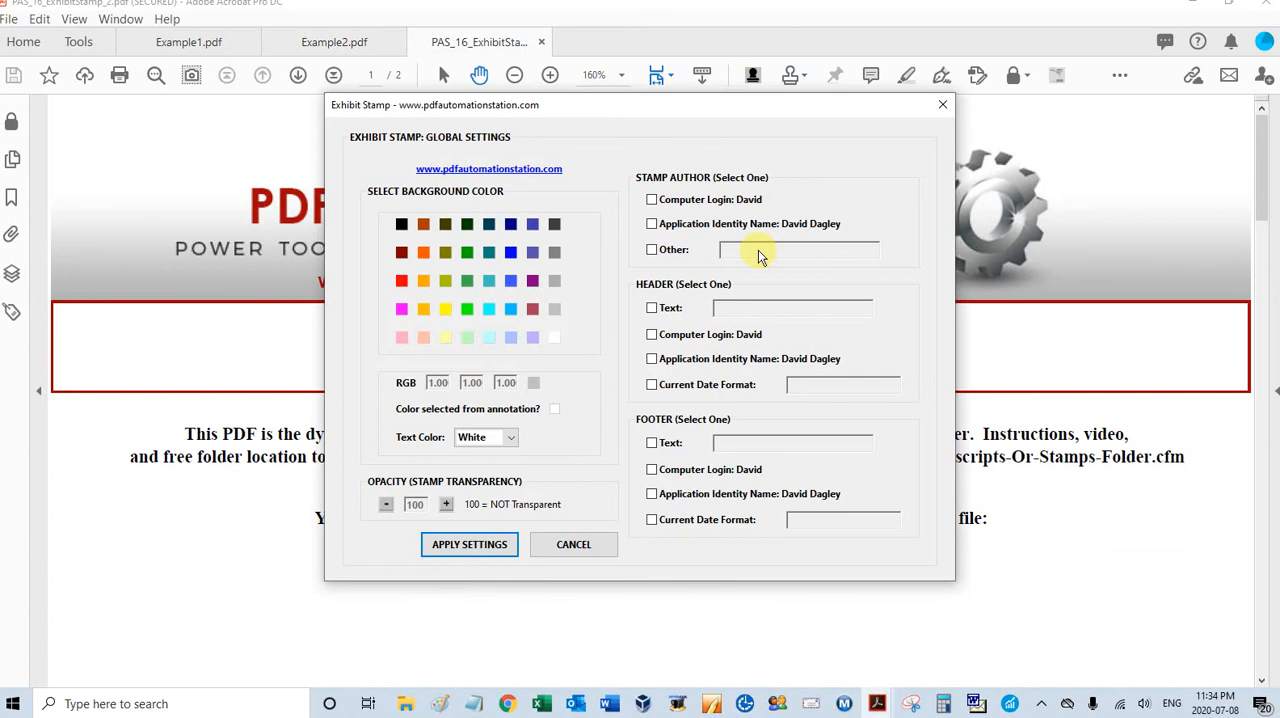
pyautogui.moveTo(688, 276)
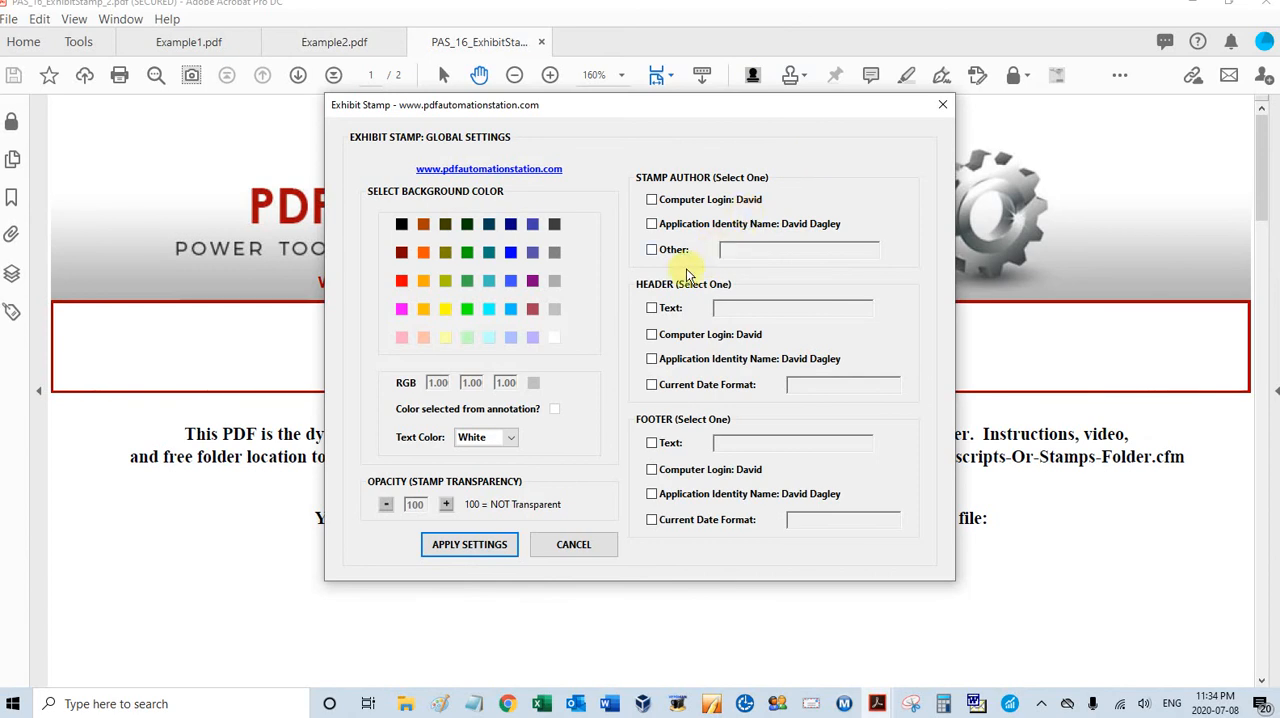
pyautogui.click(510, 252)
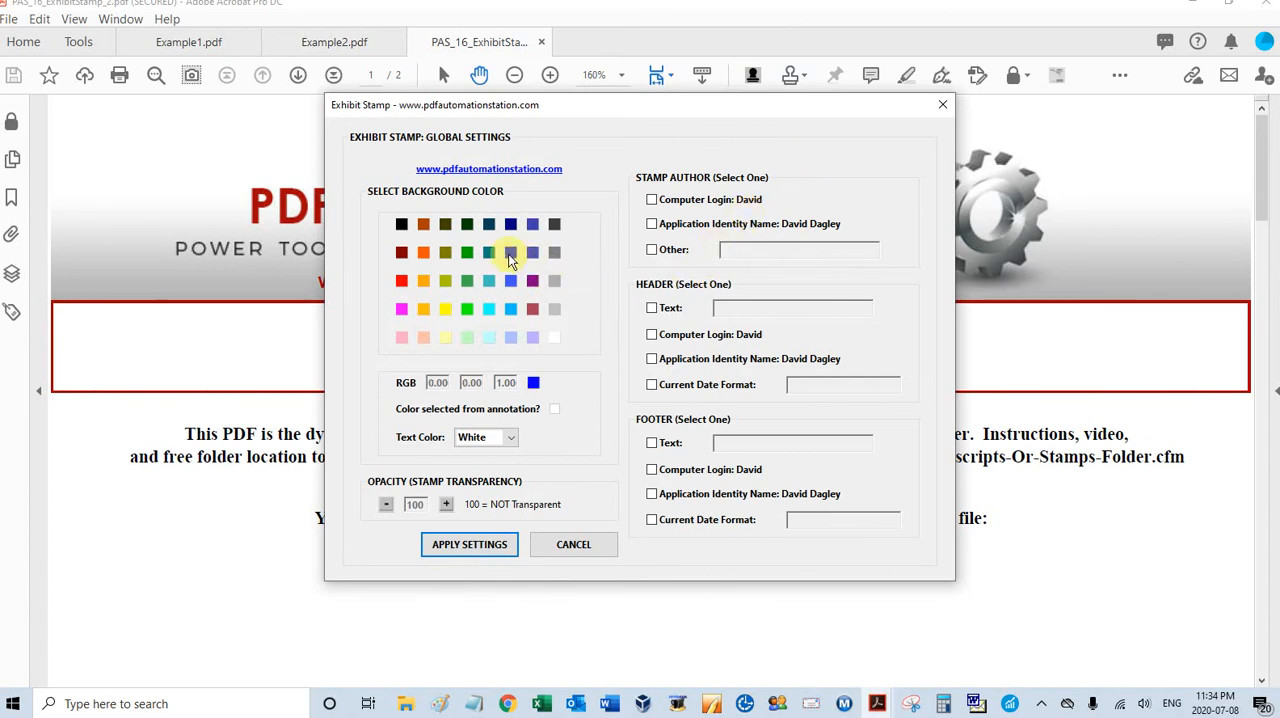
pyautogui.moveTo(484, 460)
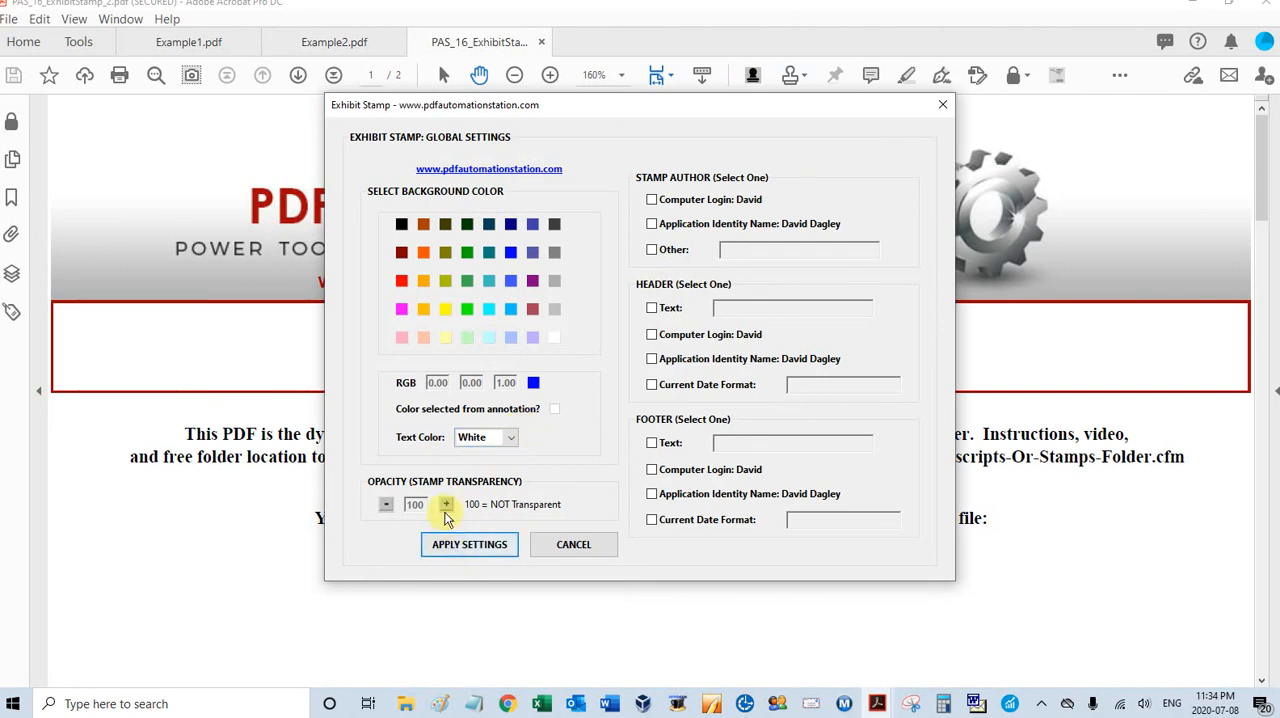
pyautogui.moveTo(636, 476)
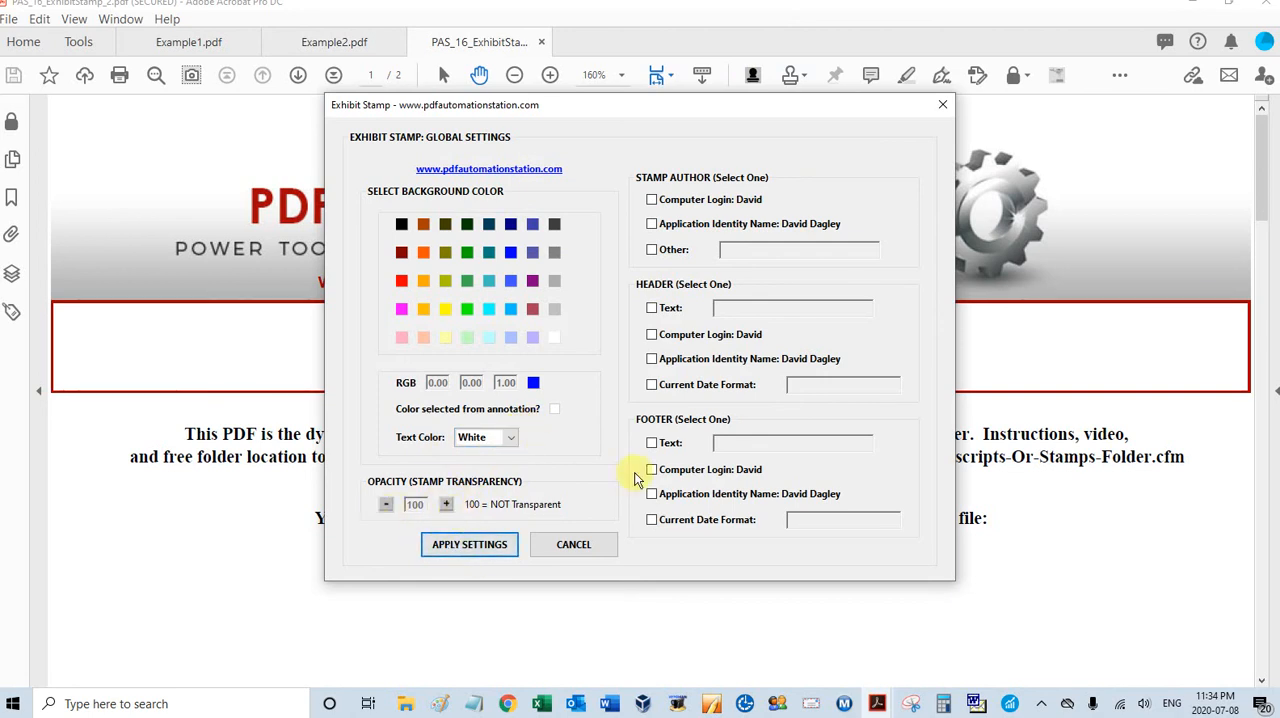
pyautogui.moveTo(680, 200)
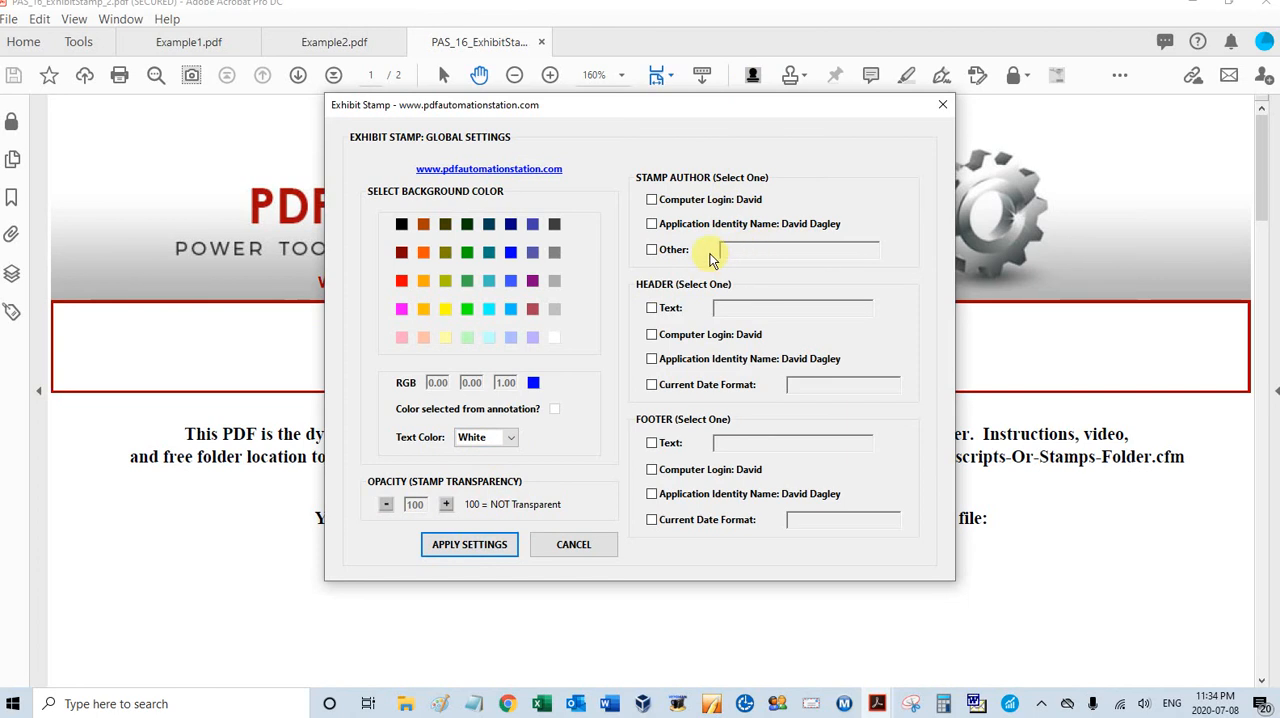
pyautogui.moveTo(664, 318)
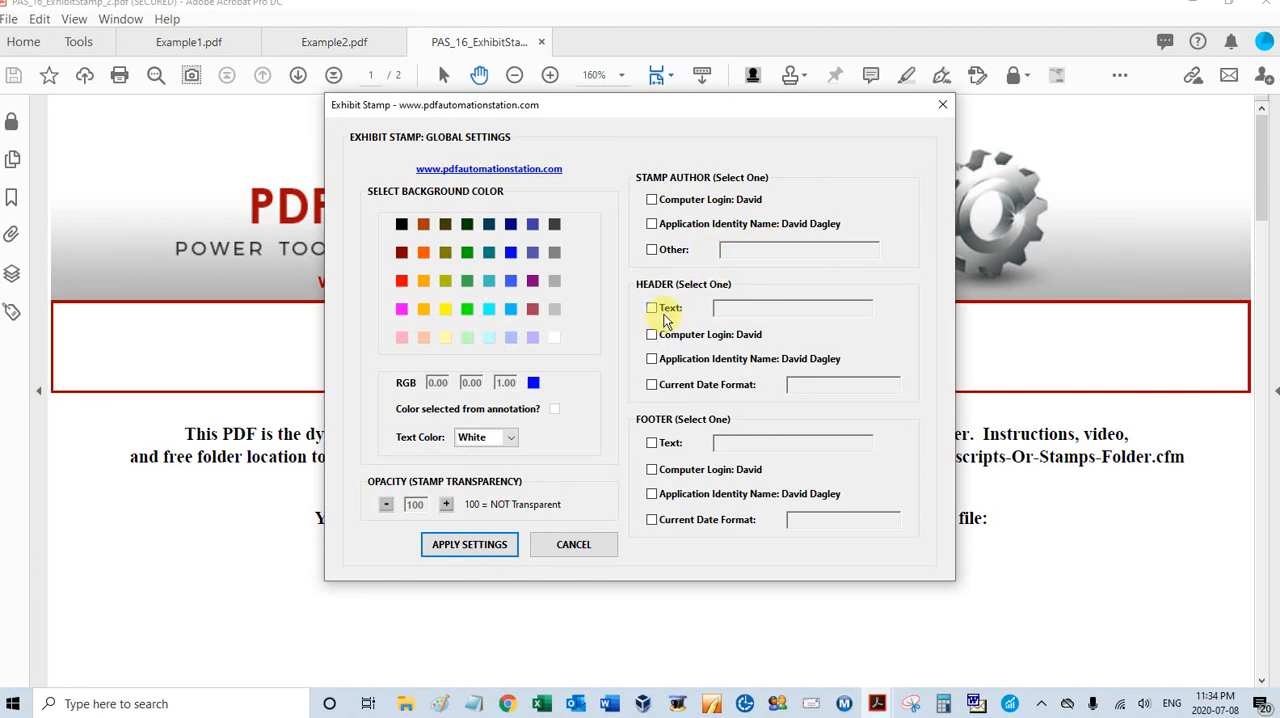
# Set the blue stamp's header to custom text 'APPROVED' and its footer to the application identity name
pyautogui.click(652, 308)
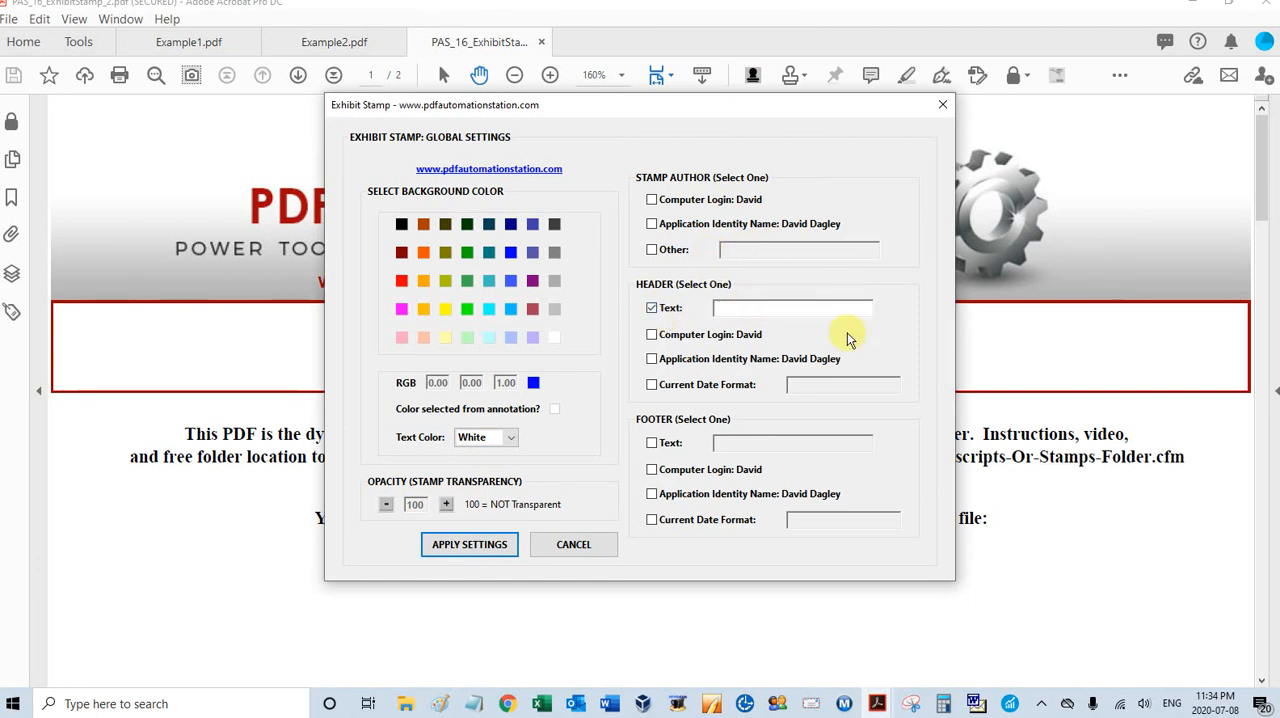
pyautogui.write('APP')
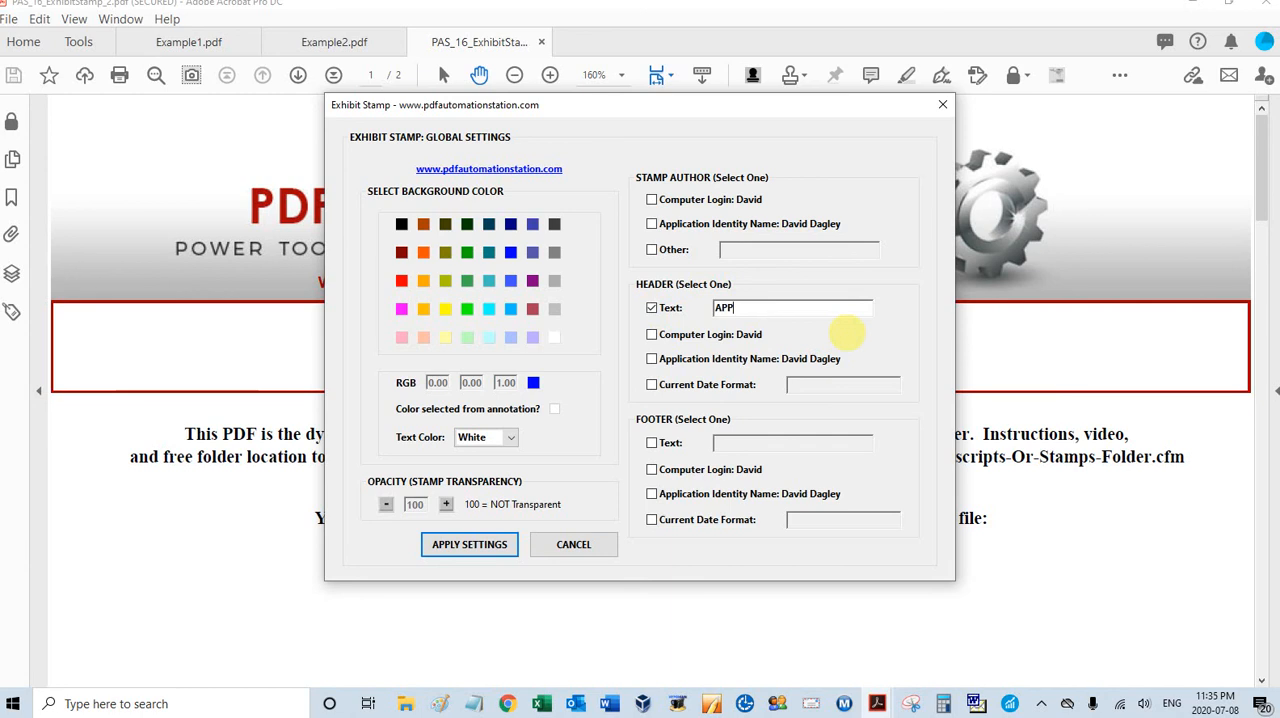
pyautogui.write('ROVED')
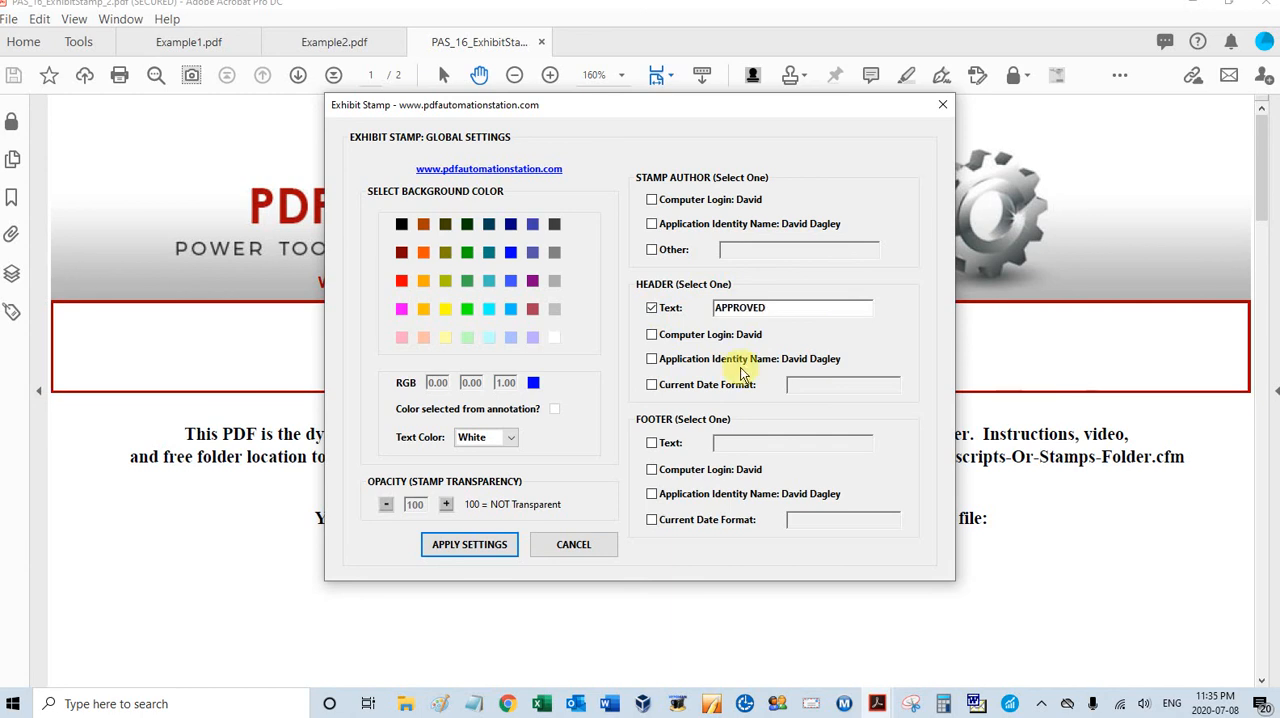
pyautogui.moveTo(650, 436)
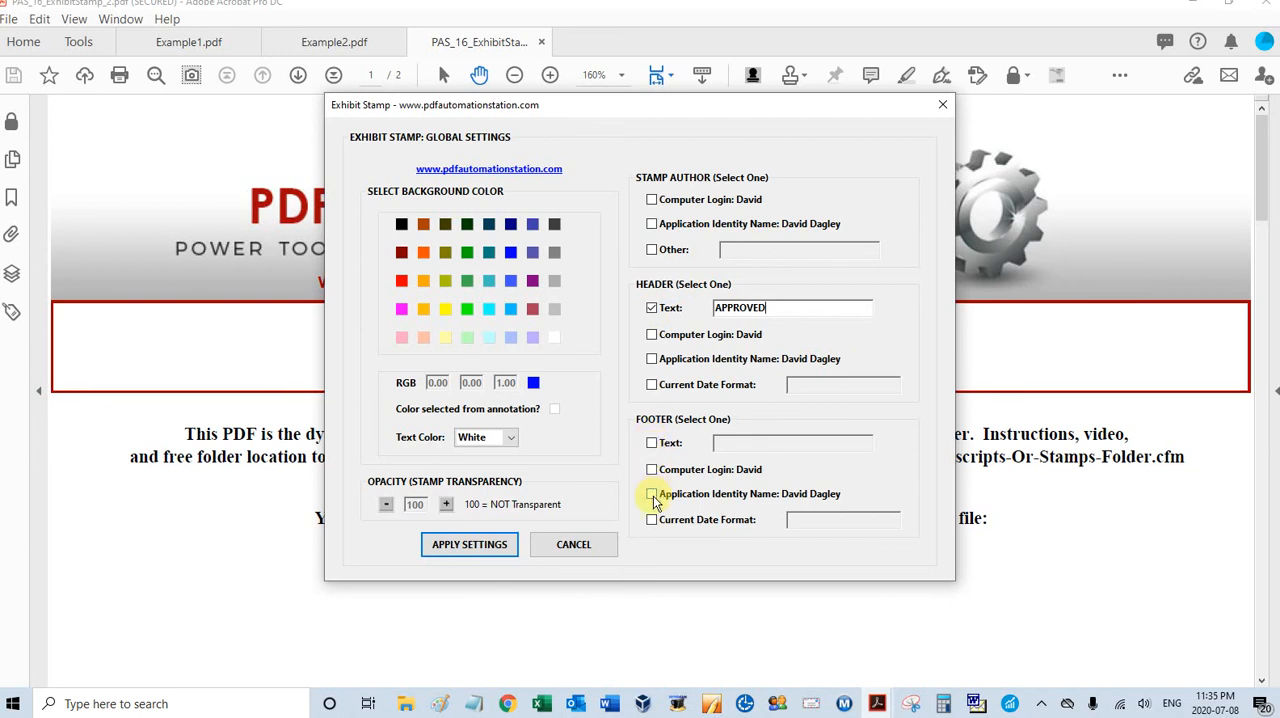
pyautogui.click(652, 492)
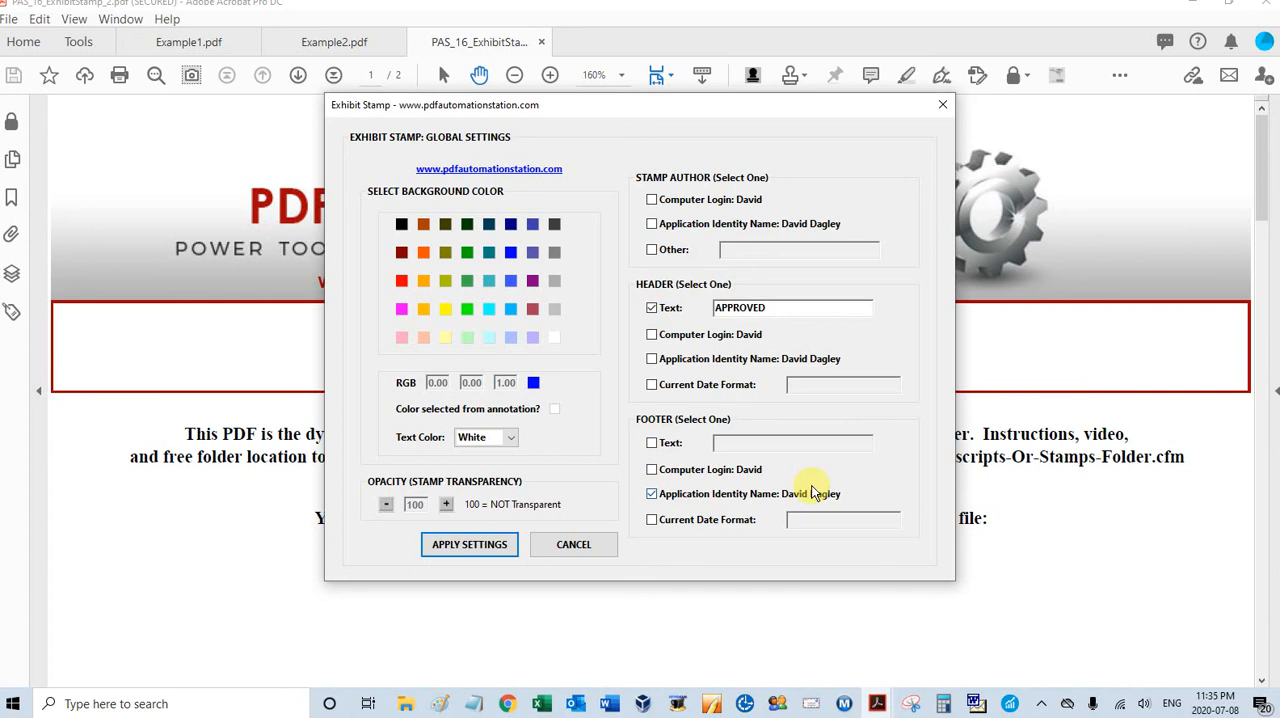
pyautogui.moveTo(832, 492)
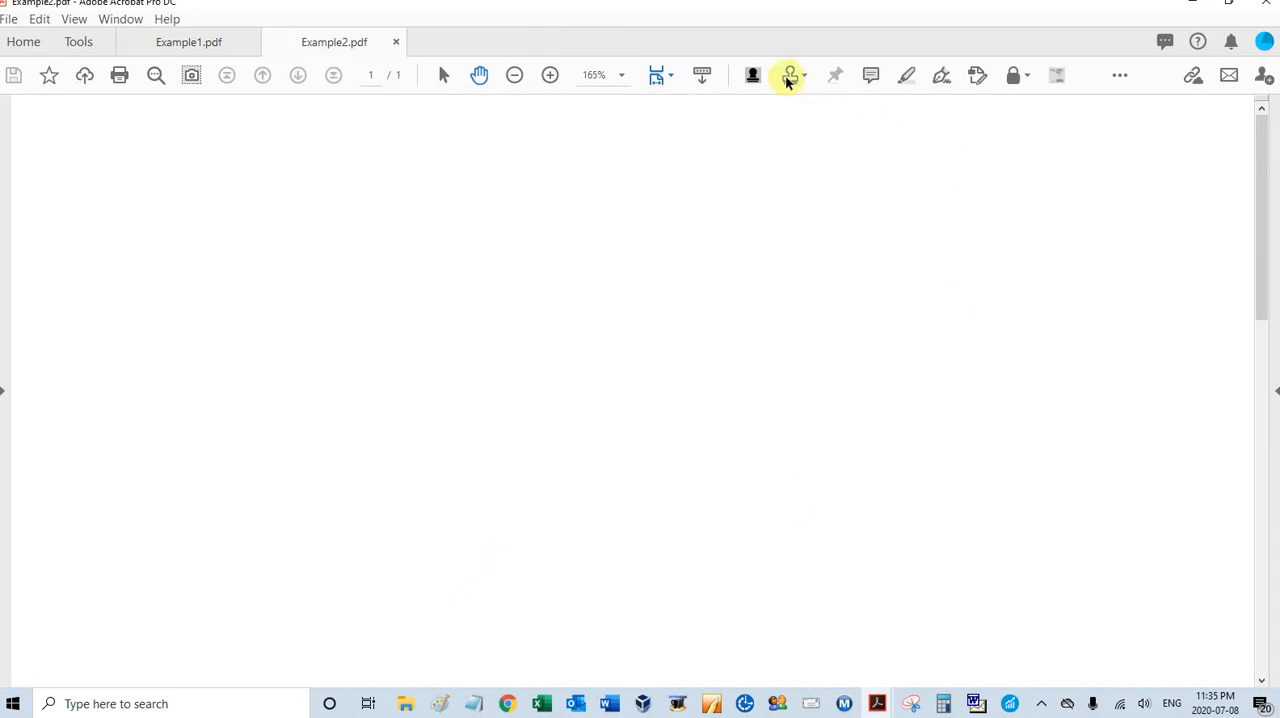
# Show the PAS stamp set with both the yellow EXHIBIT and blue APPROVED stamps
pyautogui.click(788, 76)
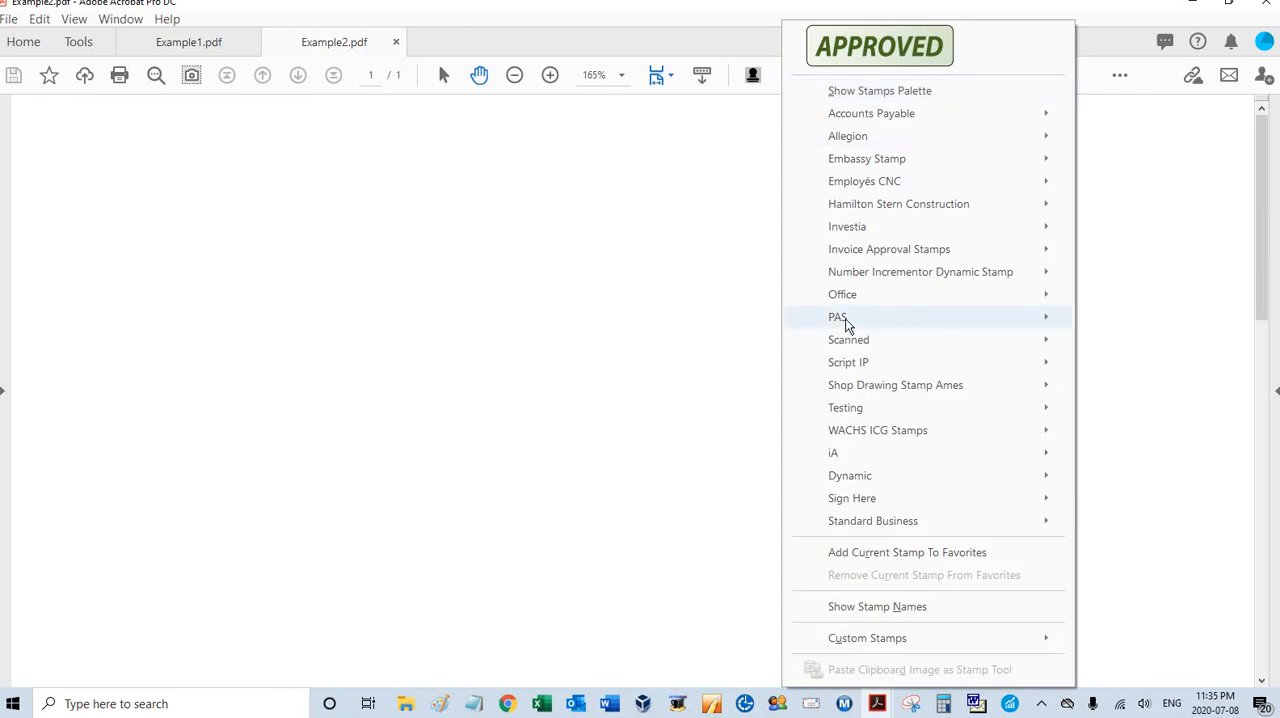
pyautogui.moveTo(1032, 328)
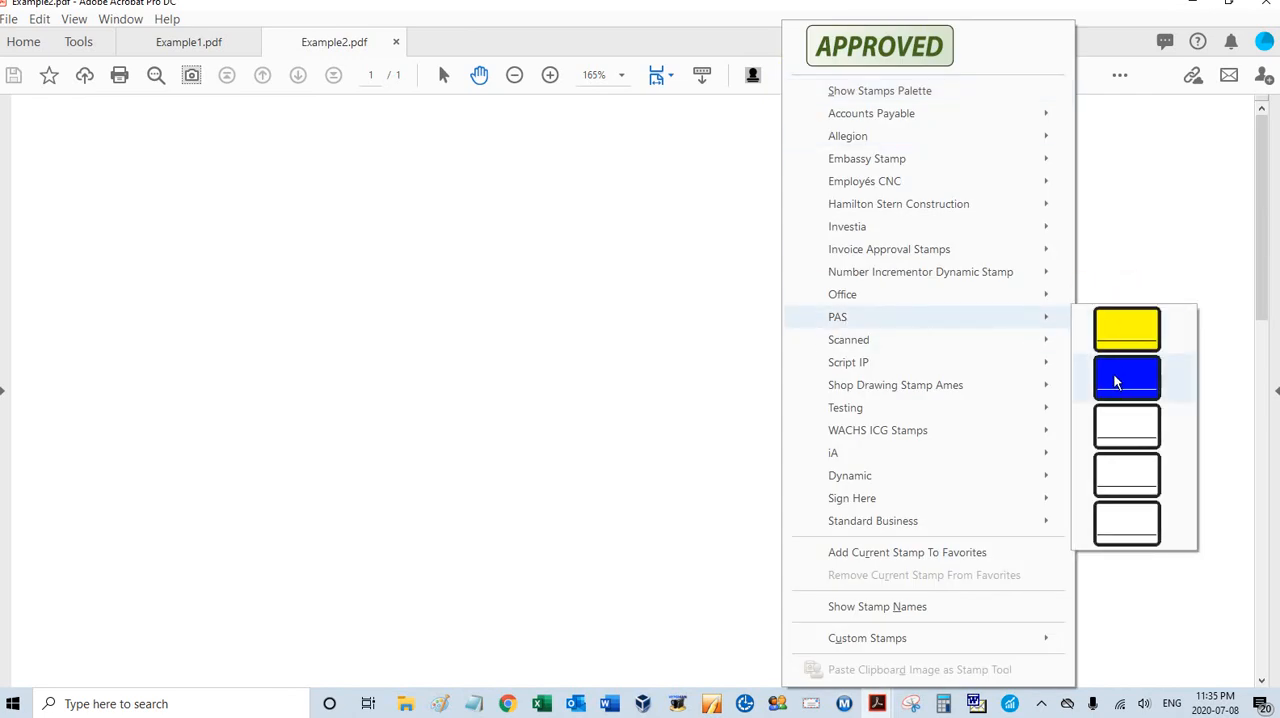
pyautogui.moveTo(1008, 330)
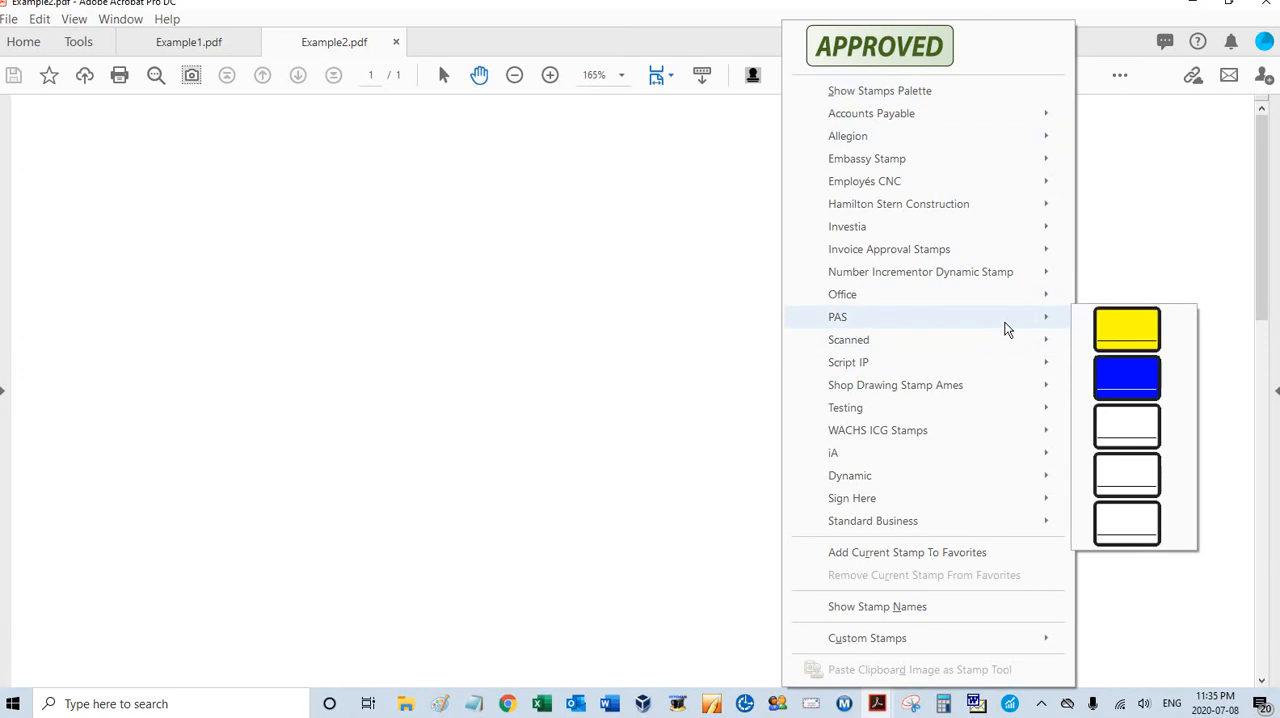
pyautogui.moveTo(1126, 328)
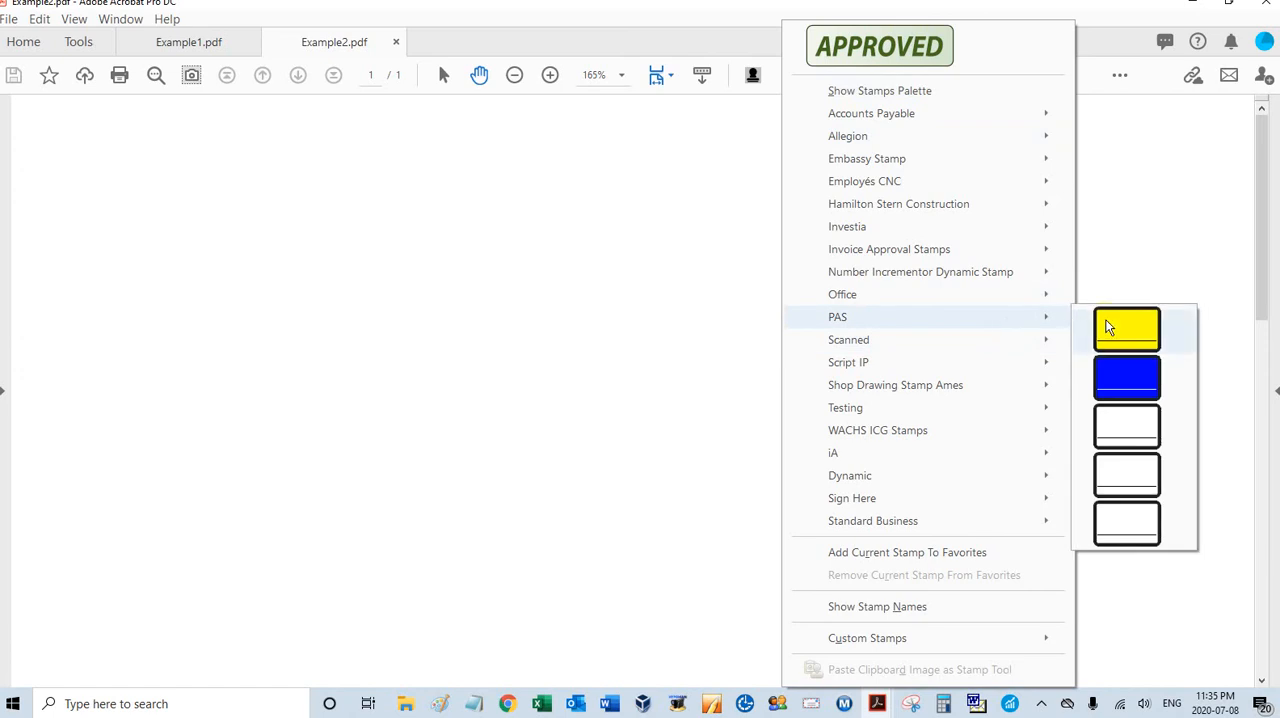
pyautogui.moveTo(1108, 332)
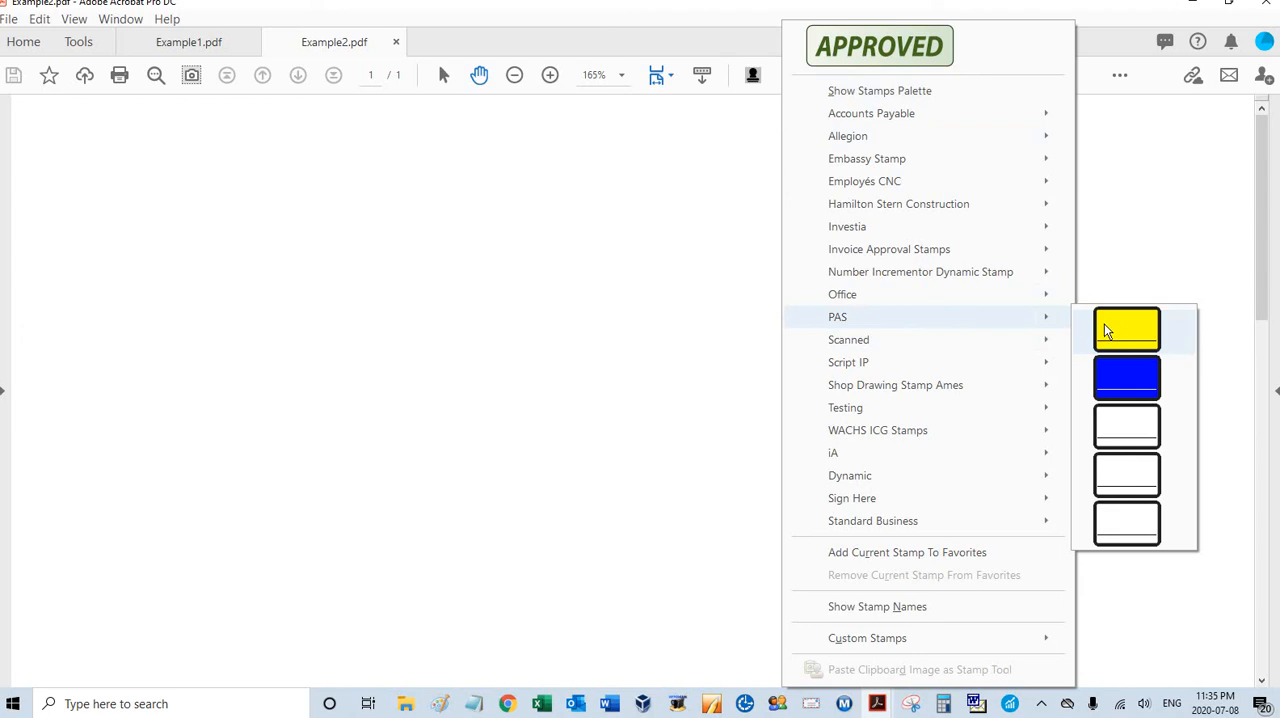
pyautogui.moveTo(1108, 324)
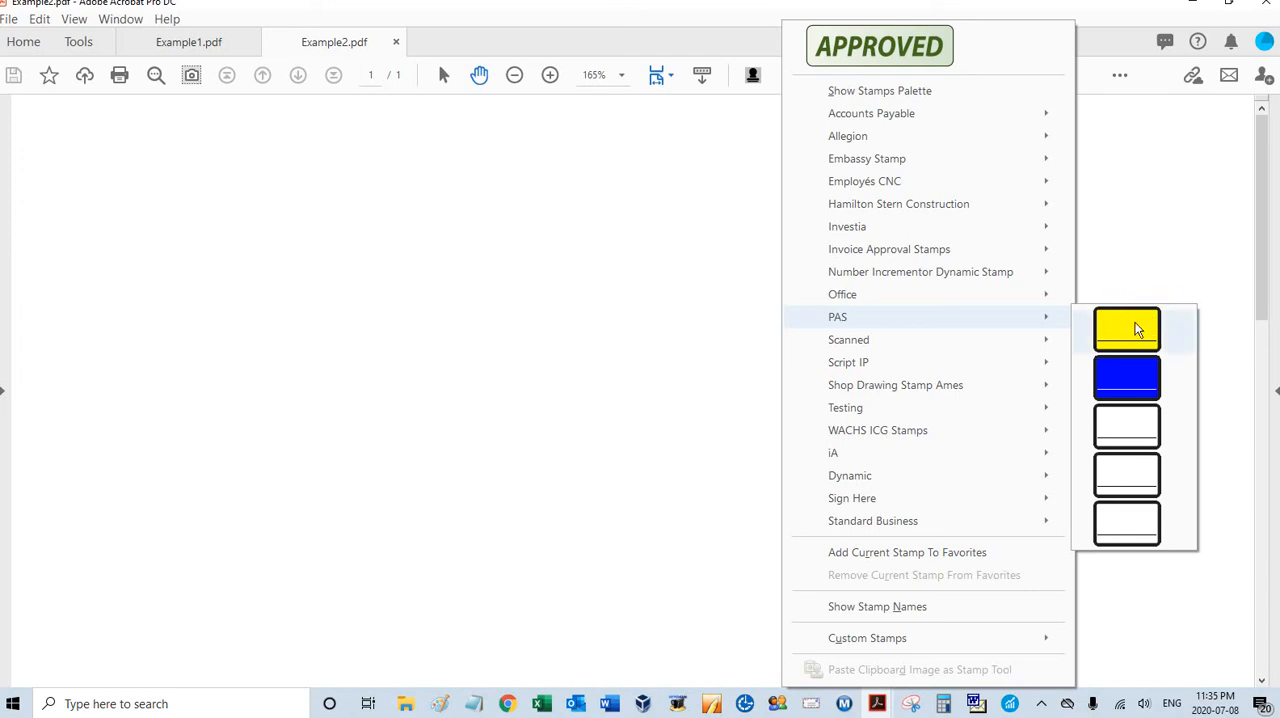
pyautogui.moveTo(1116, 344)
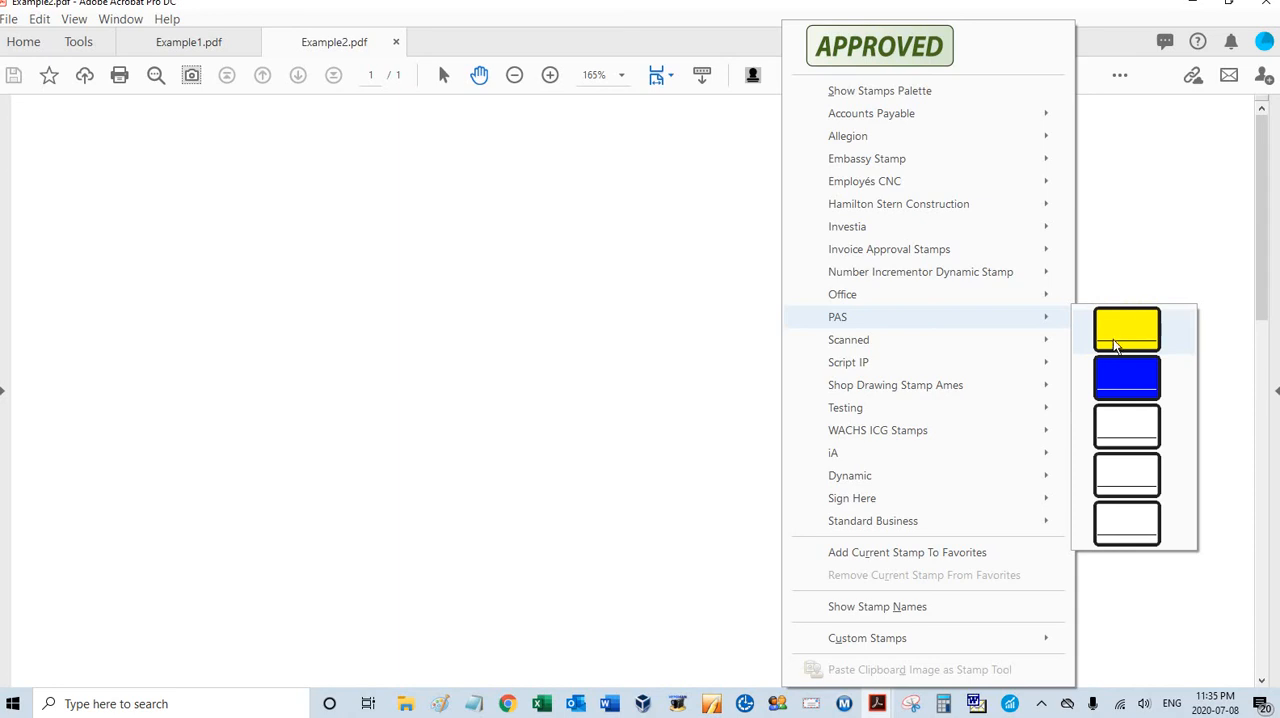
pyautogui.moveTo(1120, 308)
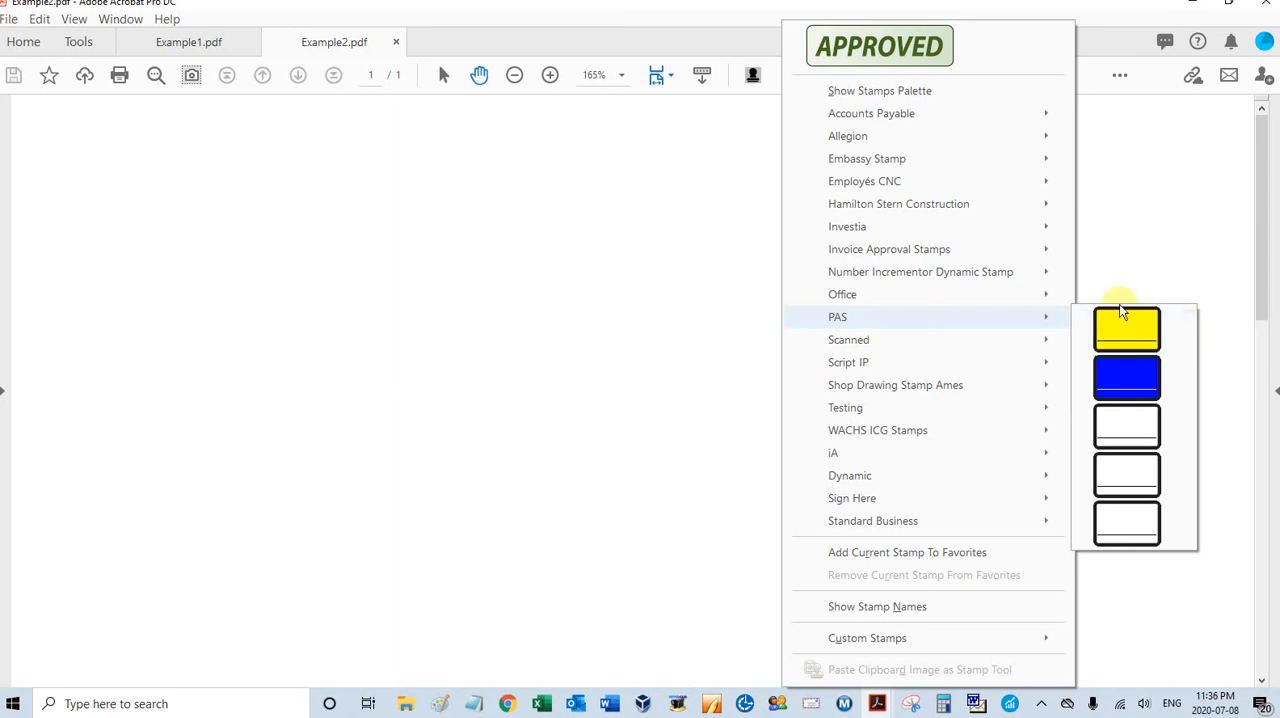
pyautogui.moveTo(1140, 250)
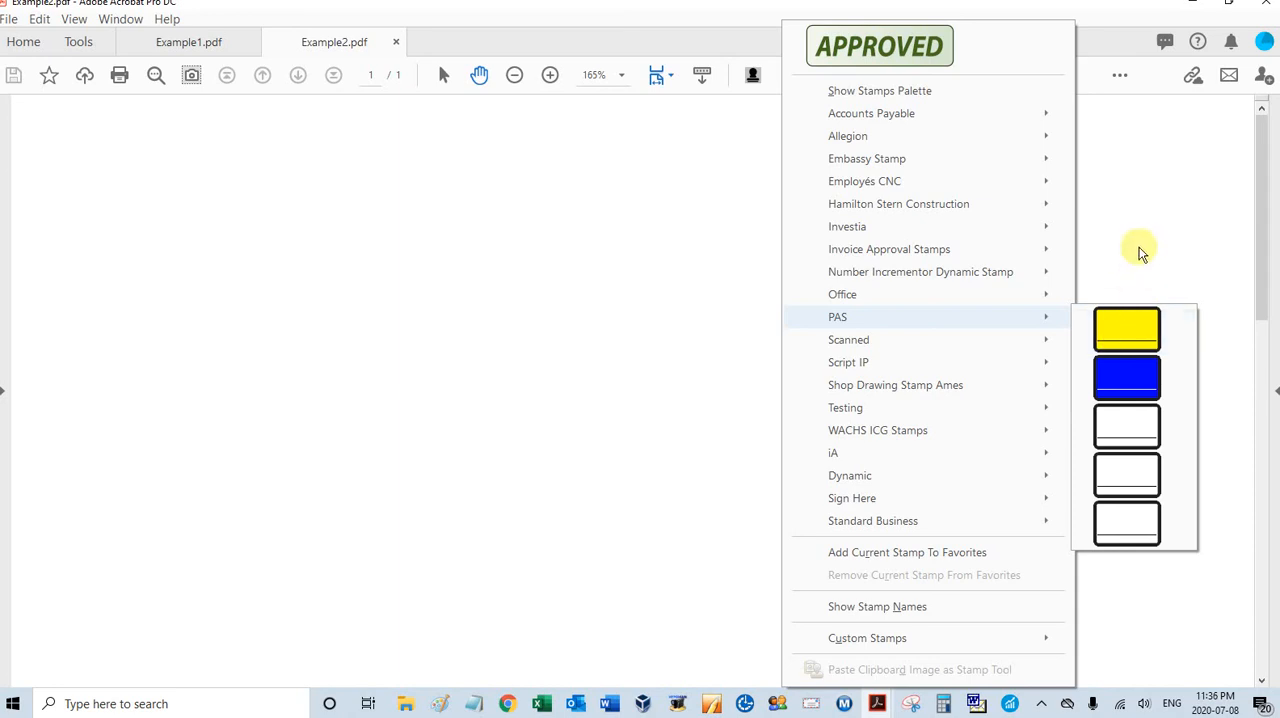